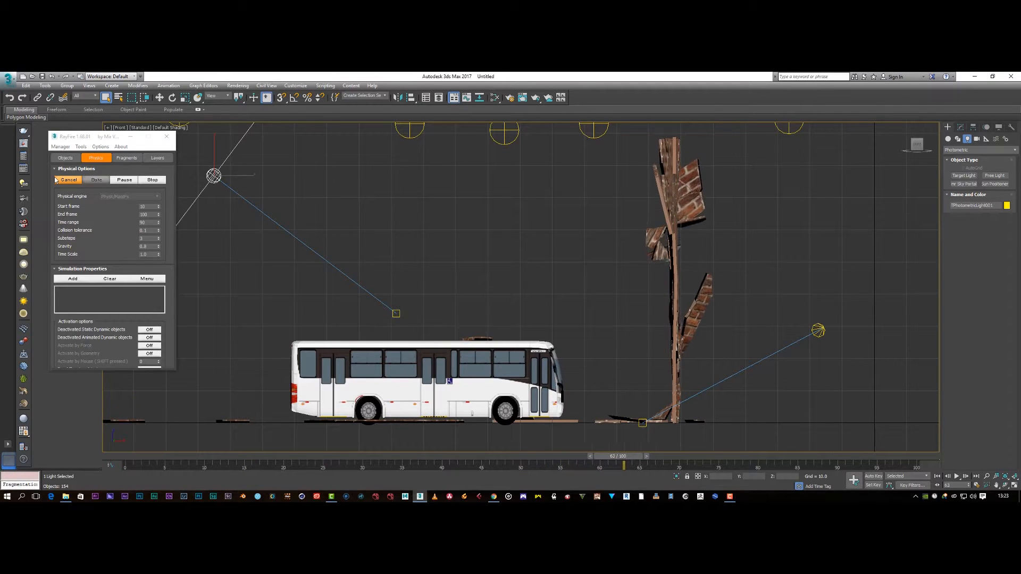
- Reset 3ds Max from the finished bus-and-wall scene to an empty new scene
click(96, 179)
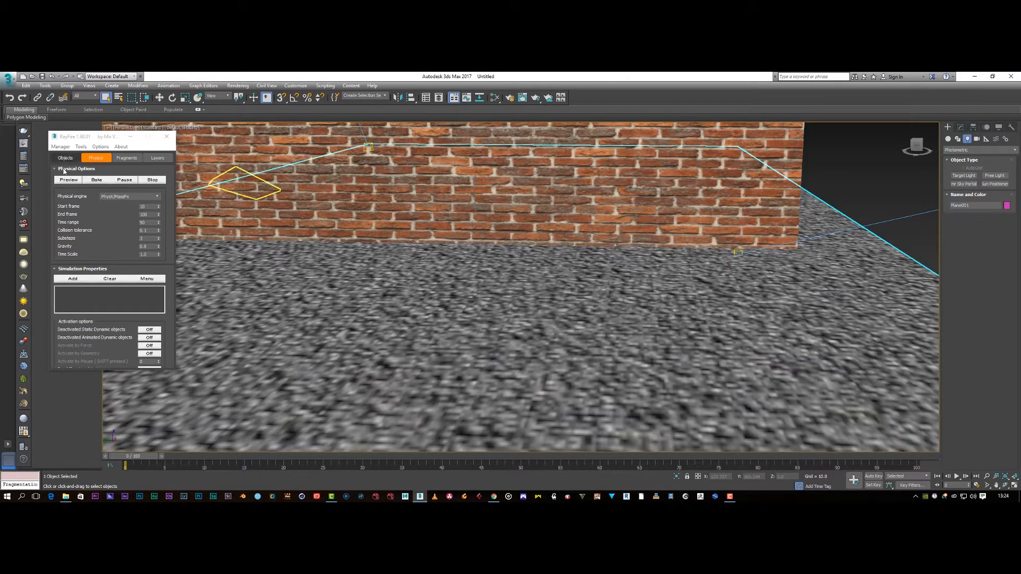
click(69, 179)
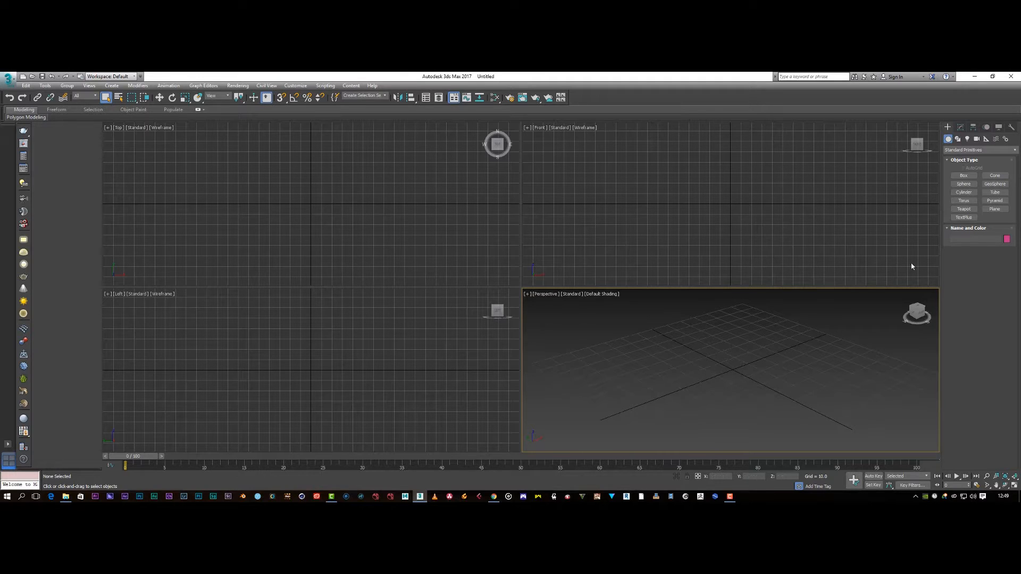
- Draw a ground Plane and a thin upright Box wall from Standard Primitives
click(995, 208)
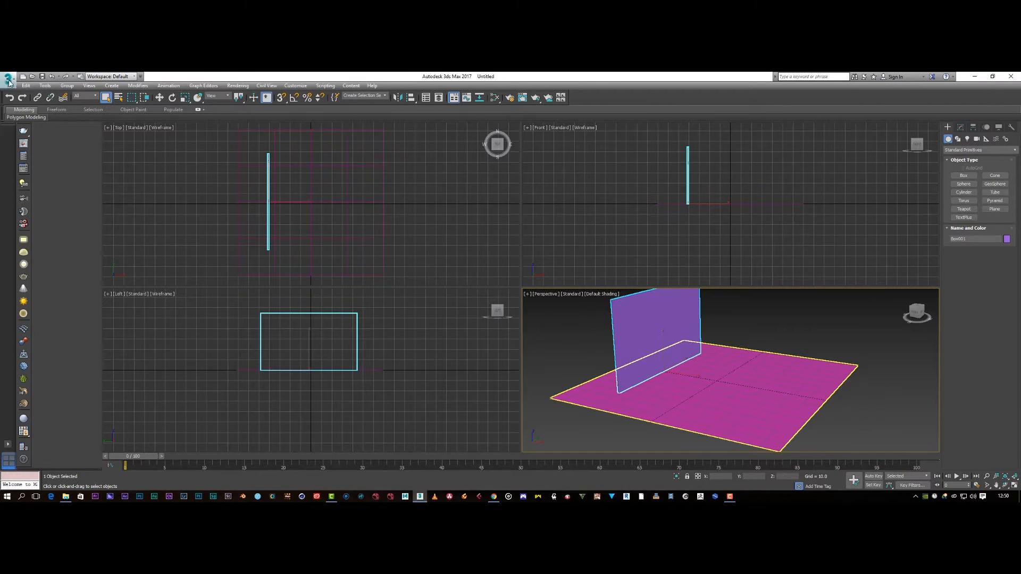
- Import the bus OBJ from the Desktop bus folder as eight objects
click(9, 78)
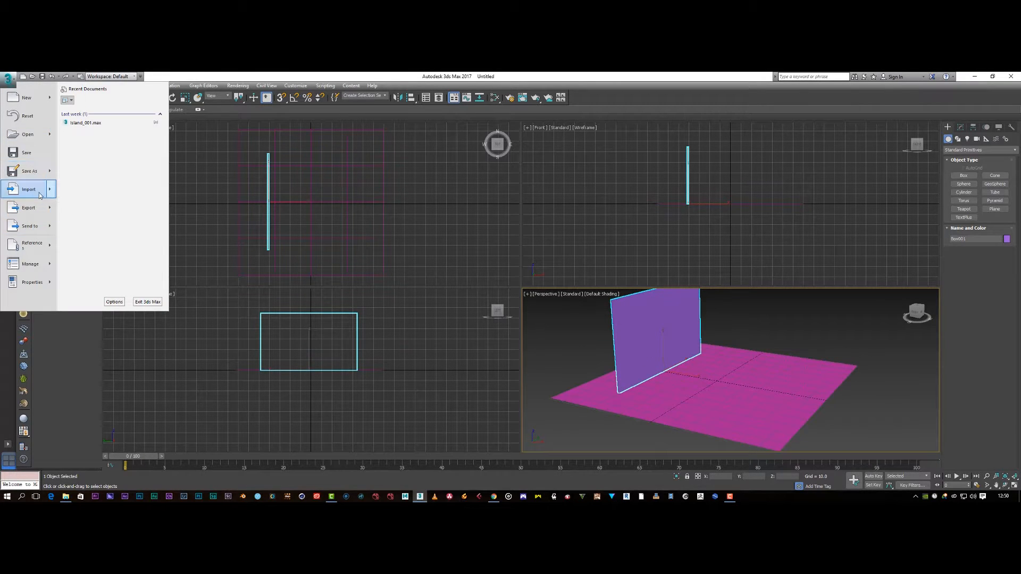
click(29, 189)
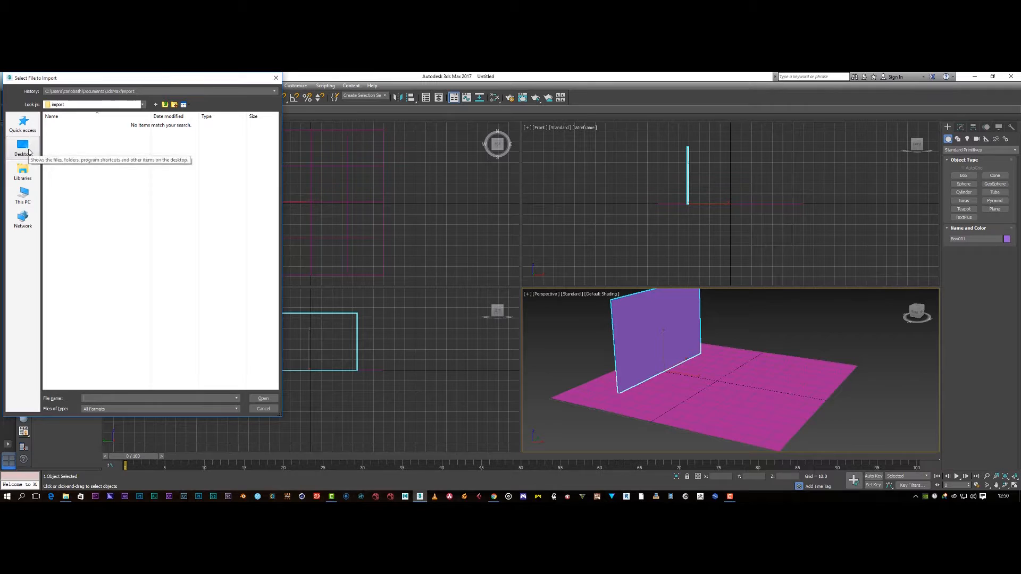
click(23, 142)
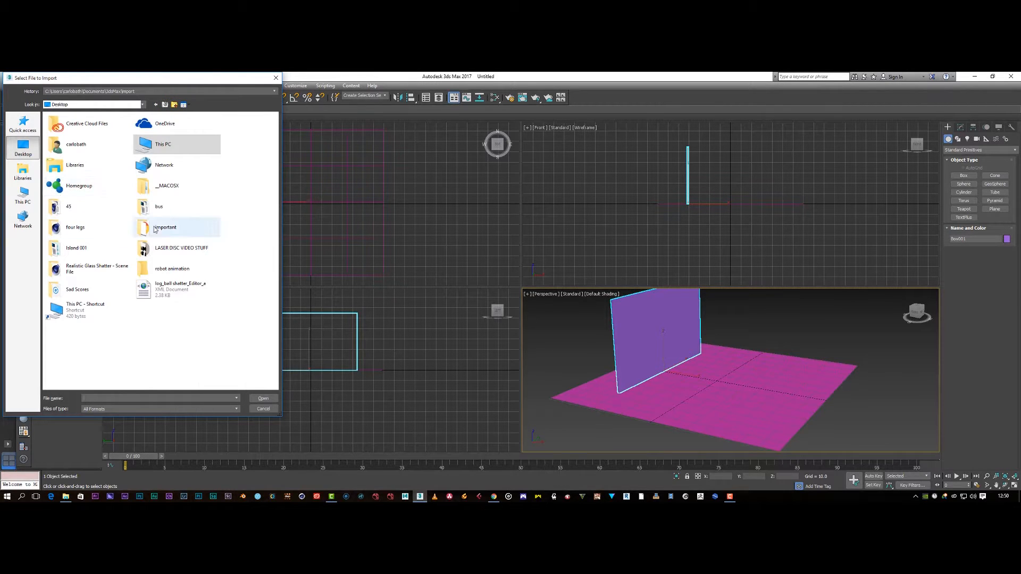
double_click(158, 206)
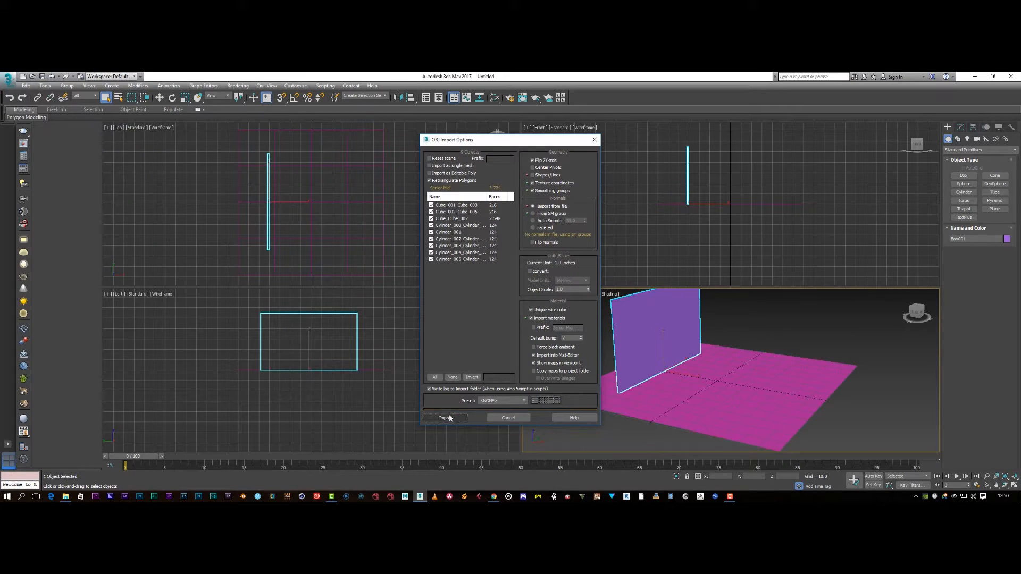
click(445, 417)
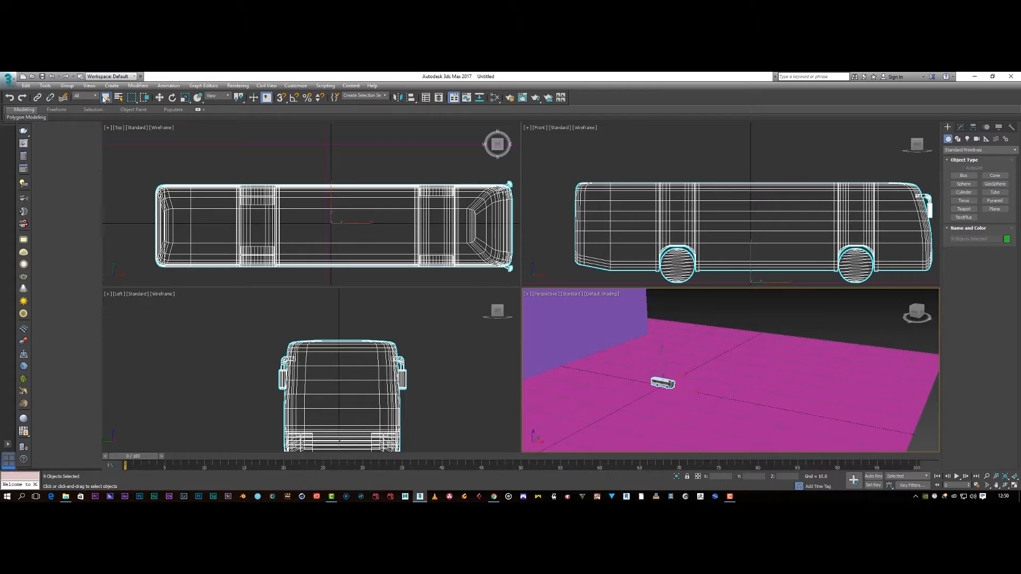
- Uniformly scale the selected bus up to realistic size beside the wall
scroll(down, 3)
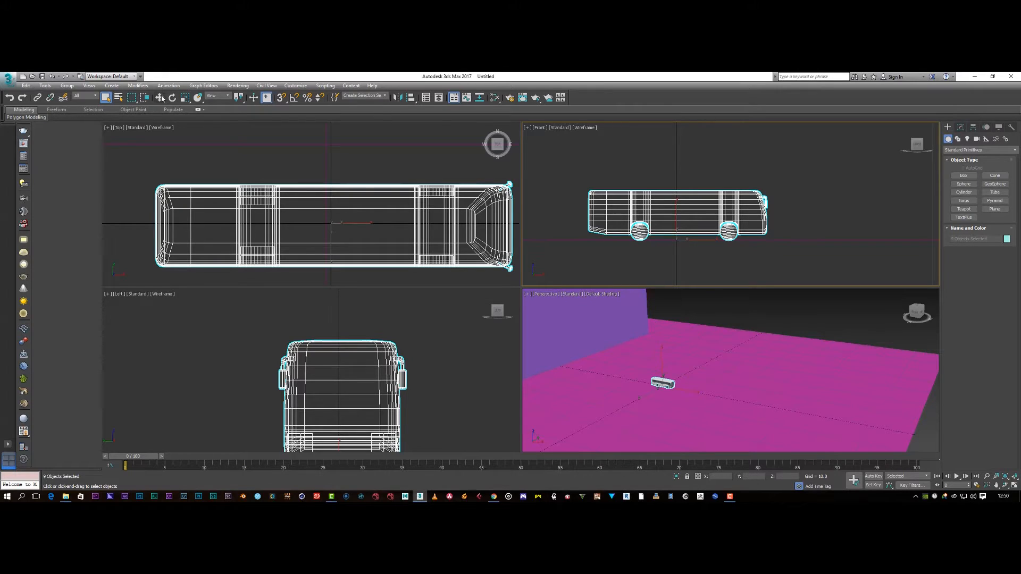
mouse_move(145, 97)
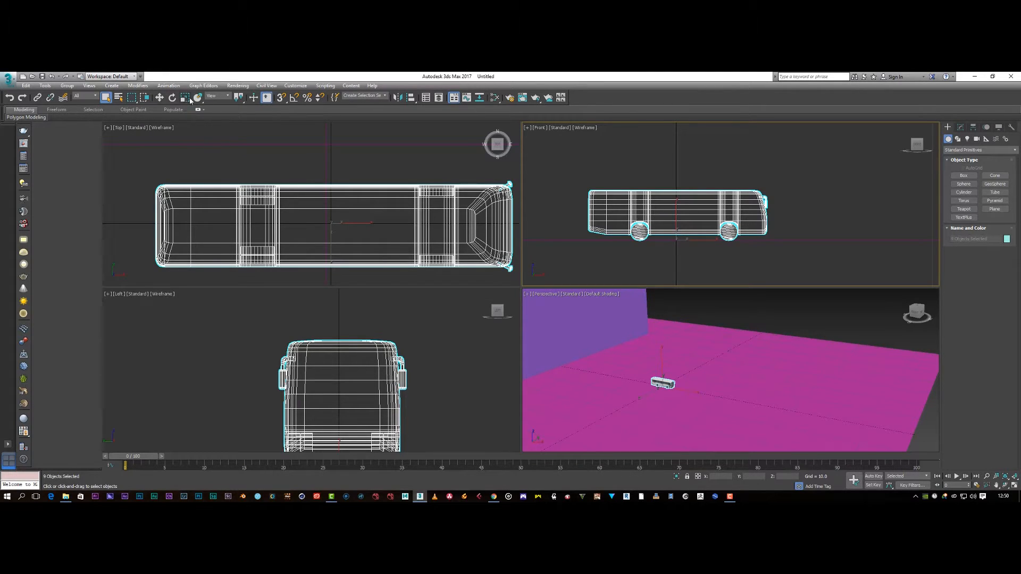
click(173, 96)
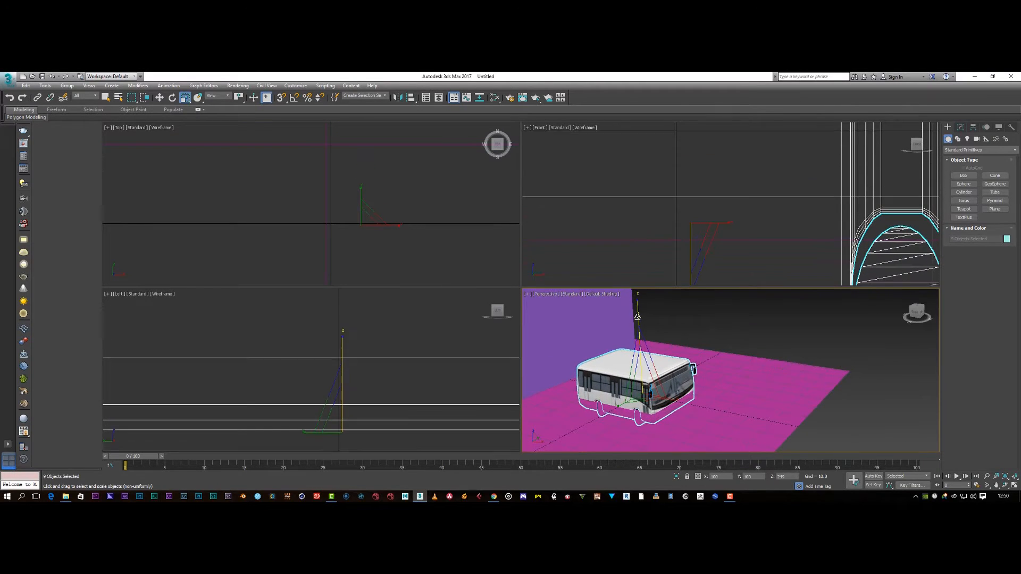
click(160, 96)
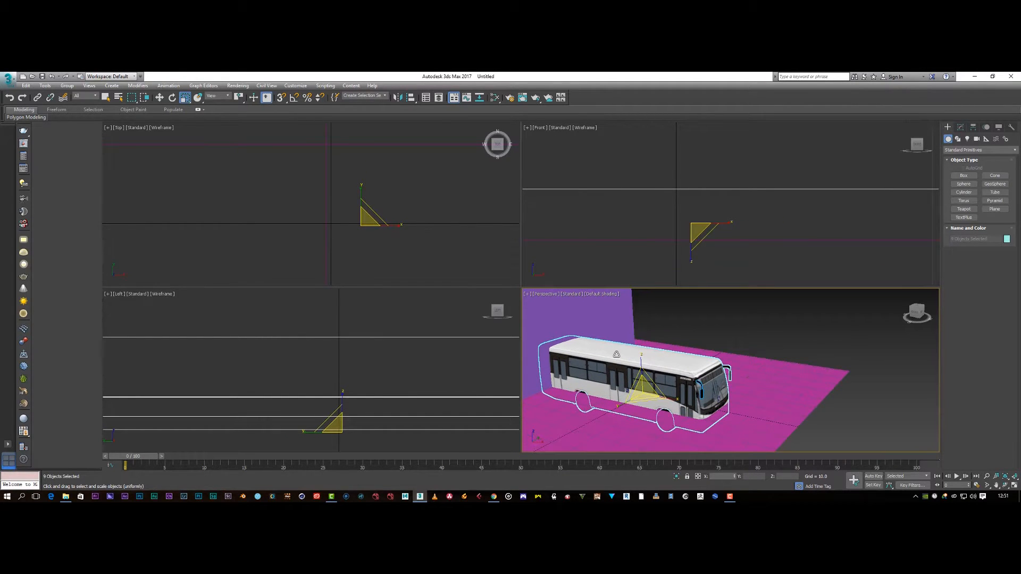
click(106, 97)
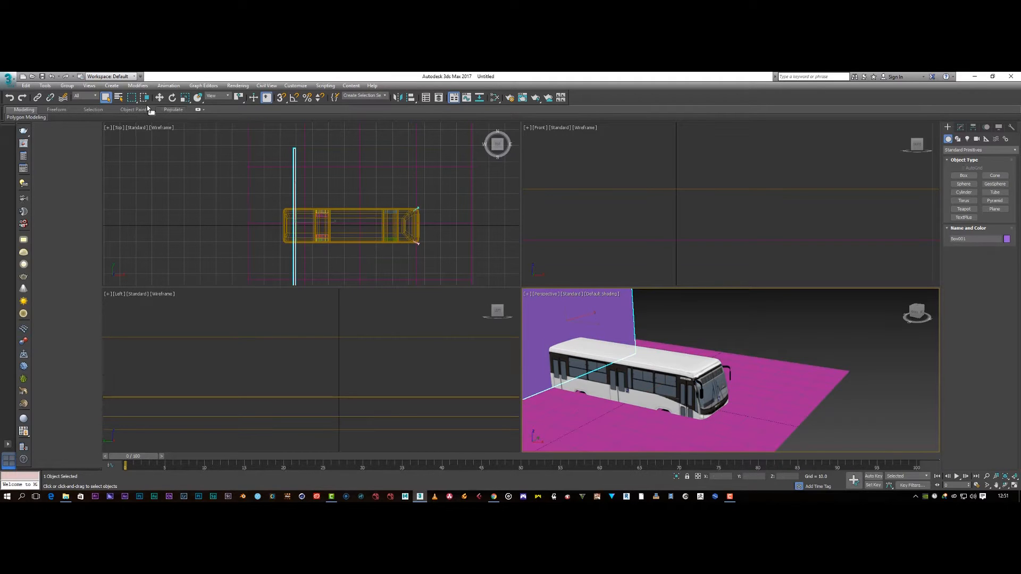
- Move the wall aside and position the whole bus on the ground facing it
click(160, 97)
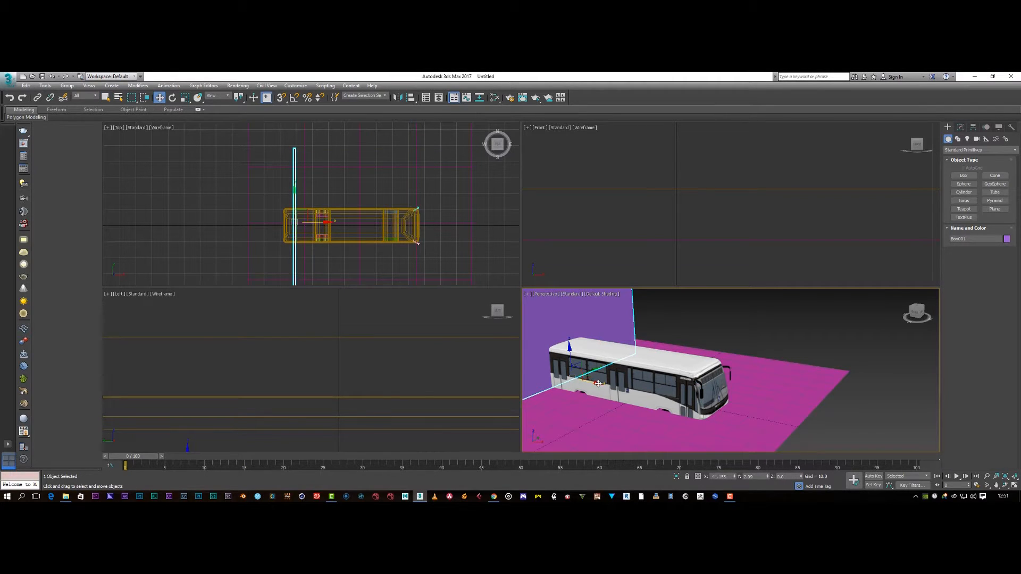
drag(334, 221, 297, 221)
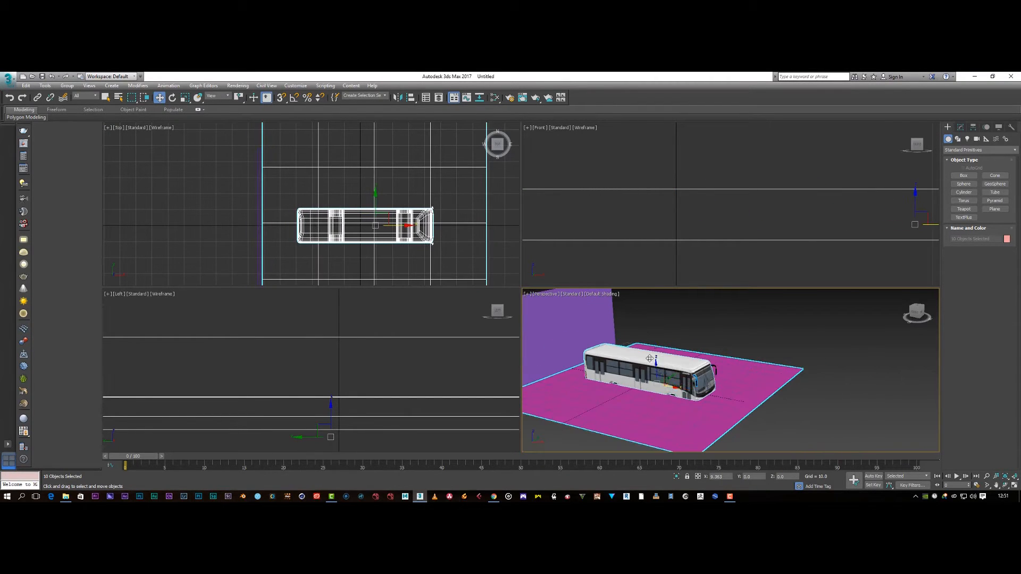
click(365, 224)
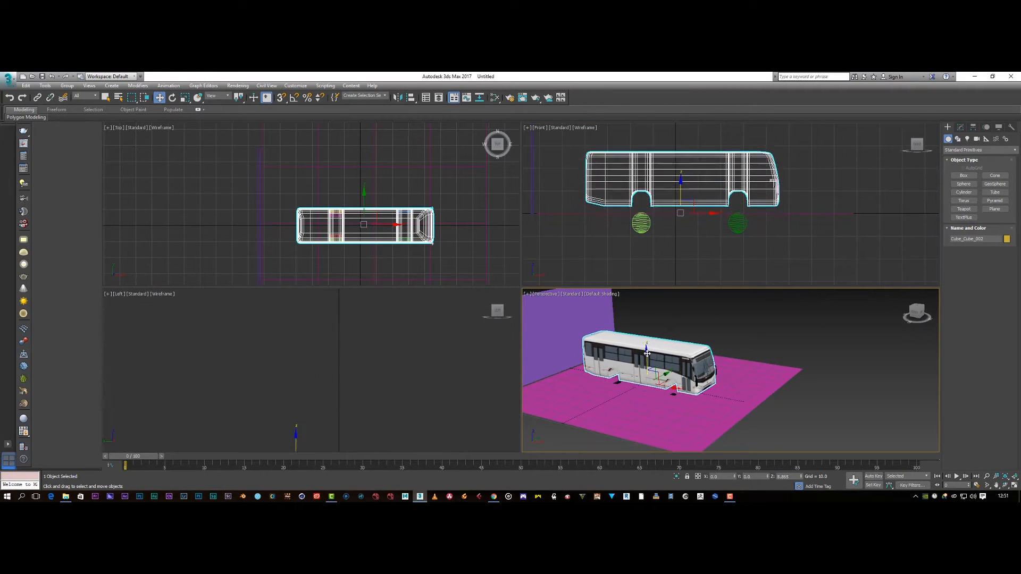
click(640, 223)
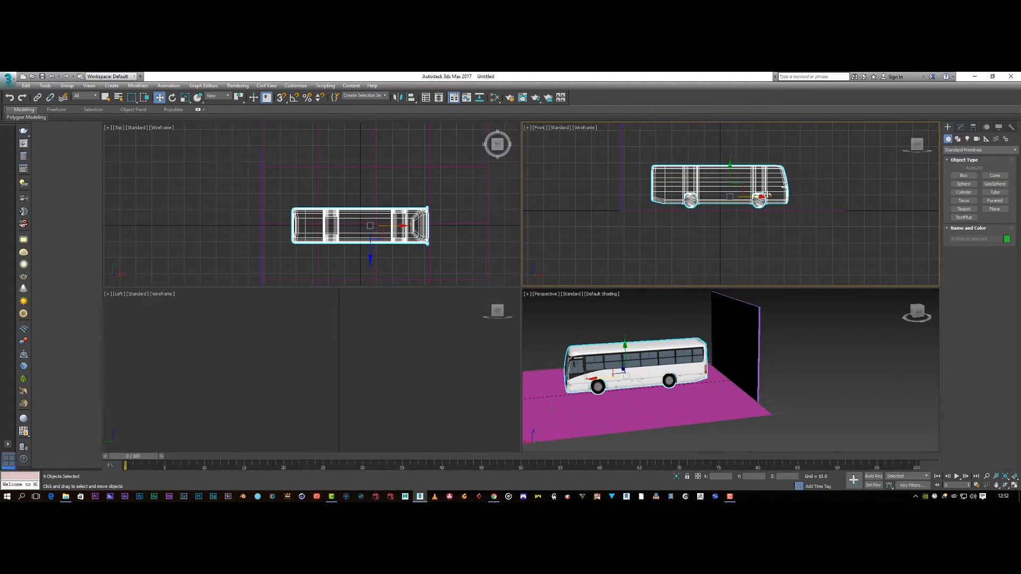
drag(370, 224, 426, 224)
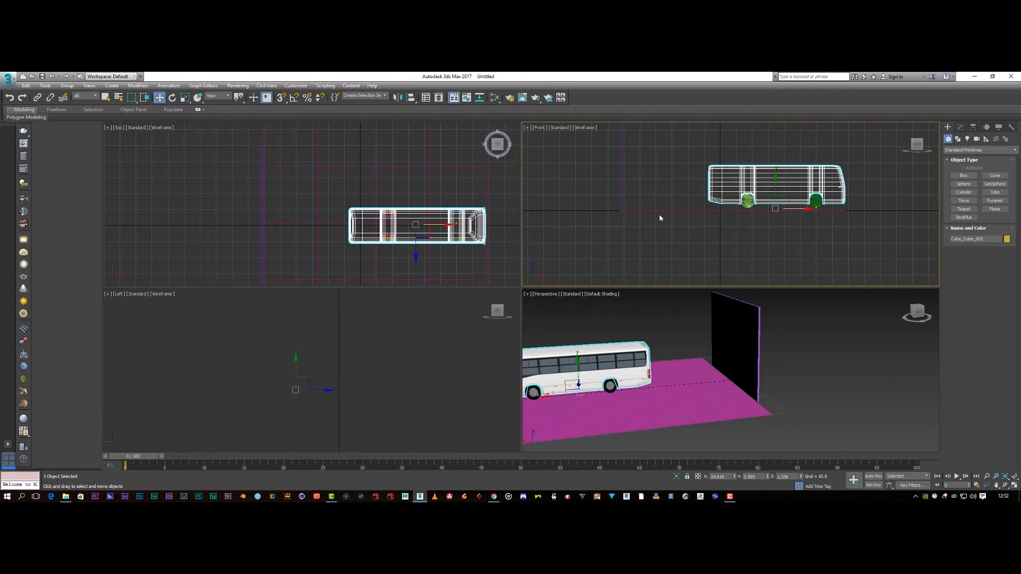
mouse_move(617, 153)
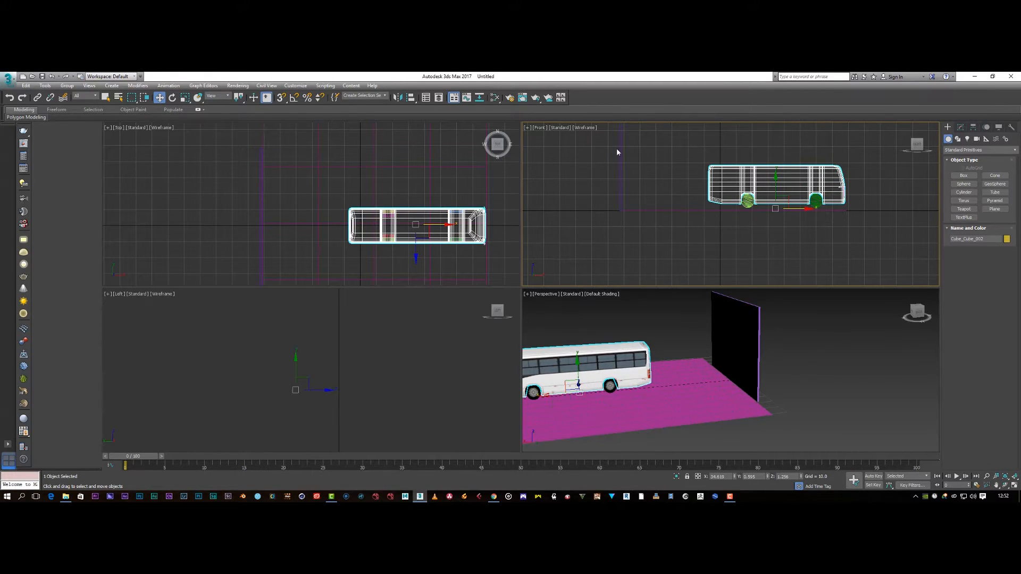
mouse_move(682, 255)
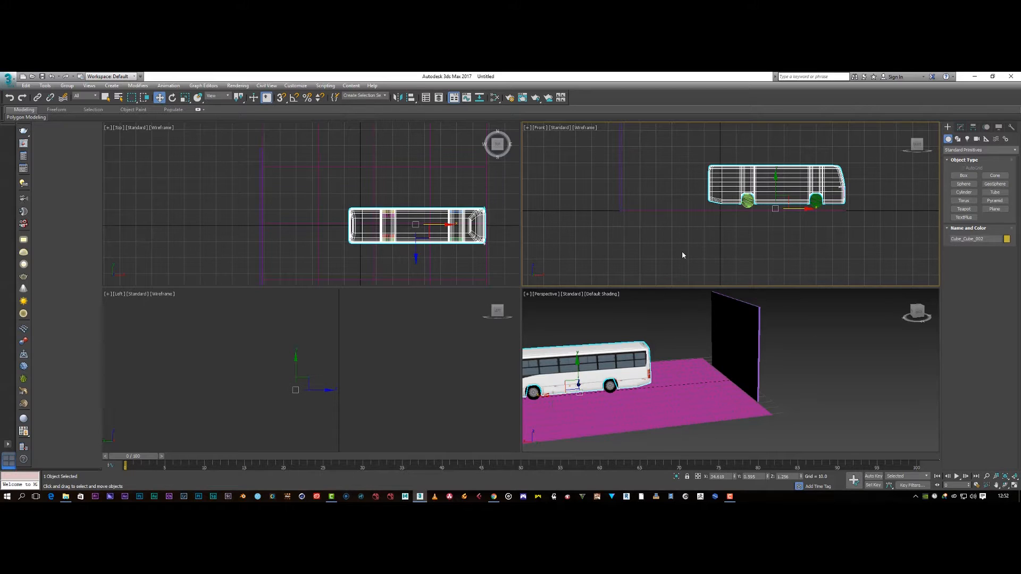
mouse_move(771, 371)
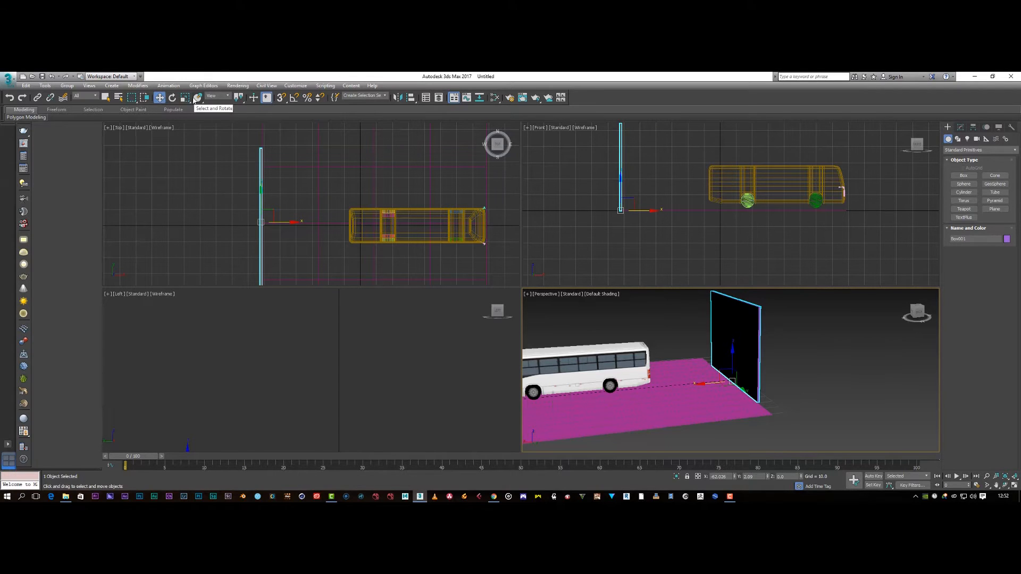
click(186, 96)
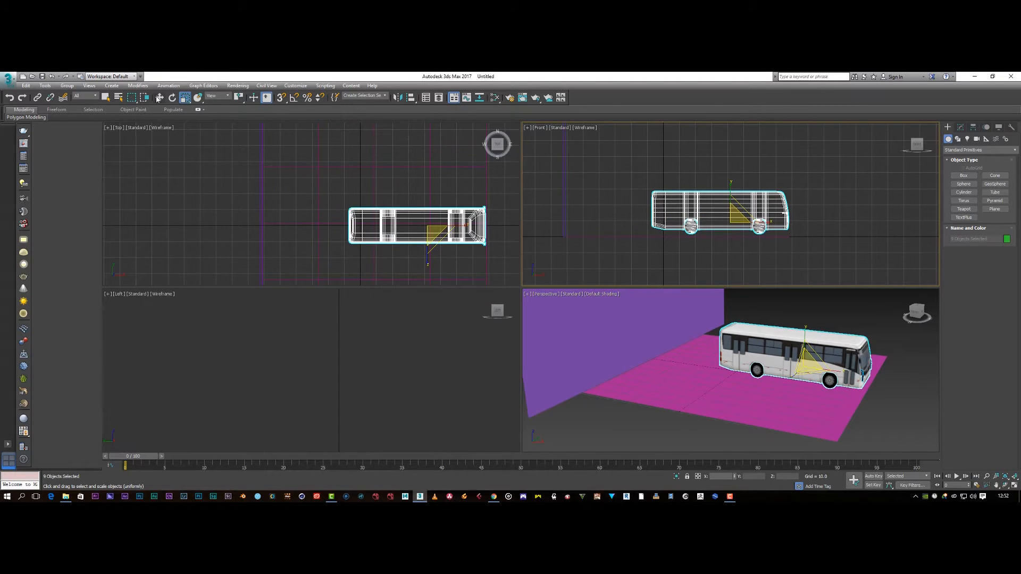
click(160, 97)
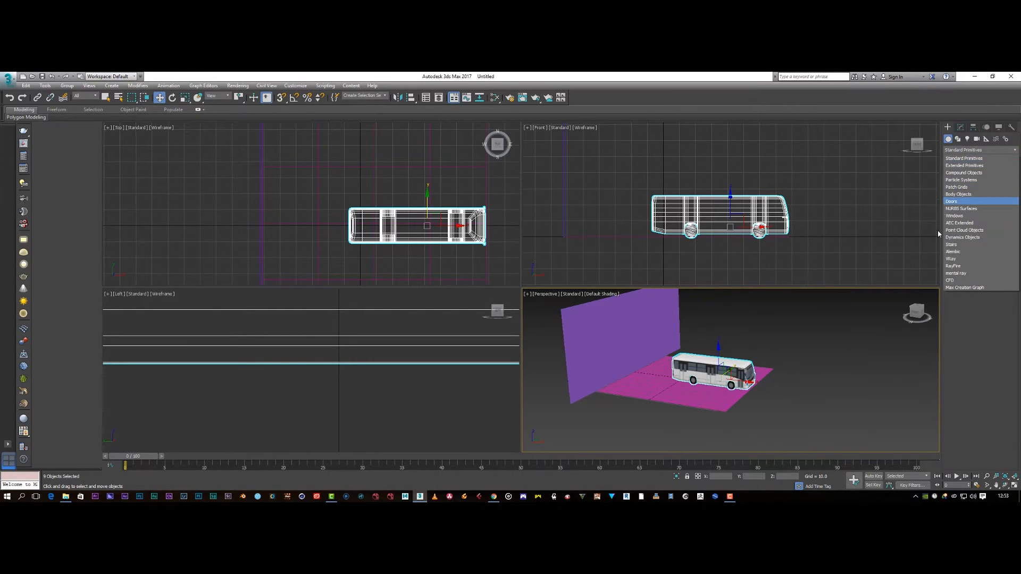
- Open the RayFire floater from the RayFire create category and place it beside the viewports
click(954, 266)
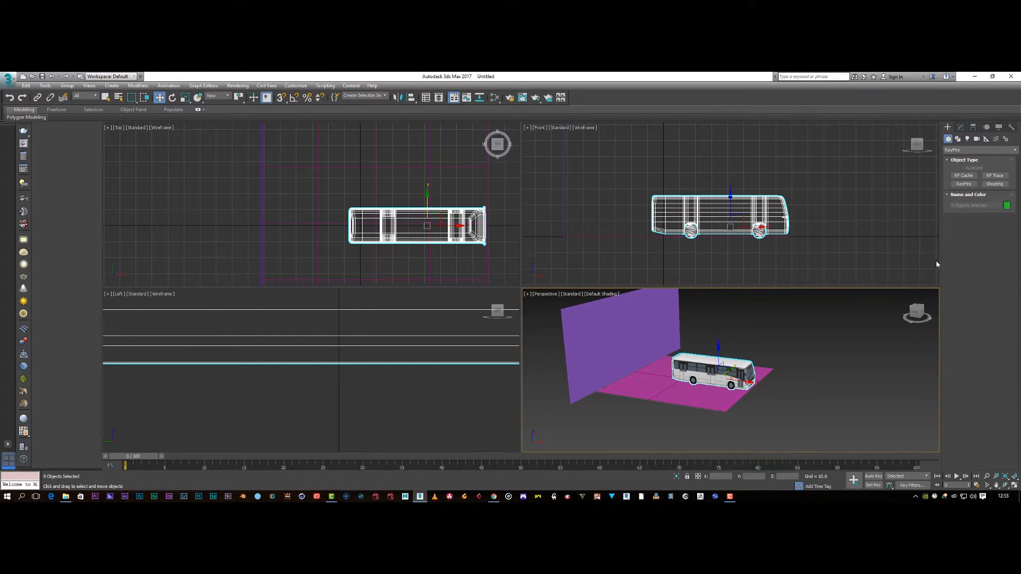
click(963, 183)
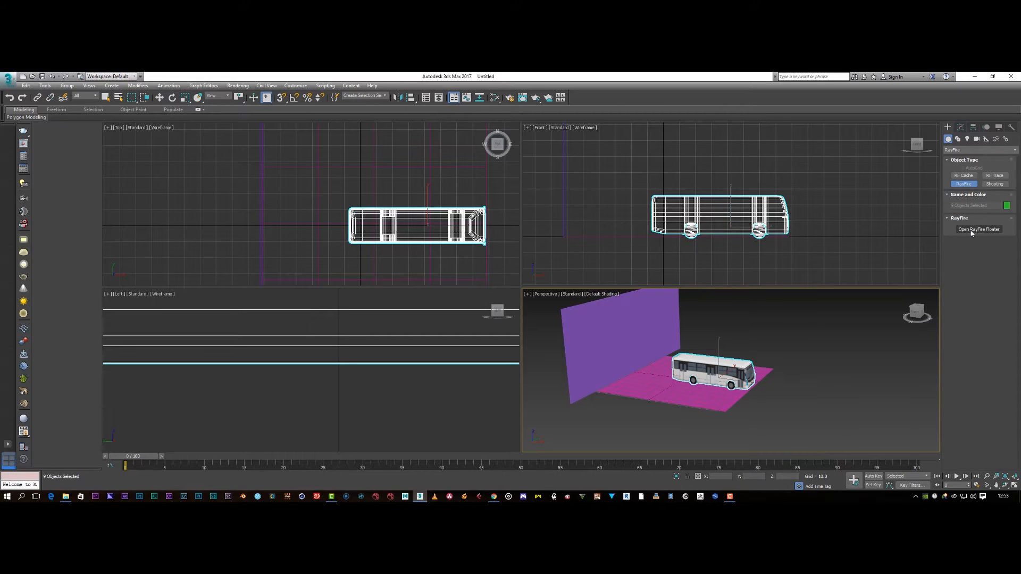
click(978, 229)
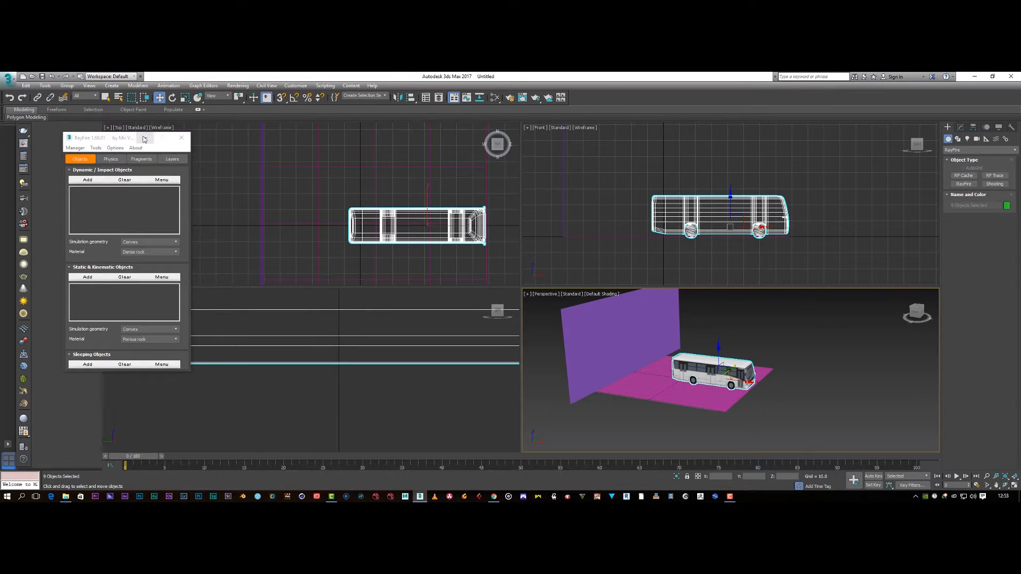
drag(105, 137, 104, 81)
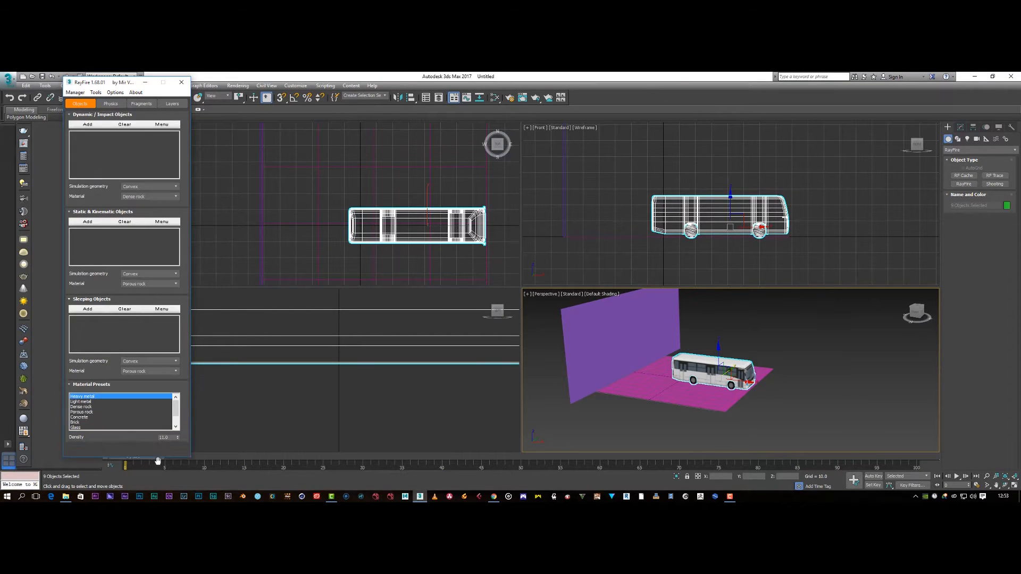
drag(90, 82, 218, 90)
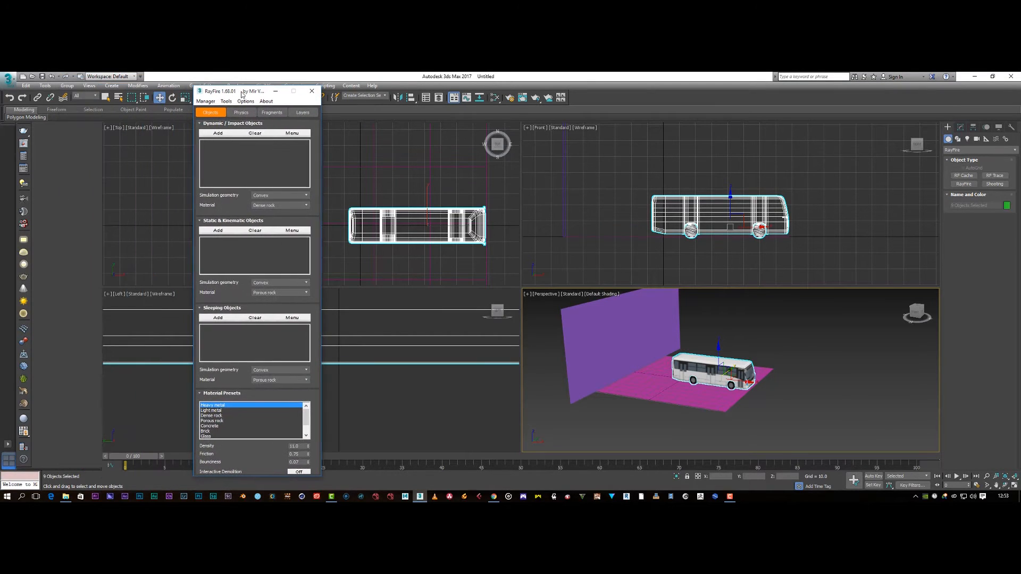
mouse_move(226, 135)
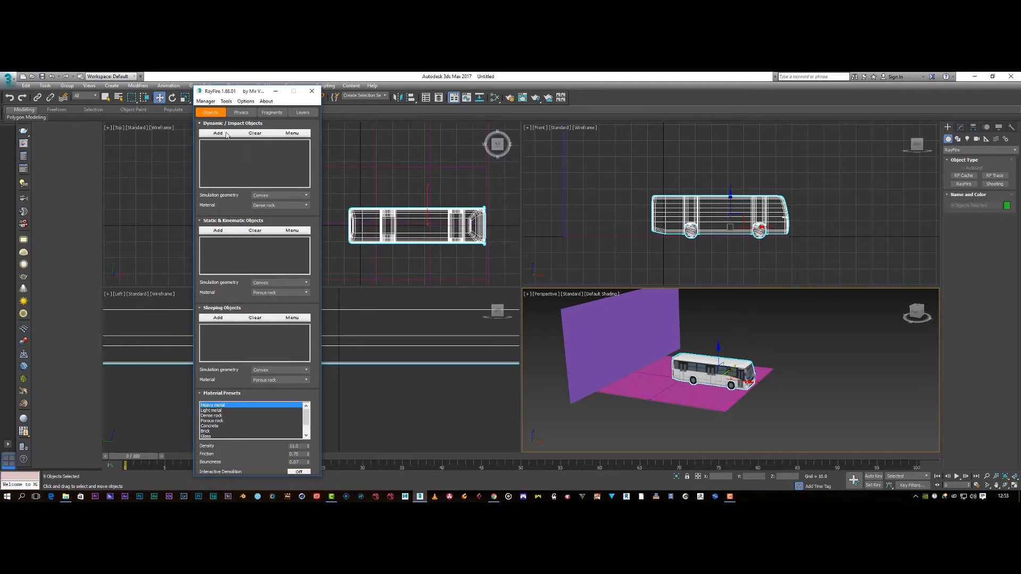
mouse_move(258, 185)
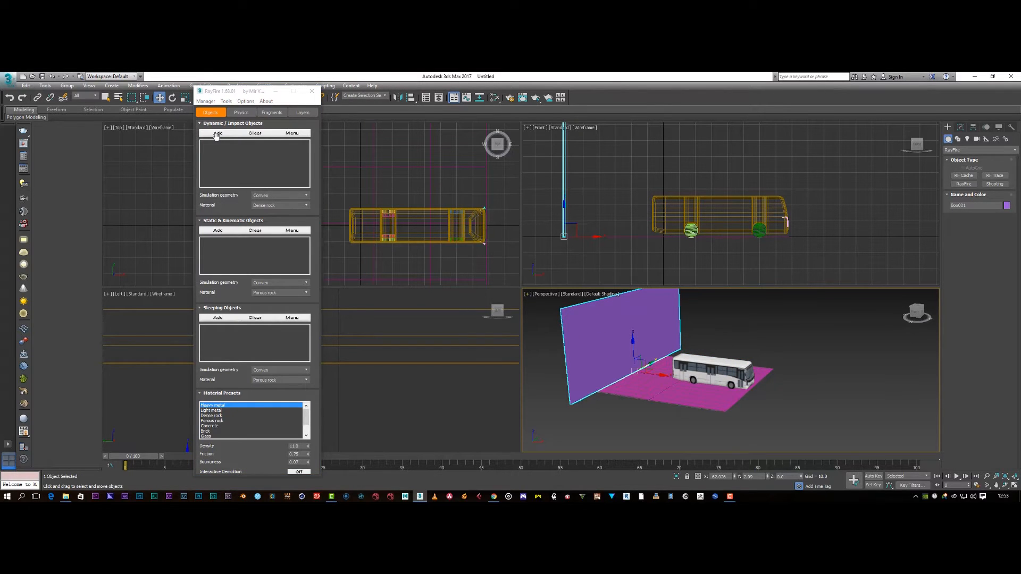
- Add Plane001 and the bus parts to RayFire's Static & Kinematic Objects list
click(218, 133)
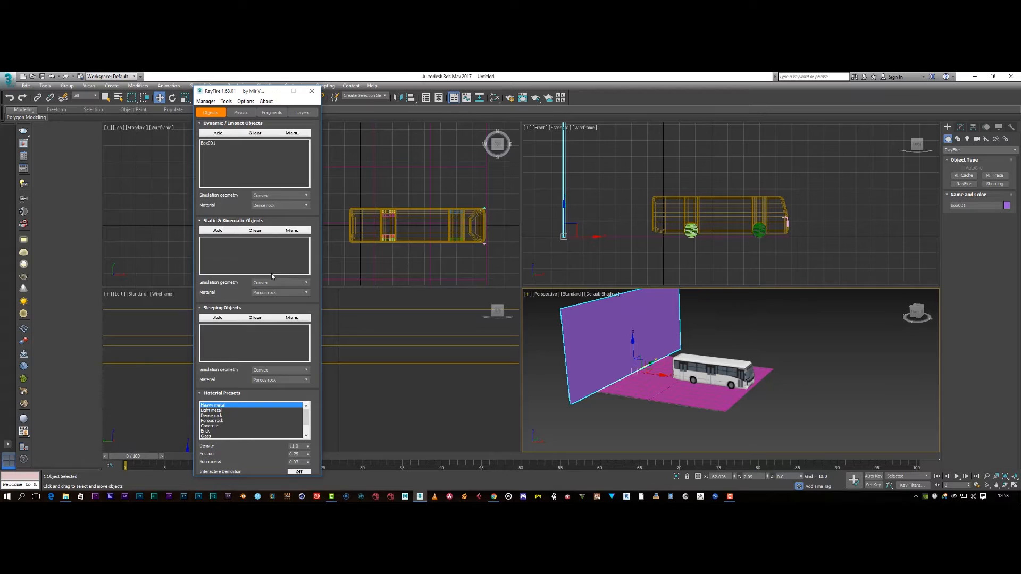
mouse_move(667, 410)
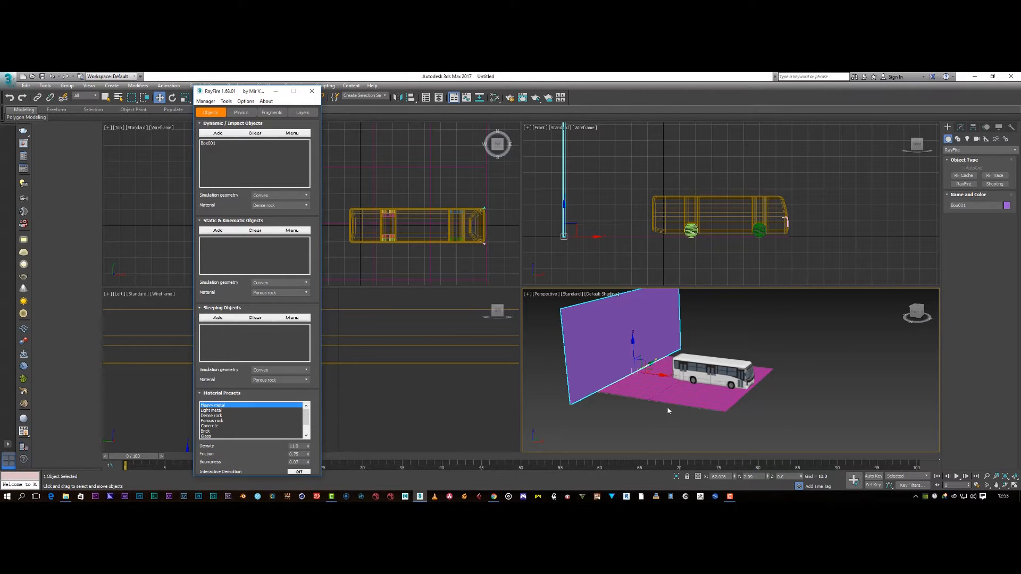
click(684, 391)
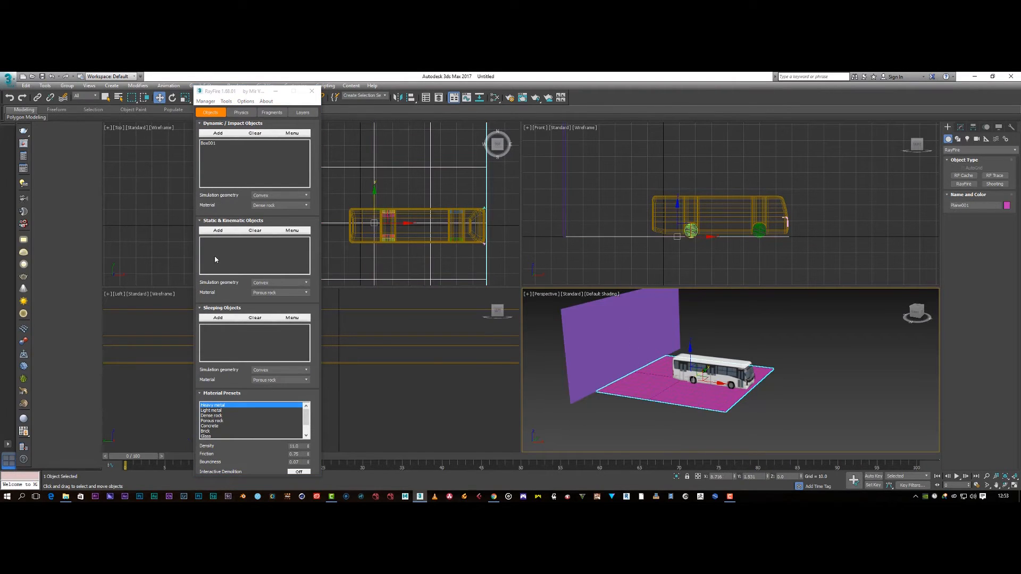
click(217, 230)
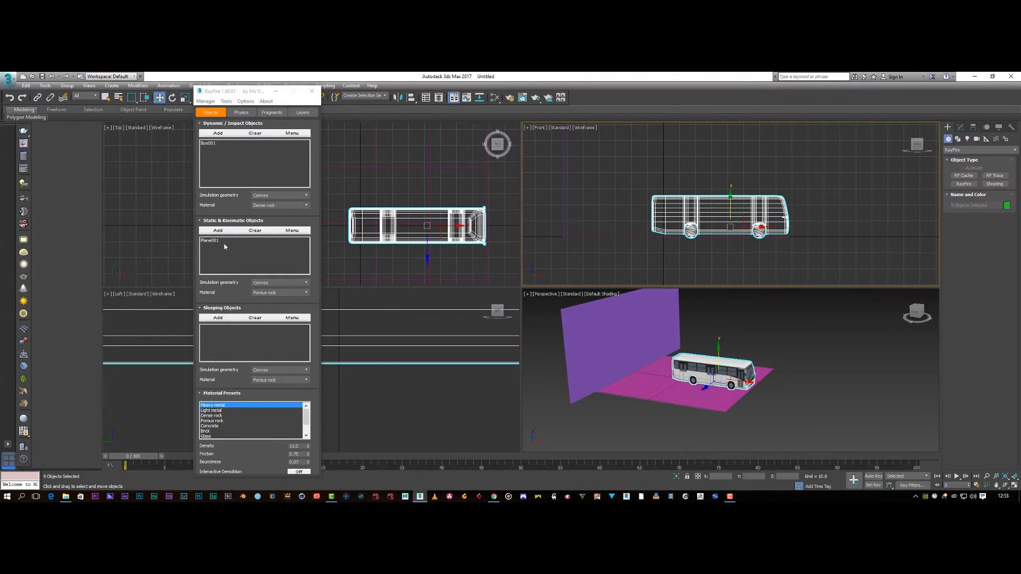
click(218, 230)
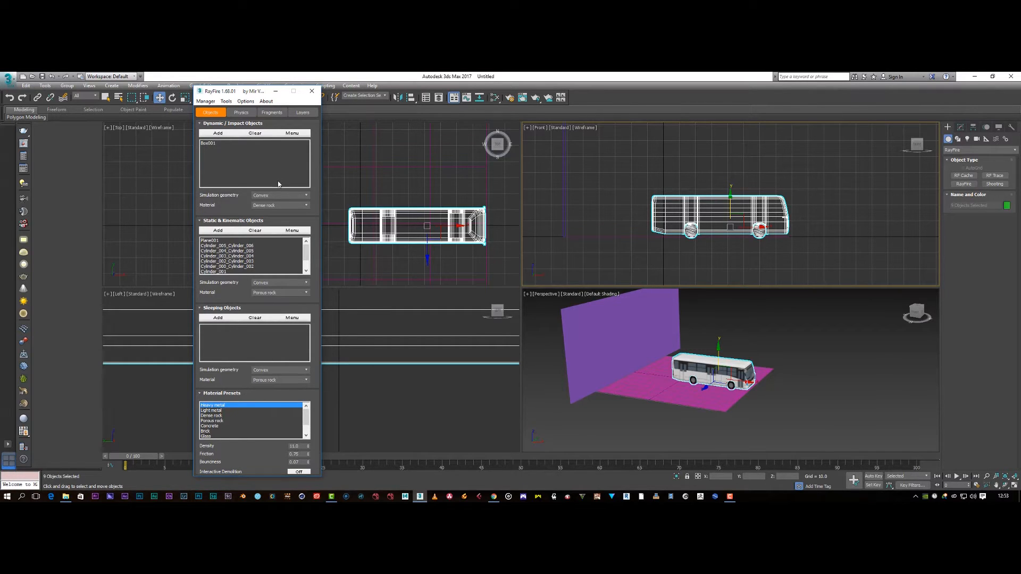
mouse_move(246, 283)
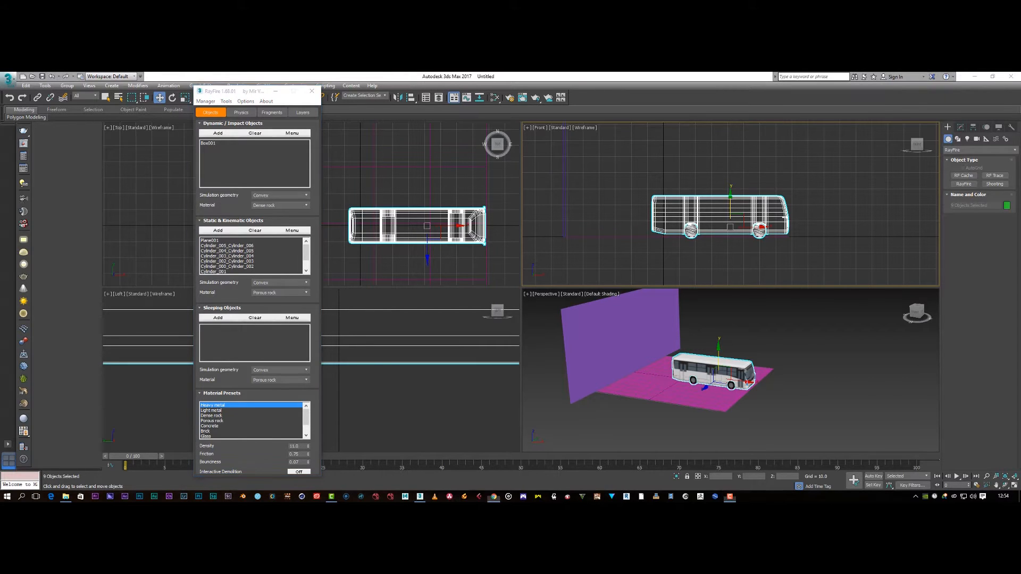
mouse_move(808, 342)
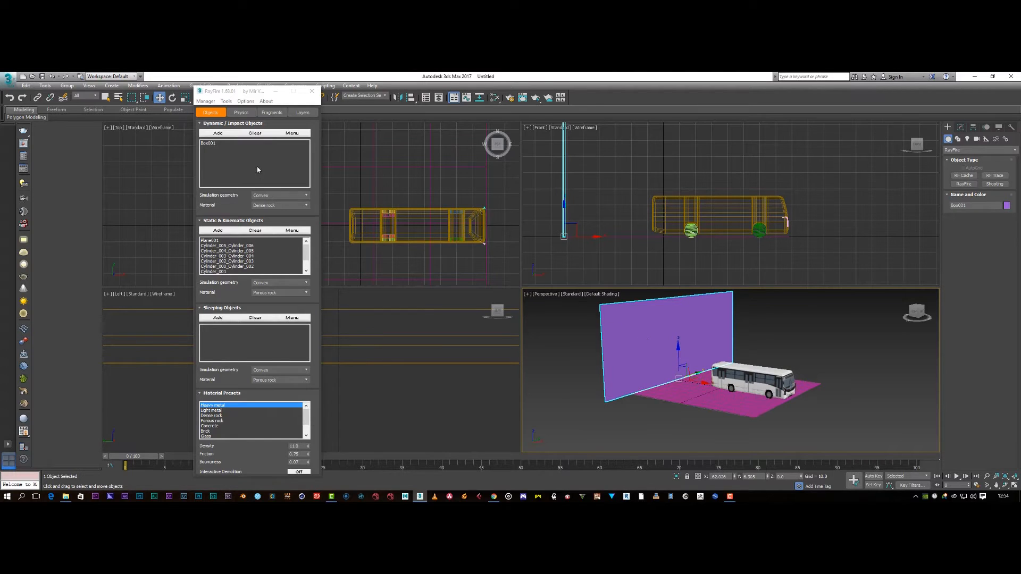
- Fragment the wall box with Voronoi - Uniform in RayFire's Fragments tab
click(271, 113)
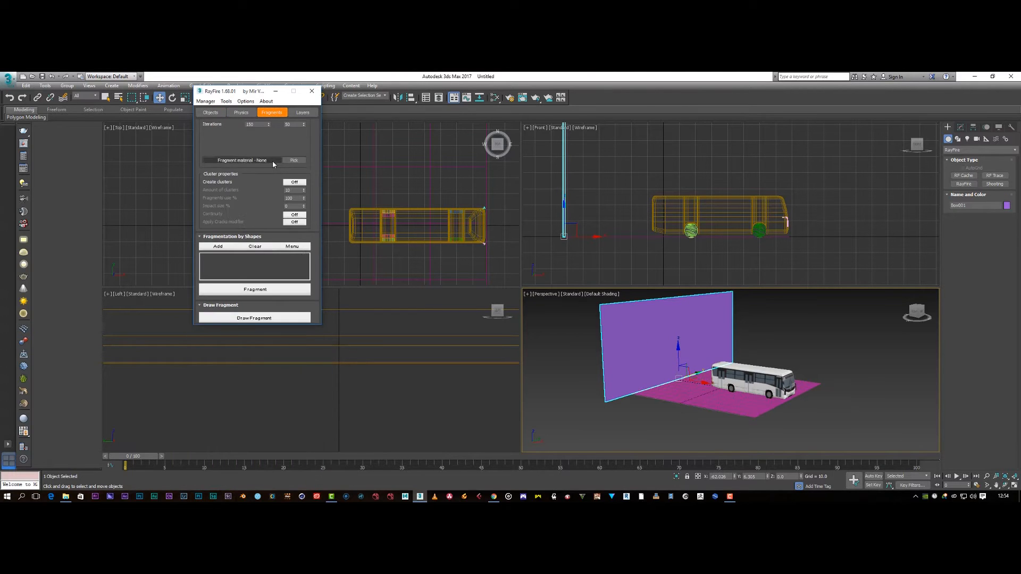
click(229, 123)
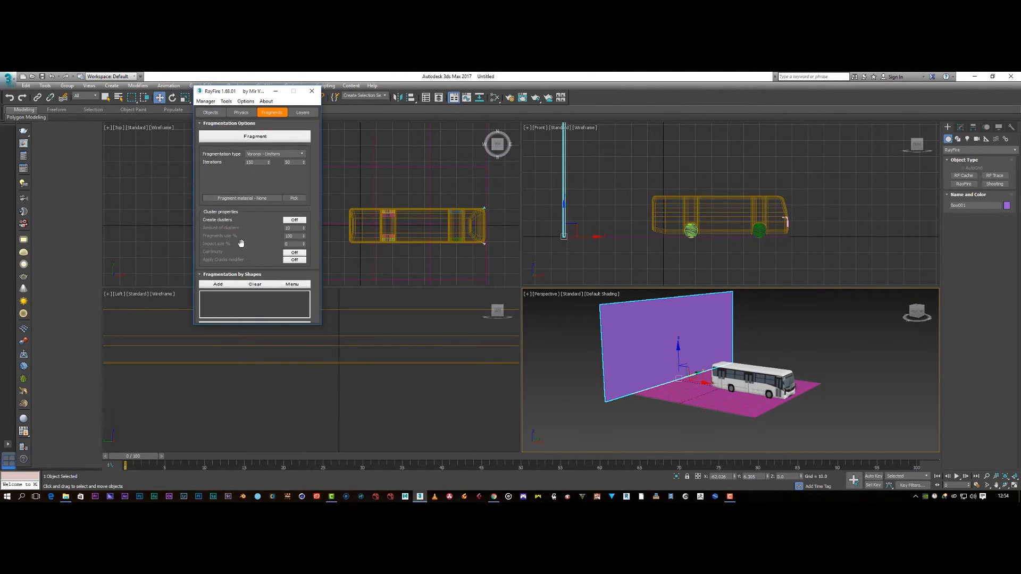
mouse_move(248, 327)
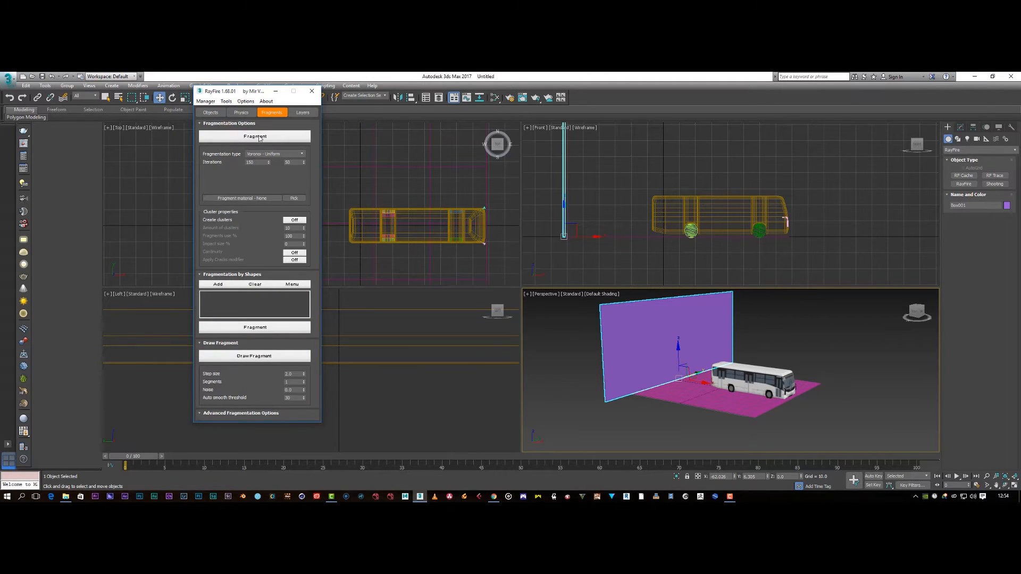
click(255, 136)
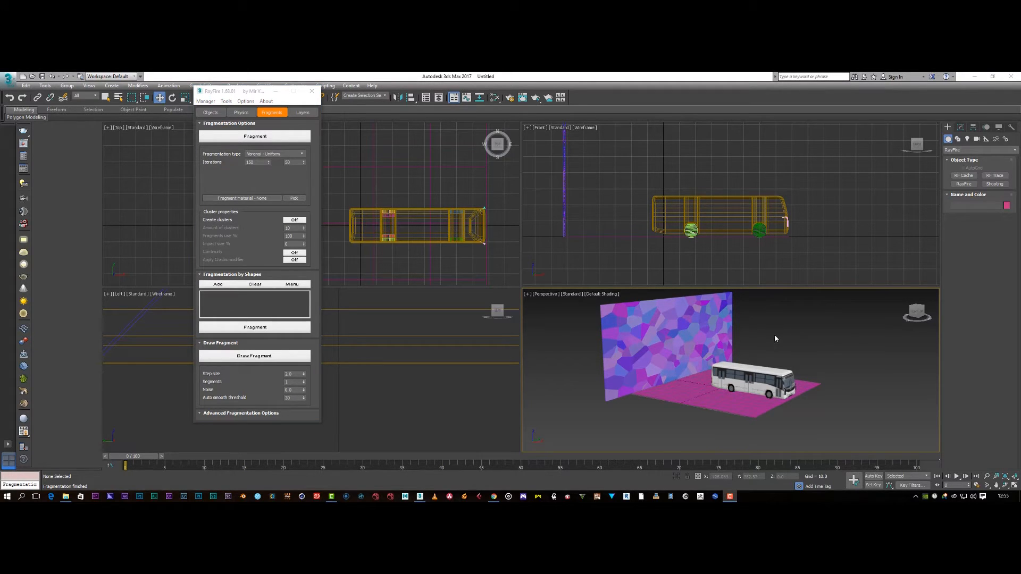
mouse_move(651, 191)
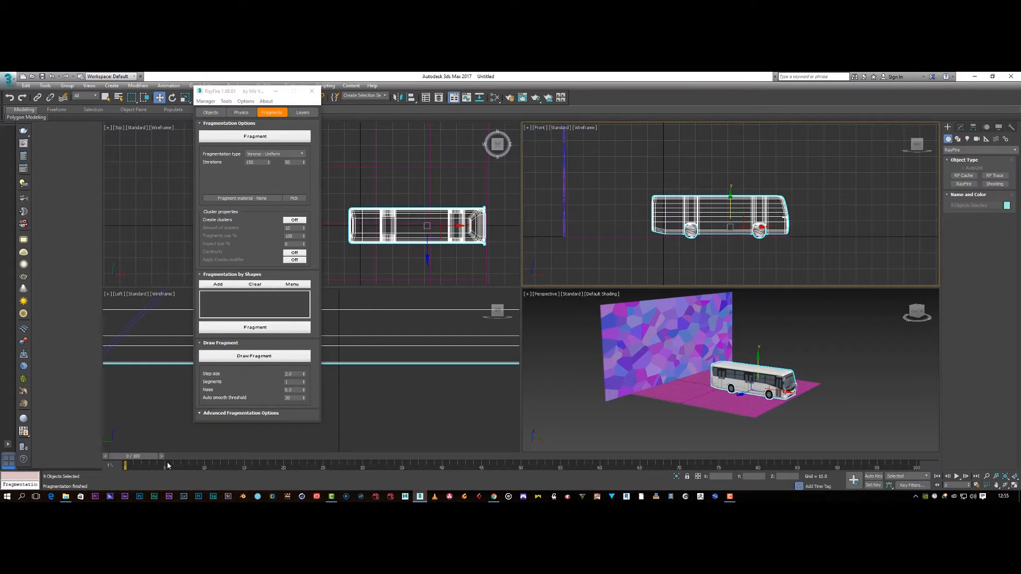
mouse_move(875, 476)
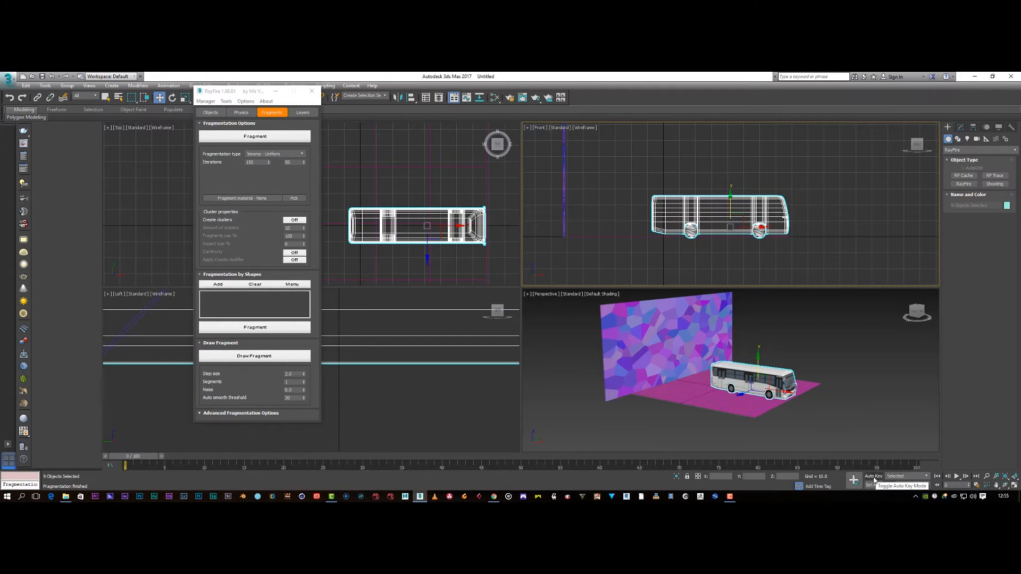
- Turn on Auto Key to keyframe the bus driving toward the wall
click(872, 476)
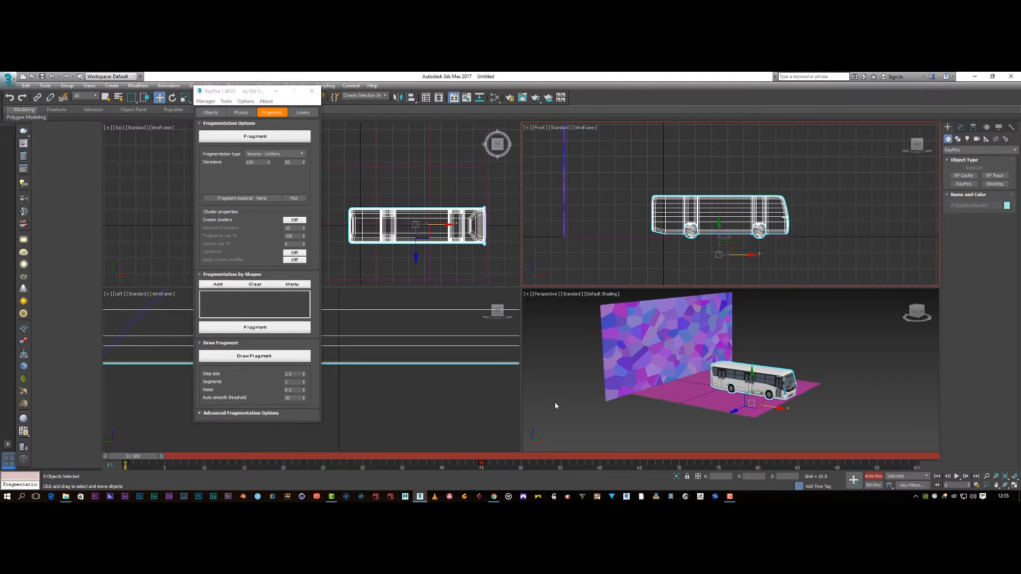
mouse_move(540, 399)
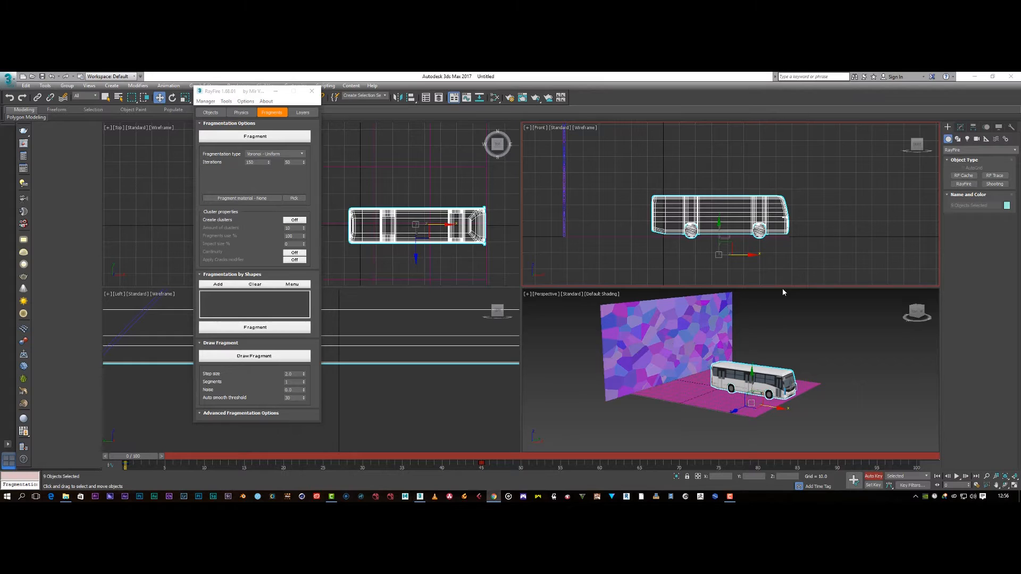
mouse_move(255, 136)
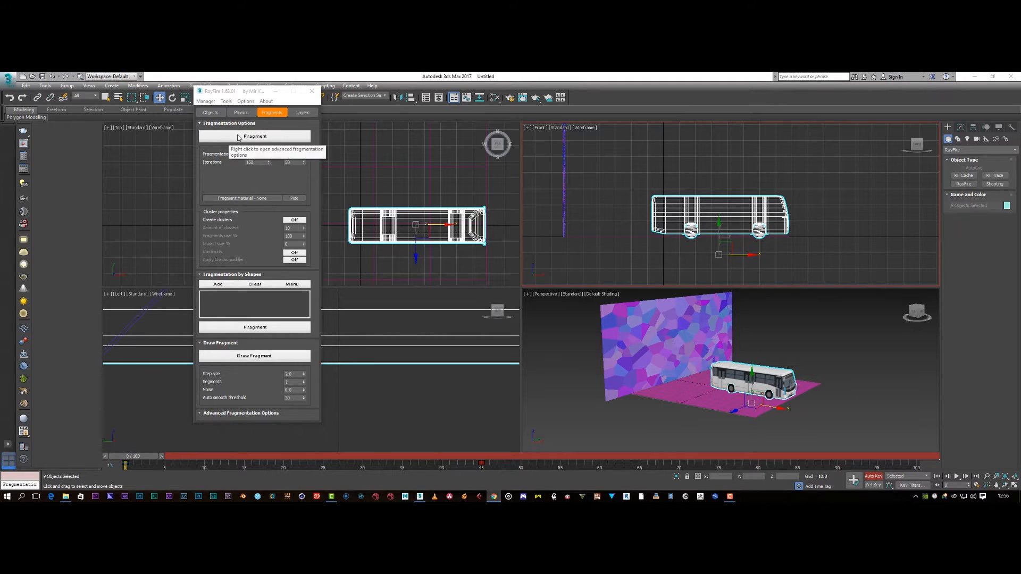
- Run a RayFire physics preview of the bus hitting the wall, then cancel it
click(241, 113)
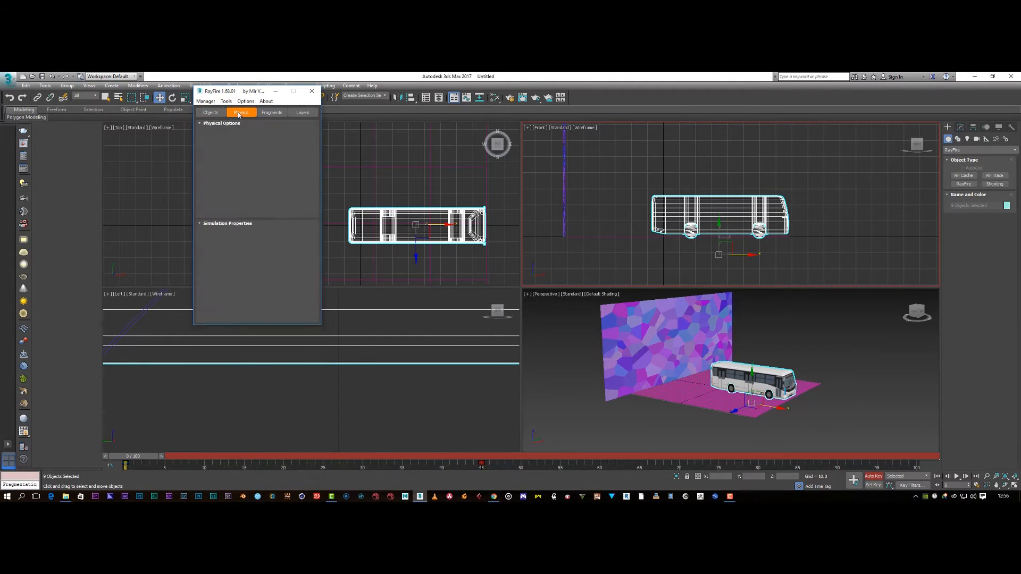
click(240, 113)
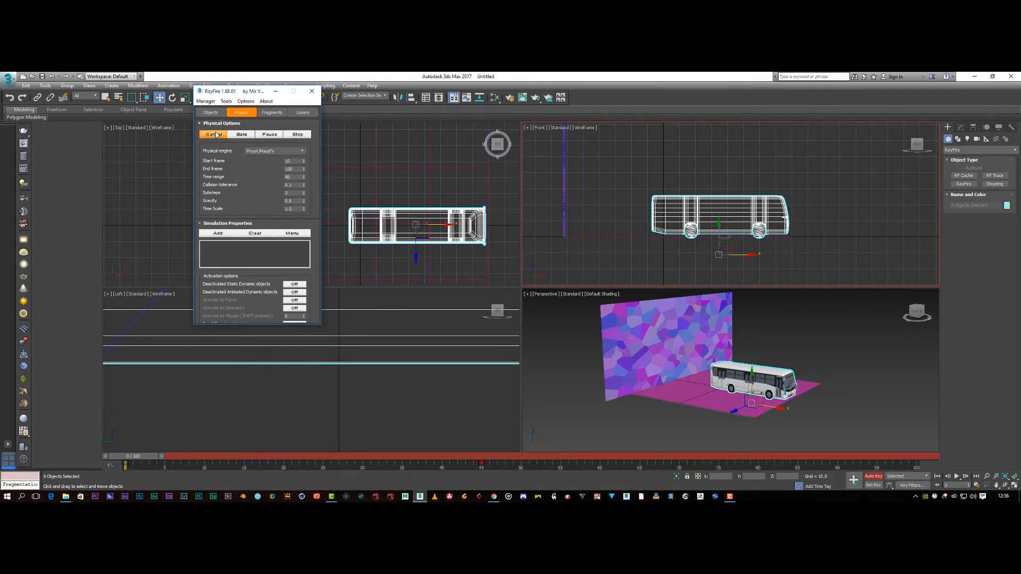
click(241, 134)
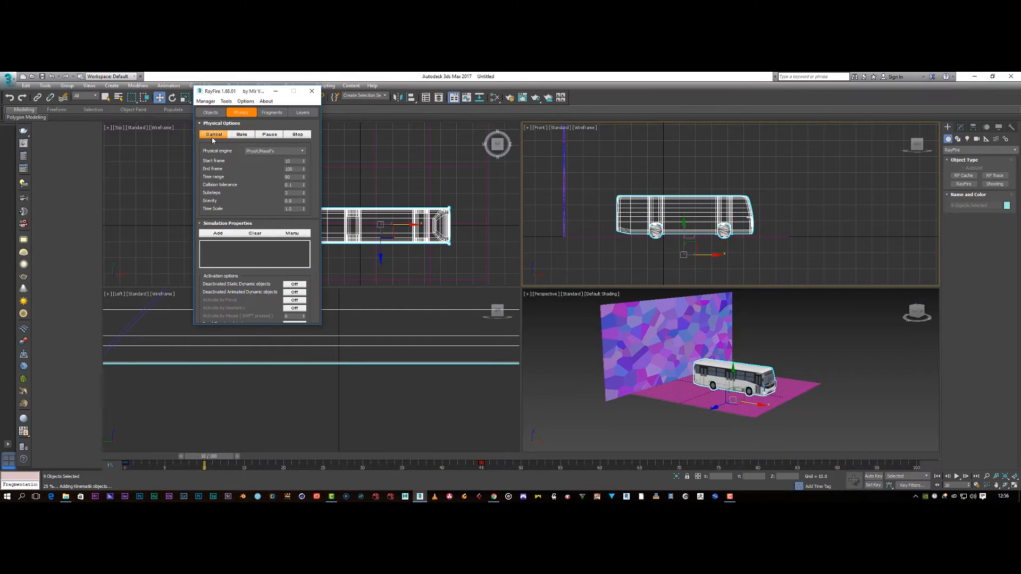
click(241, 134)
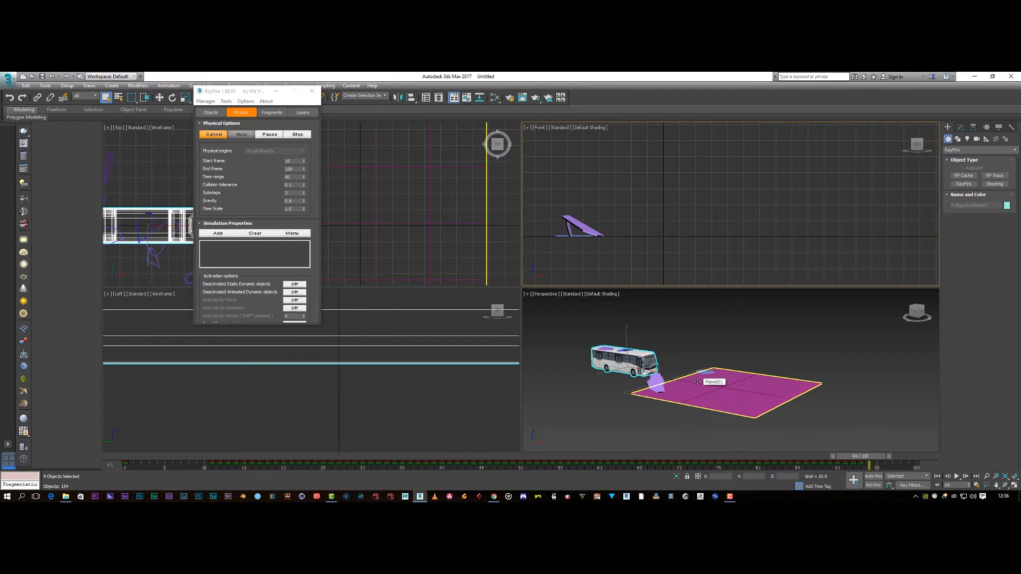
click(213, 134)
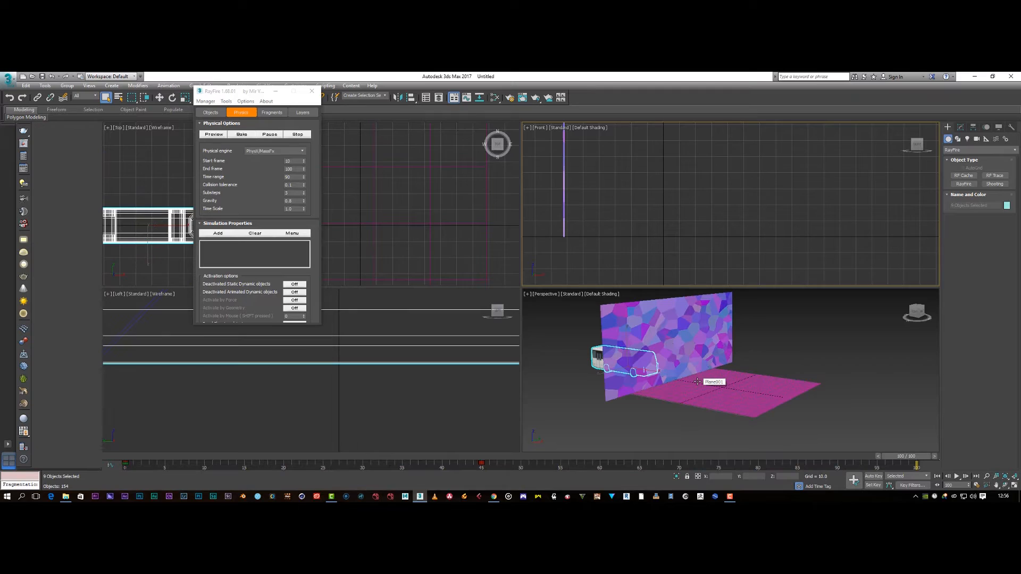
click(713, 390)
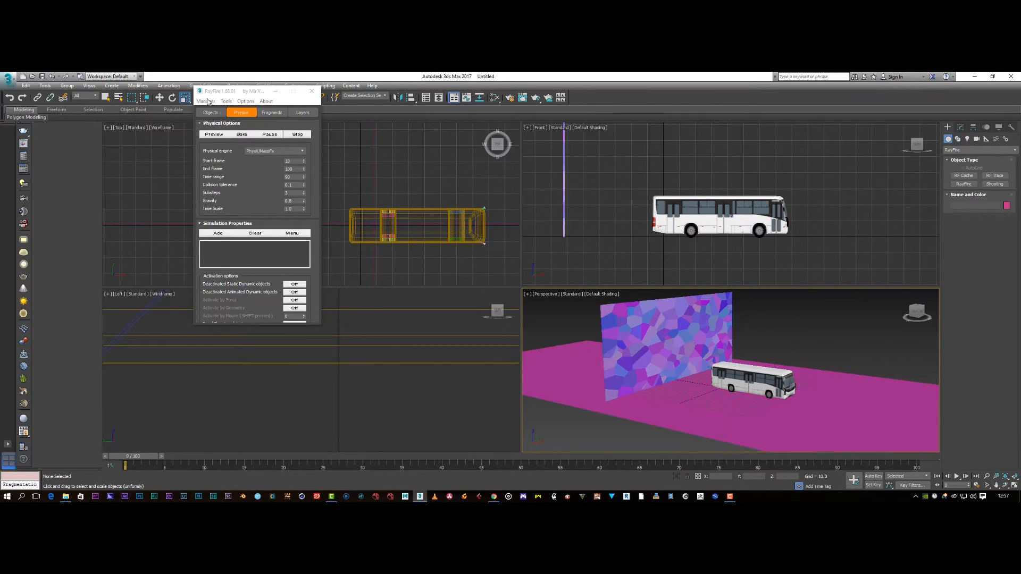
- Preview the RayFire simulation over the enlarged ground to the last frame, then cancel it
click(214, 134)
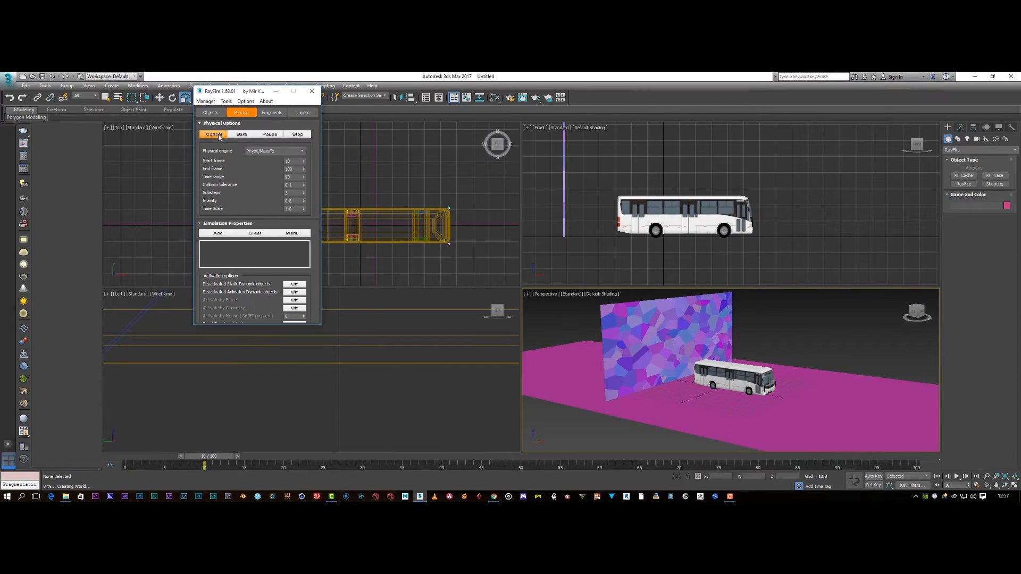
click(241, 134)
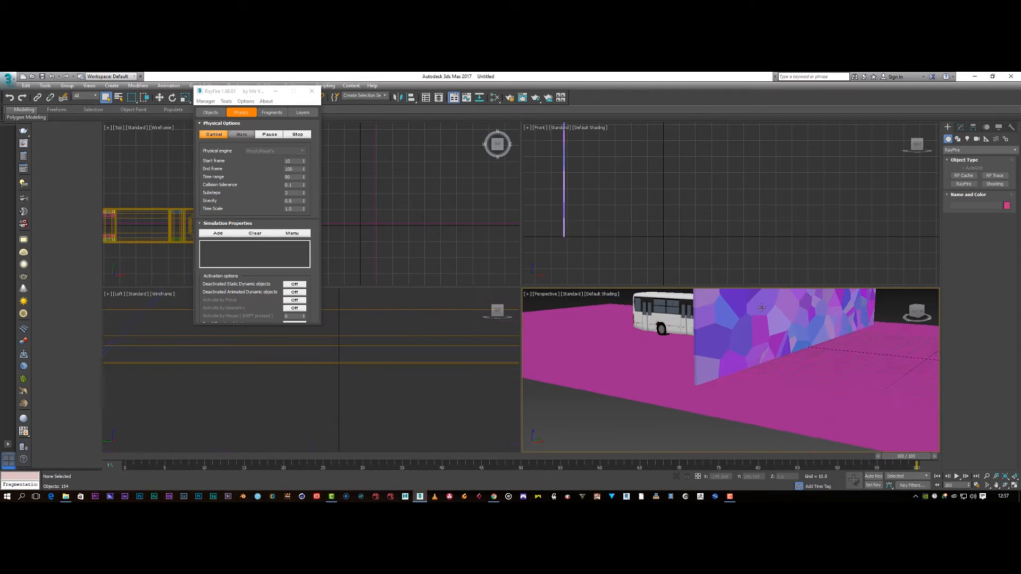
click(213, 134)
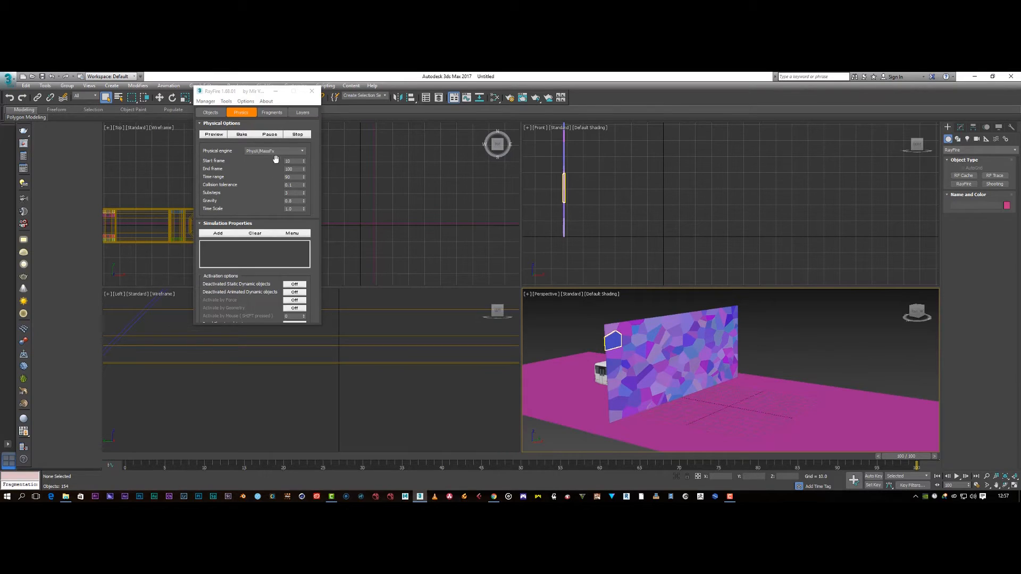
- Bake the bus-into-wall crash into animation and let the simulation run to the end
click(213, 134)
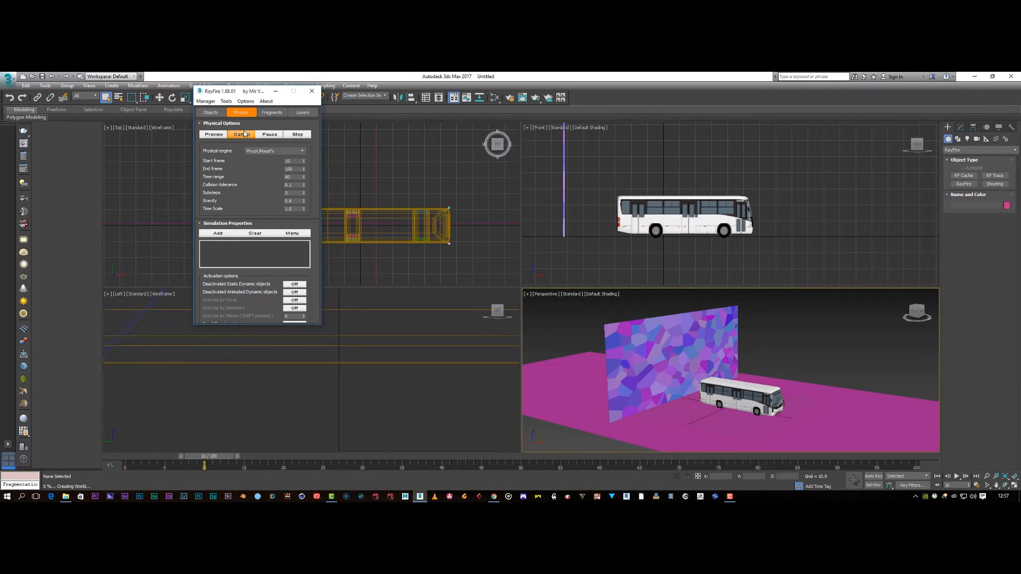
click(212, 134)
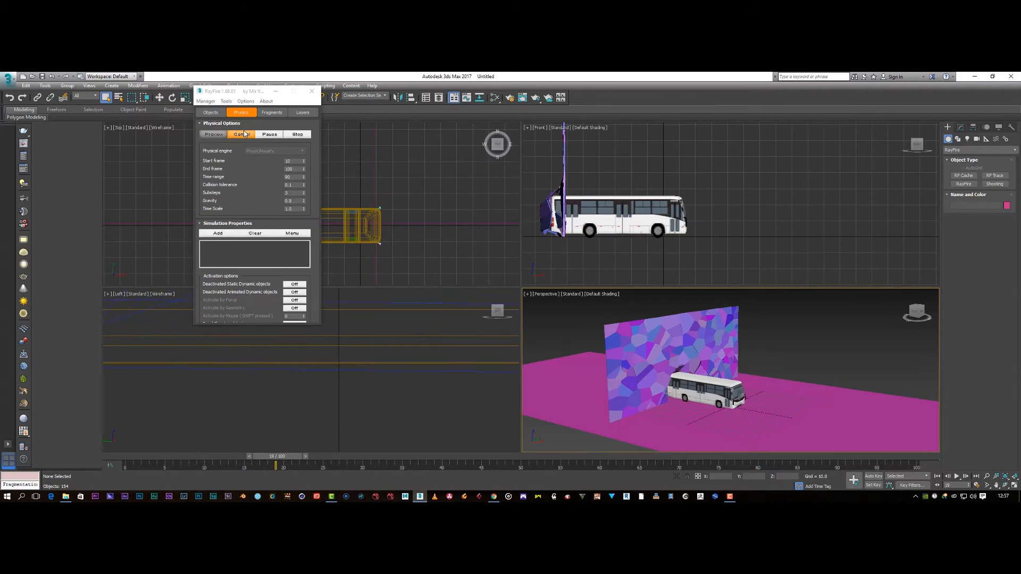
click(213, 134)
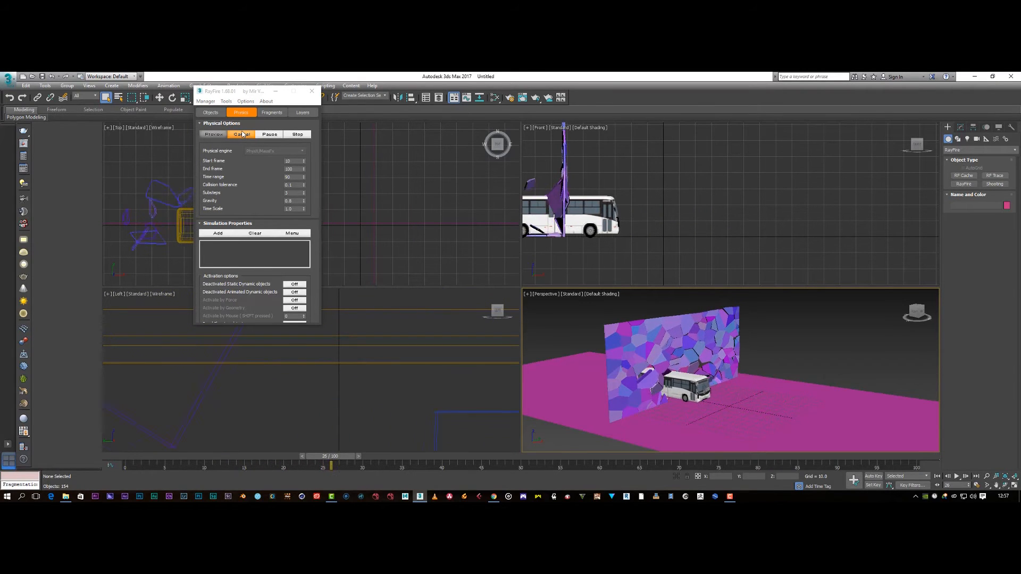
click(212, 134)
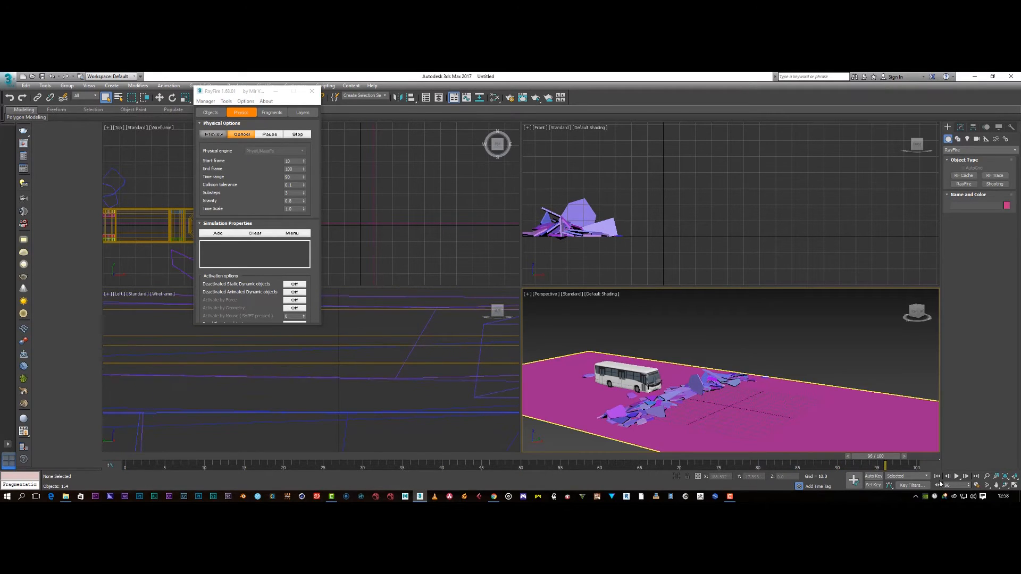
click(241, 133)
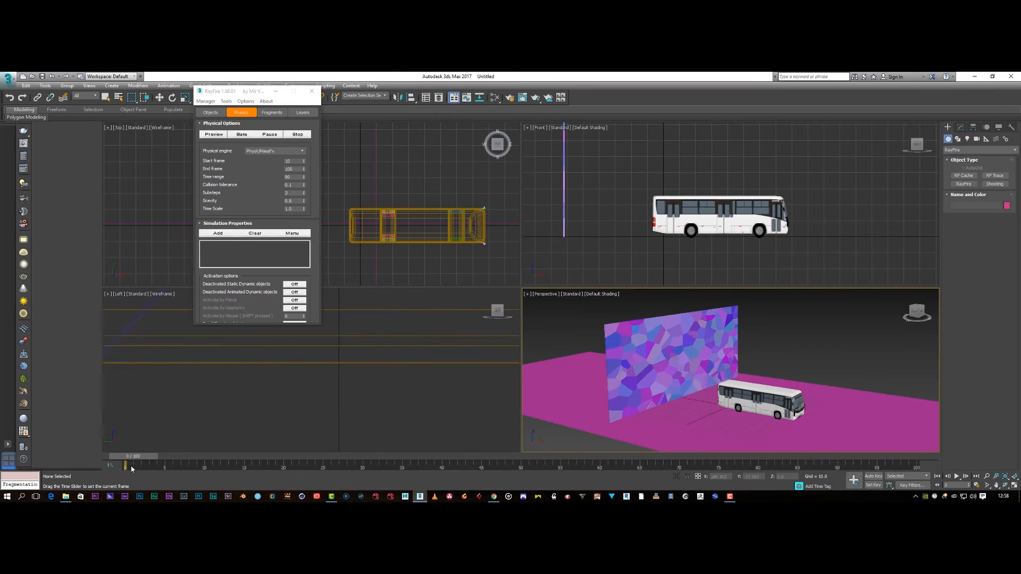
mouse_move(214, 134)
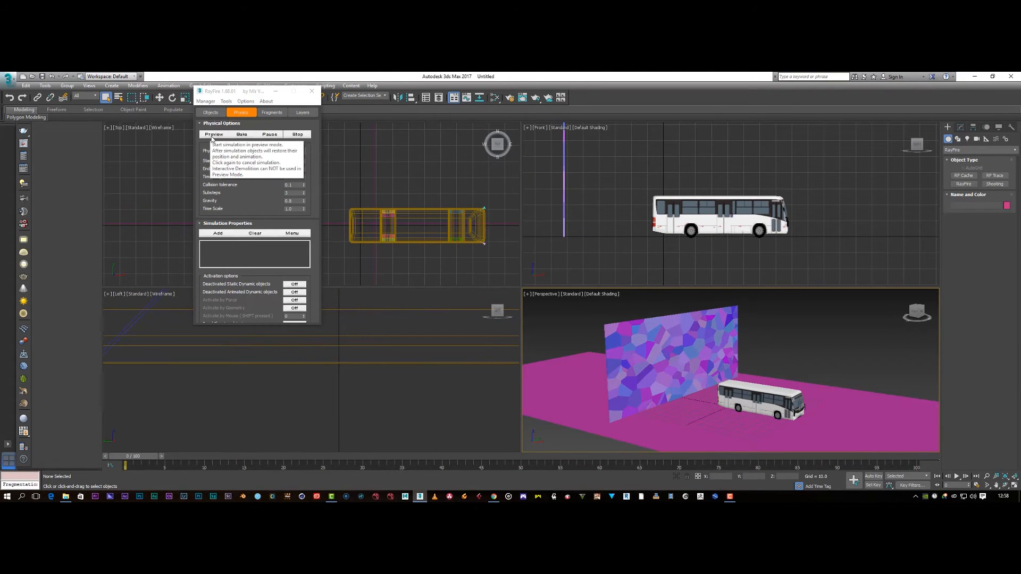
- Select all Box001 wall fragments in the Dynamic/Impact Objects list
click(210, 112)
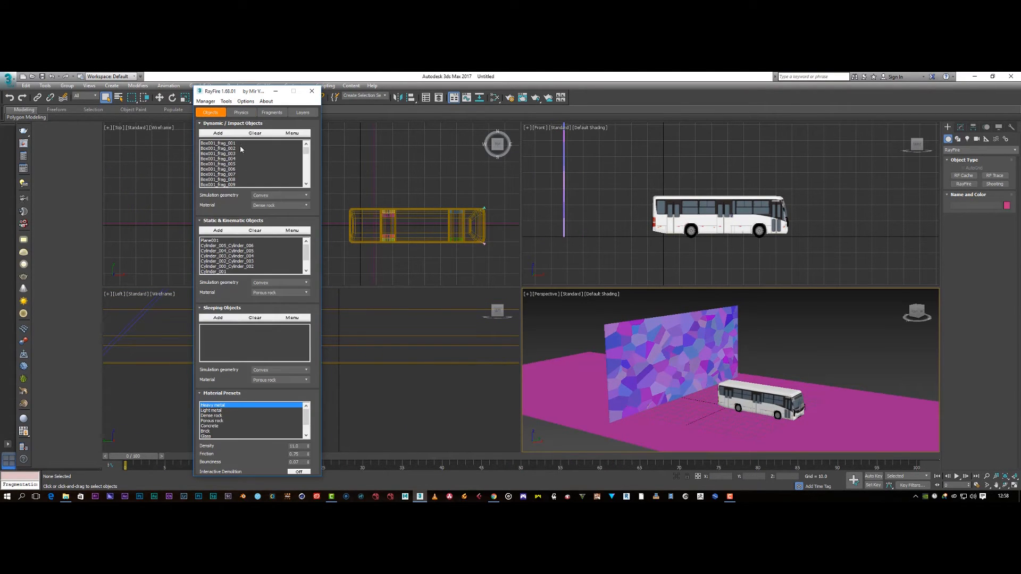
click(218, 149)
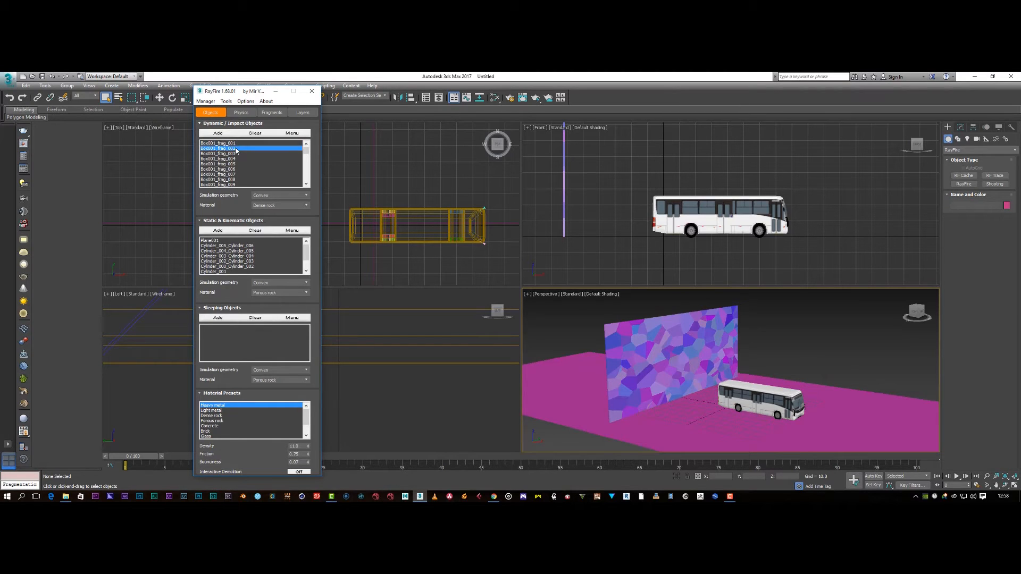
click(218, 143)
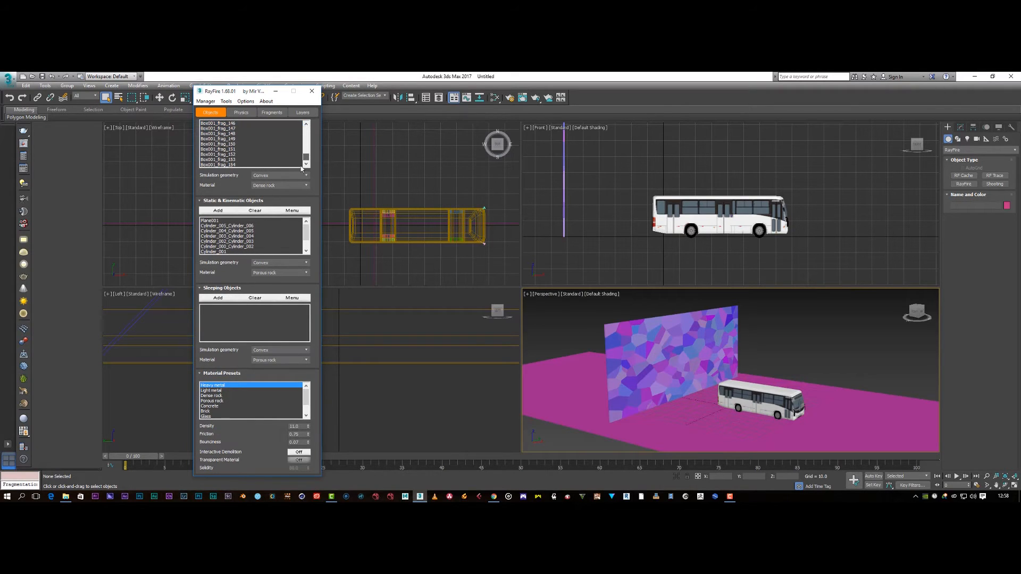
click(250, 143)
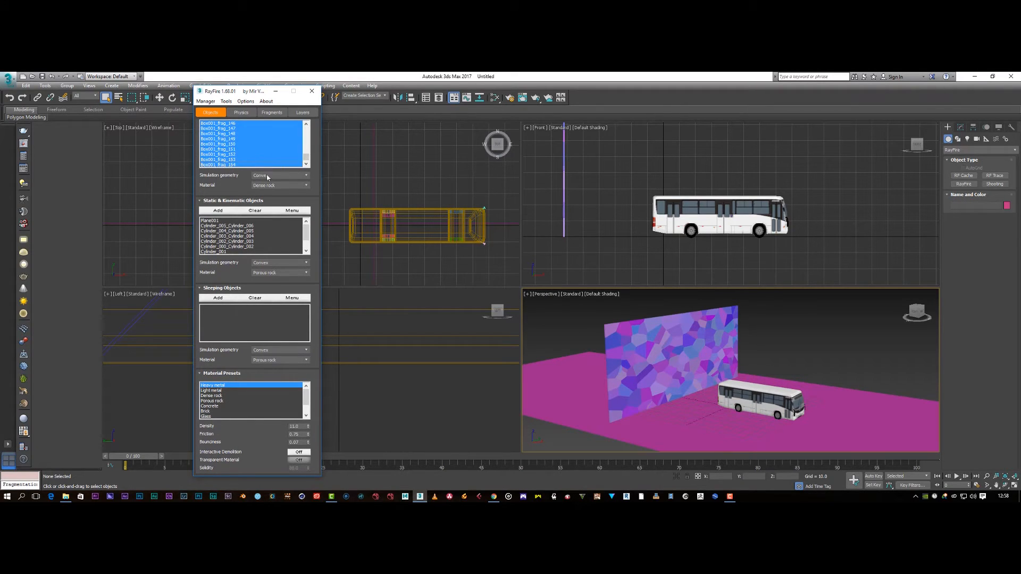
- Give the selected fragments Glass material and Box simulation geometry
click(280, 186)
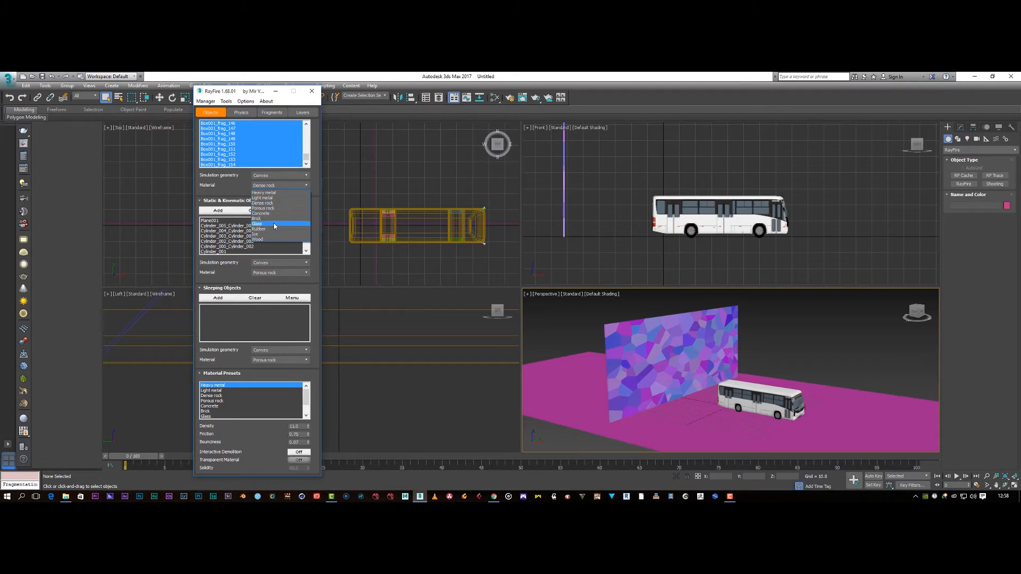
click(258, 223)
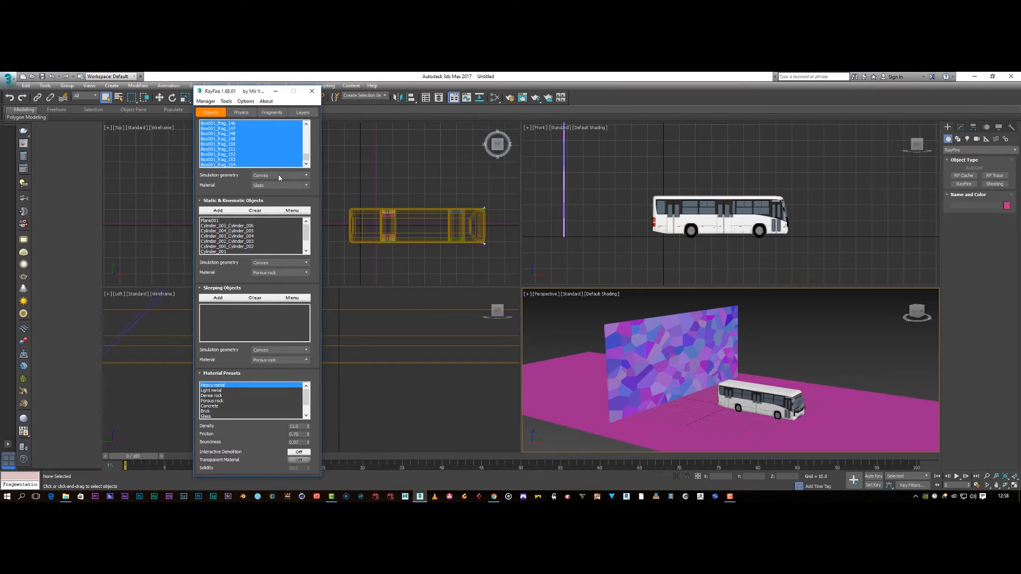
click(280, 175)
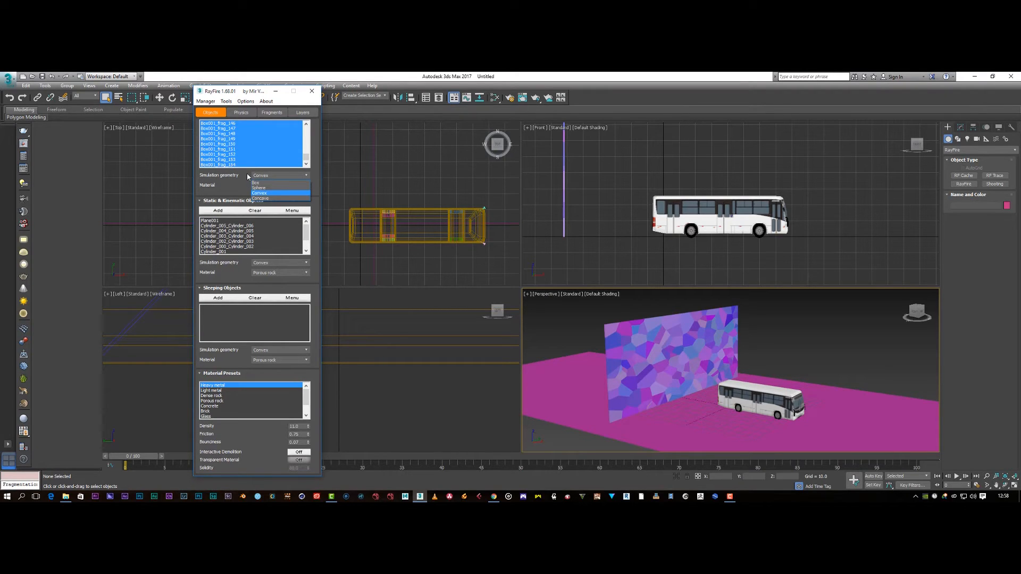
click(257, 182)
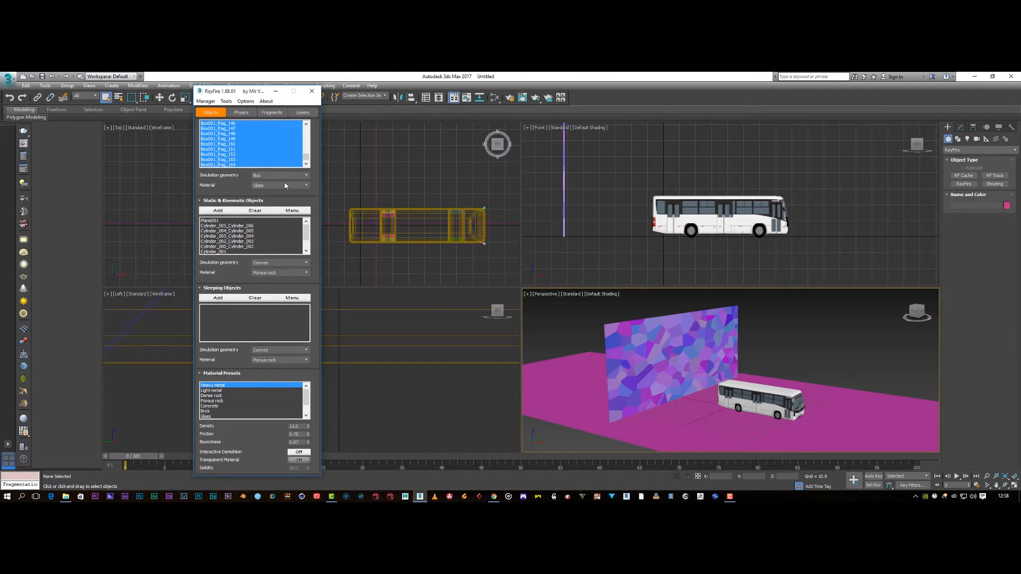
mouse_move(319, 200)
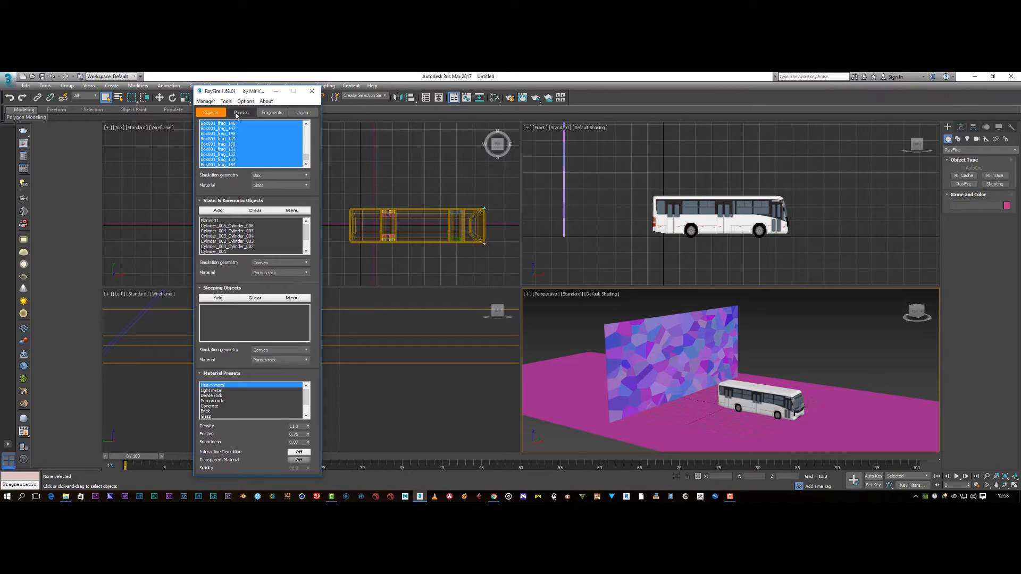
click(241, 112)
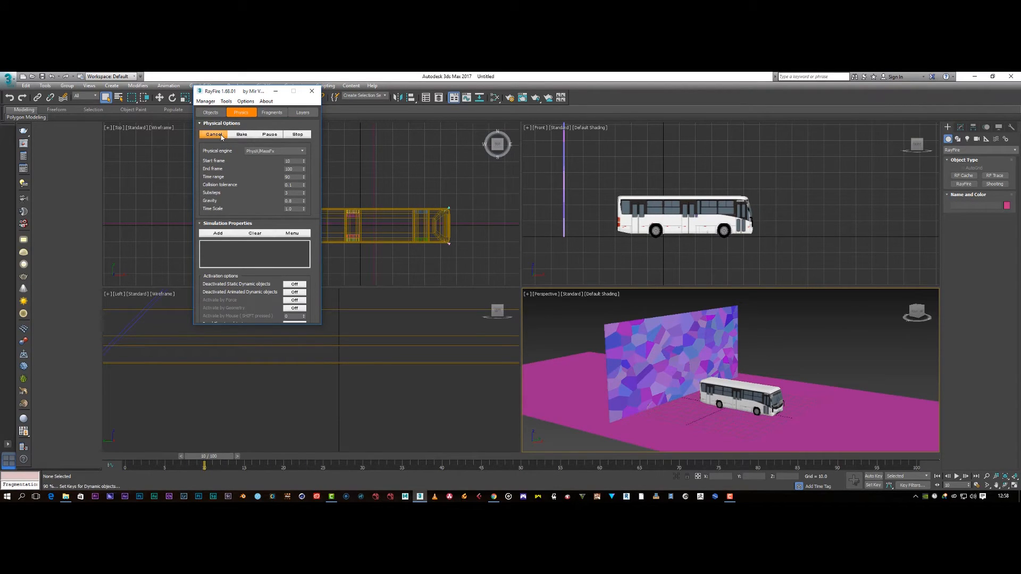
click(242, 134)
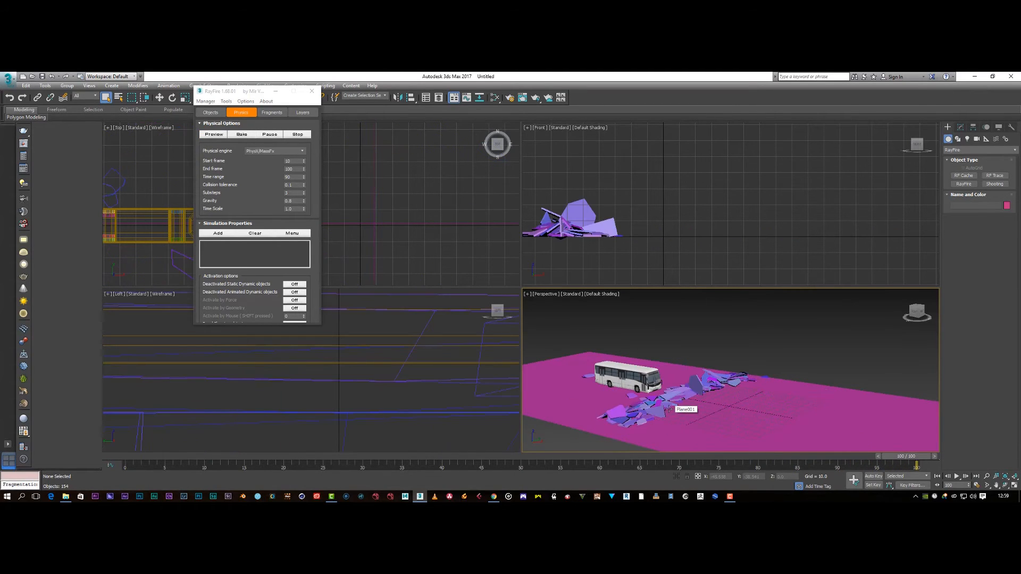
click(676, 409)
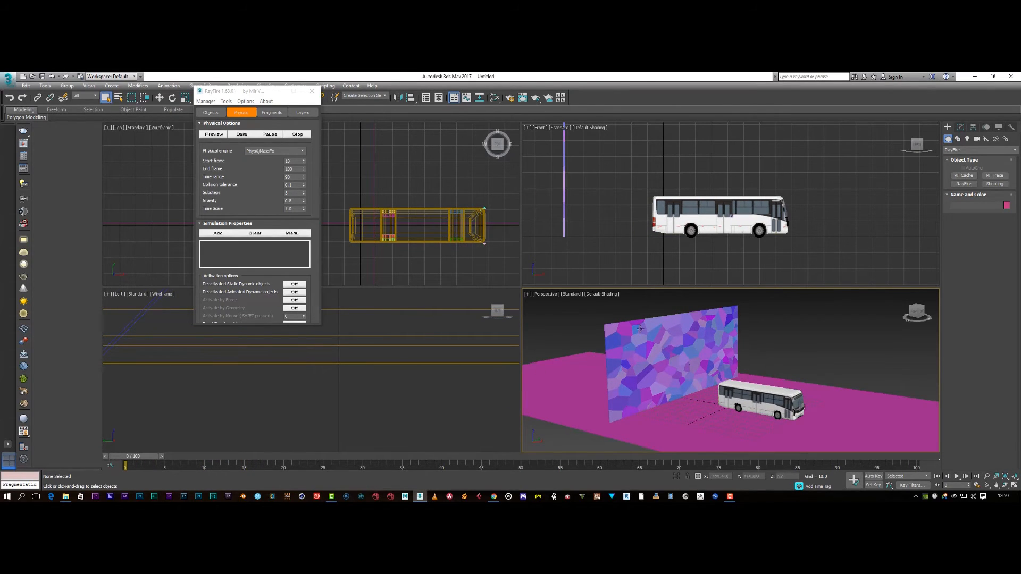
mouse_move(578, 302)
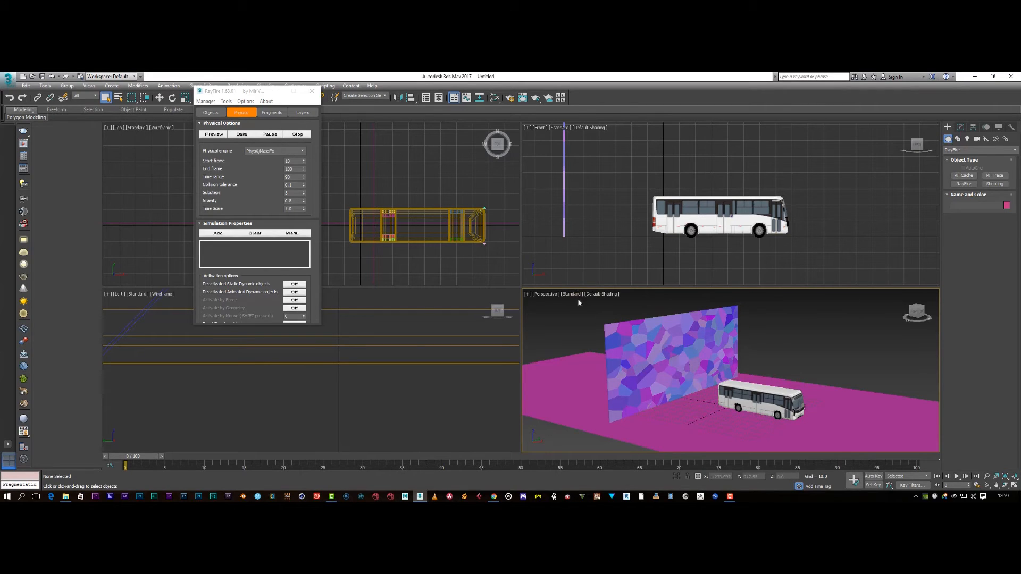
mouse_move(896, 254)
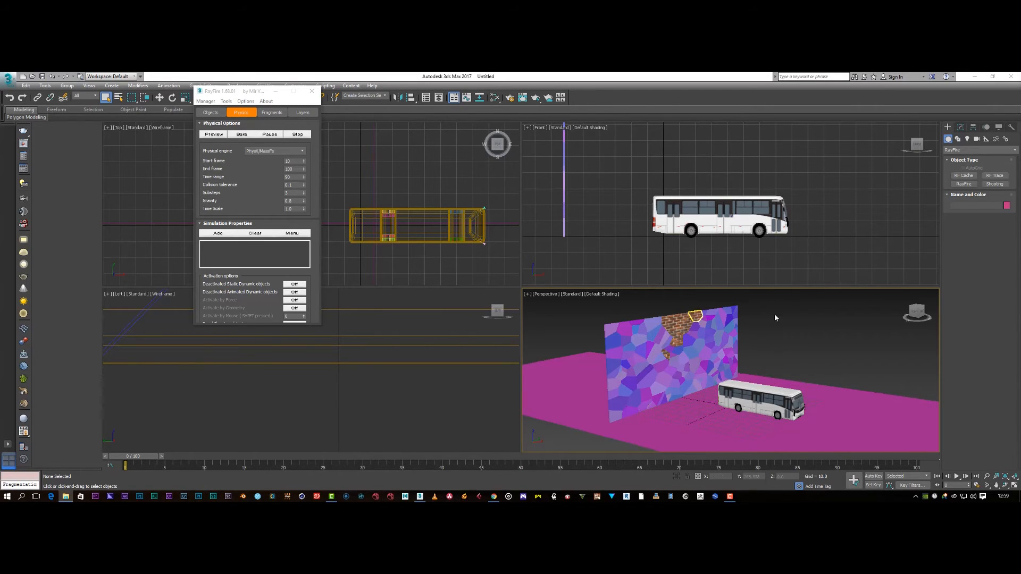
mouse_move(707, 330)
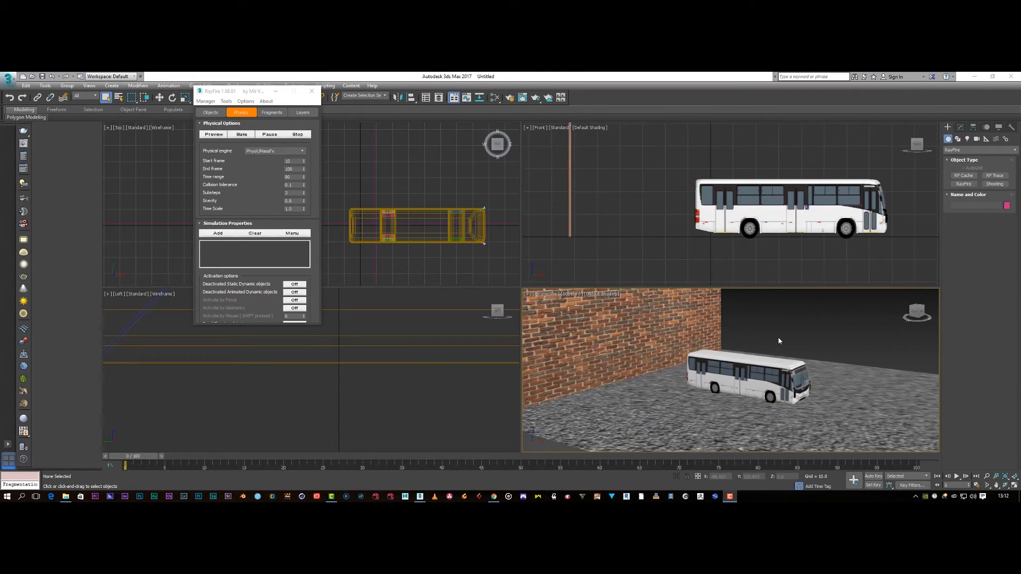
- Run a RayFire preview of the textured wall and ground, then cancel it
click(609, 348)
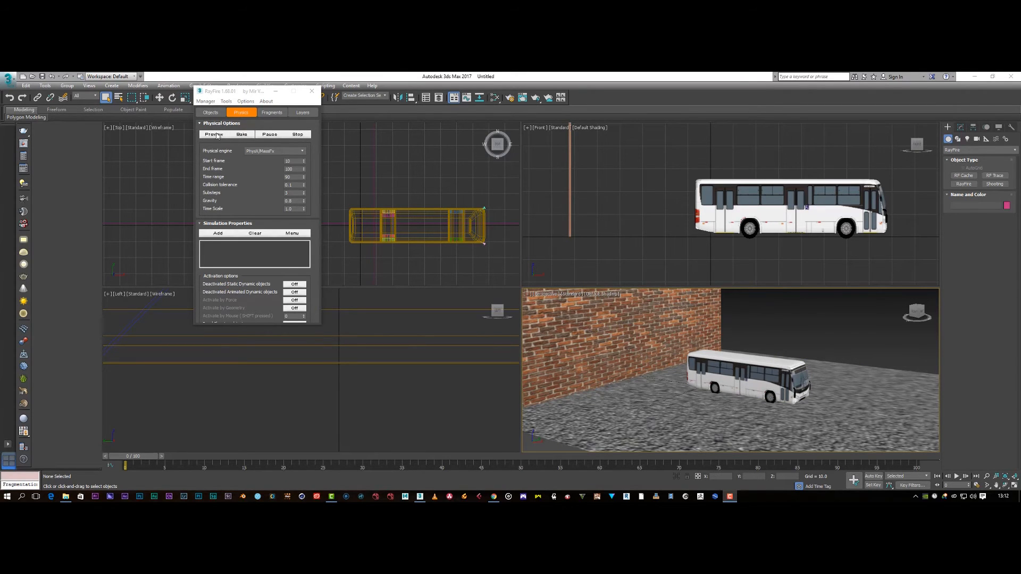
click(213, 134)
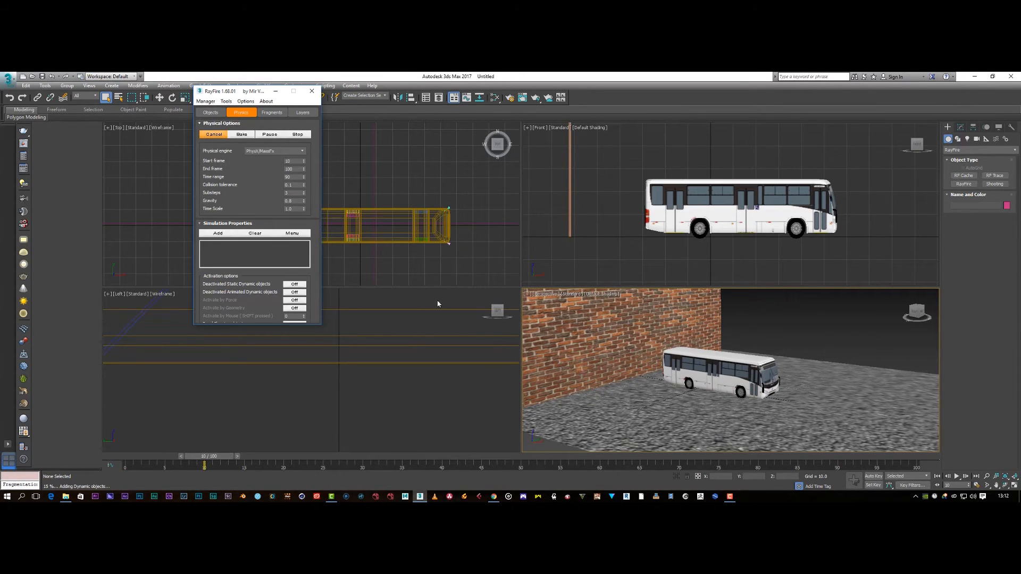
click(241, 134)
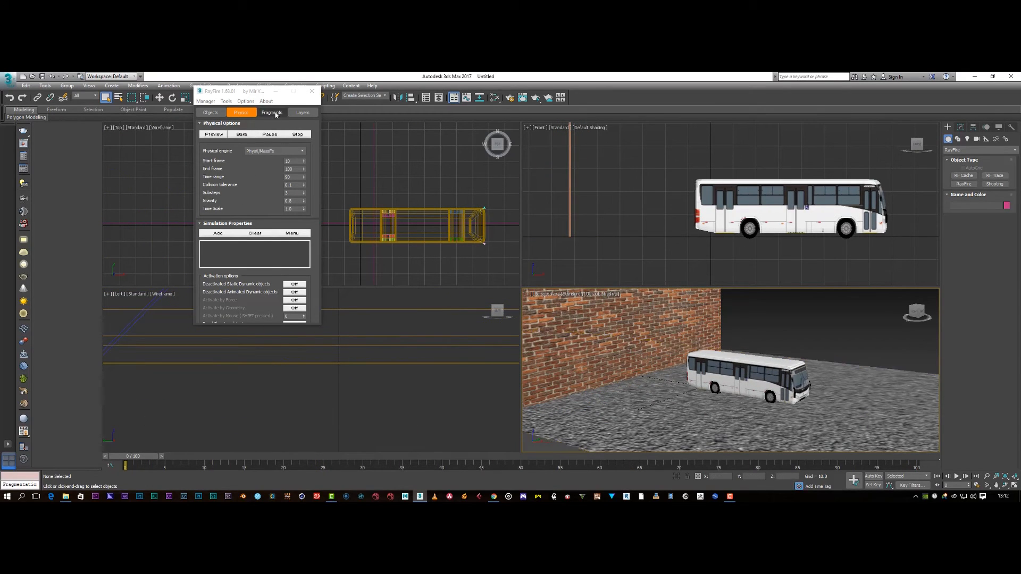
- Browse the Fragments tab, then return to the RayFire object lists
click(271, 112)
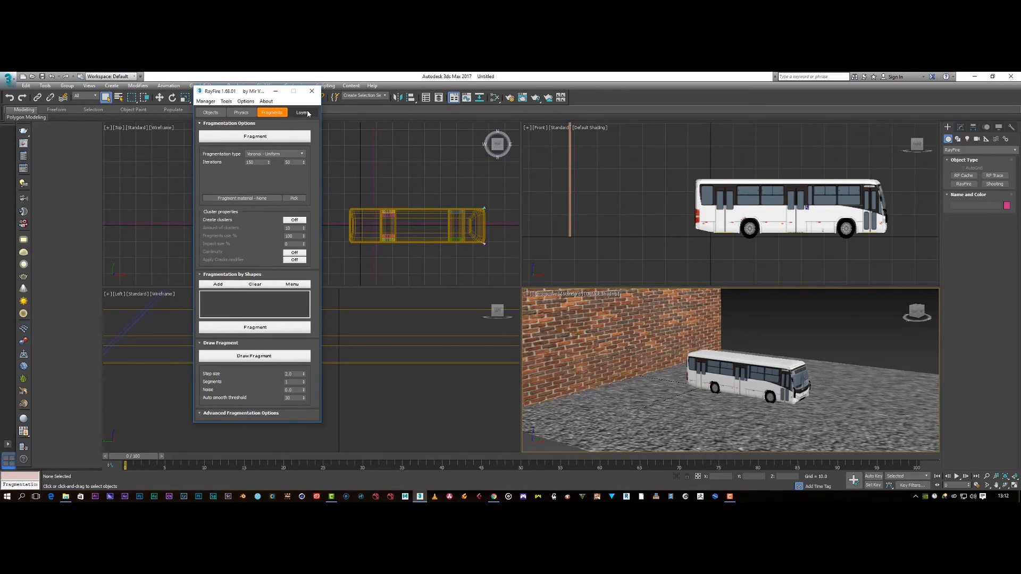
click(240, 112)
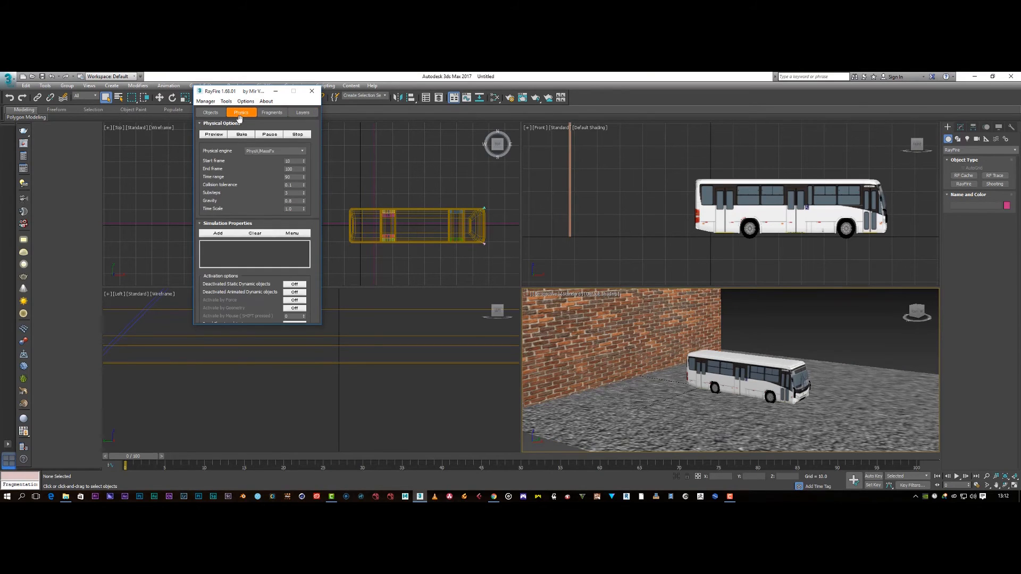
click(209, 113)
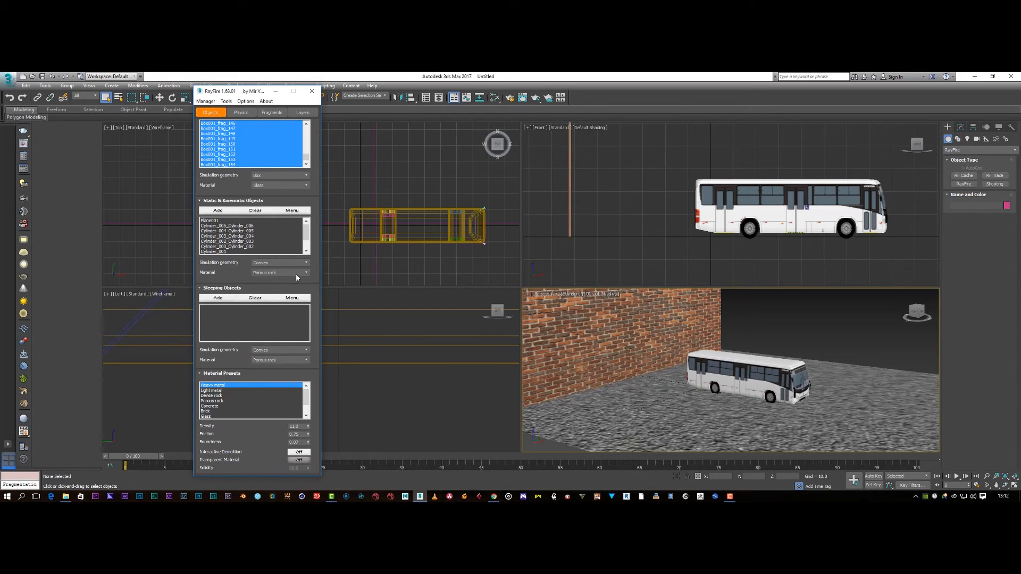
- Set Material to Brick for Static & Kinematic Objects and Dynamic/Impact Objects
click(280, 272)
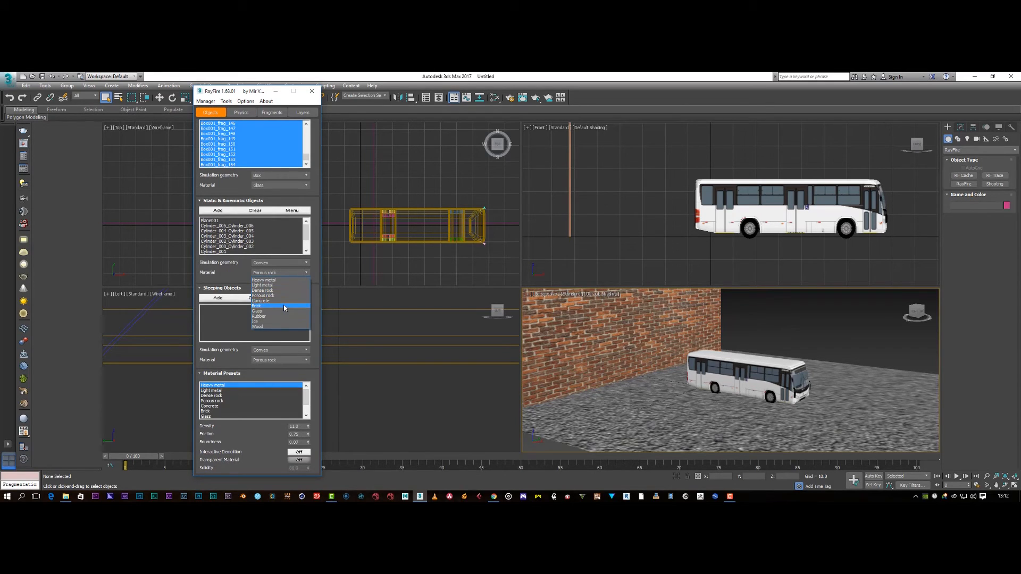
click(258, 305)
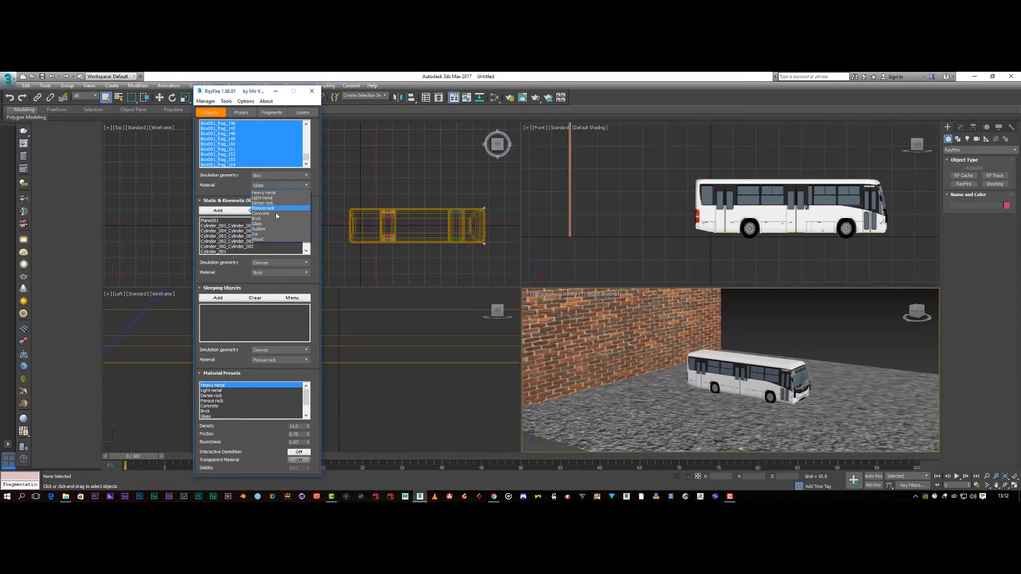
click(258, 218)
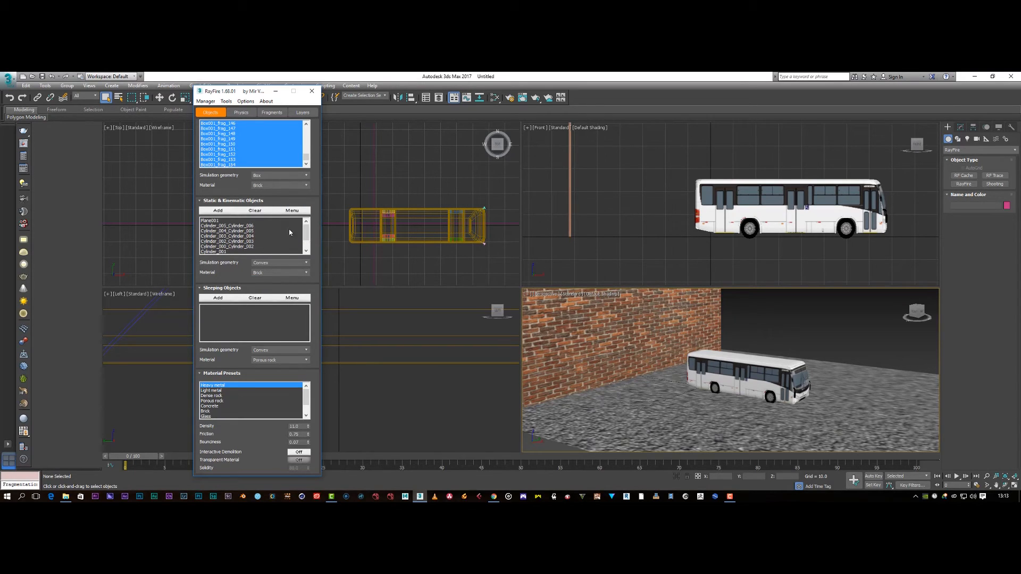
click(241, 112)
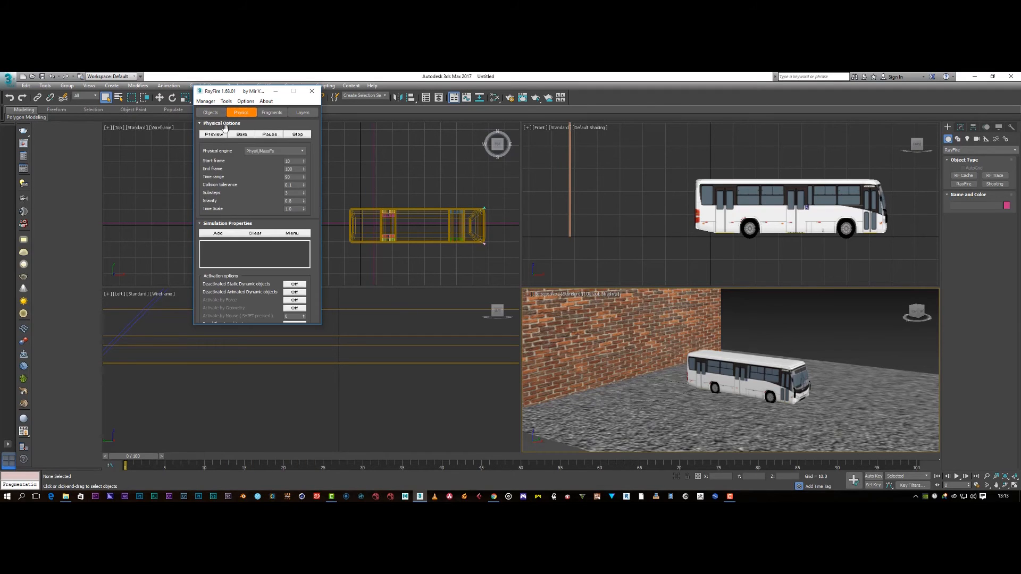
- Preview the brick wall scattering into shards, cancel to restore it, and view fragmentation options
click(214, 134)
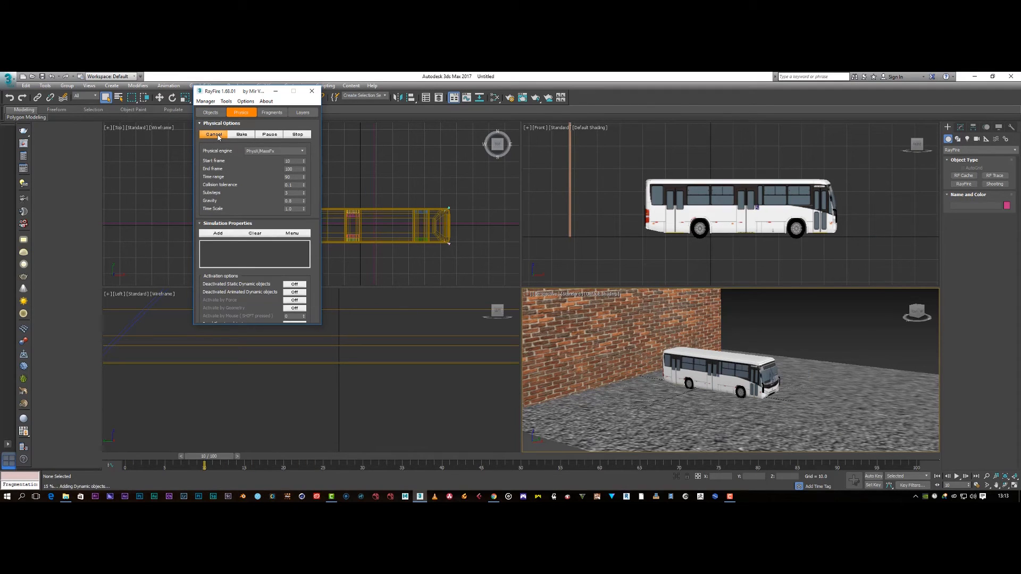
click(241, 134)
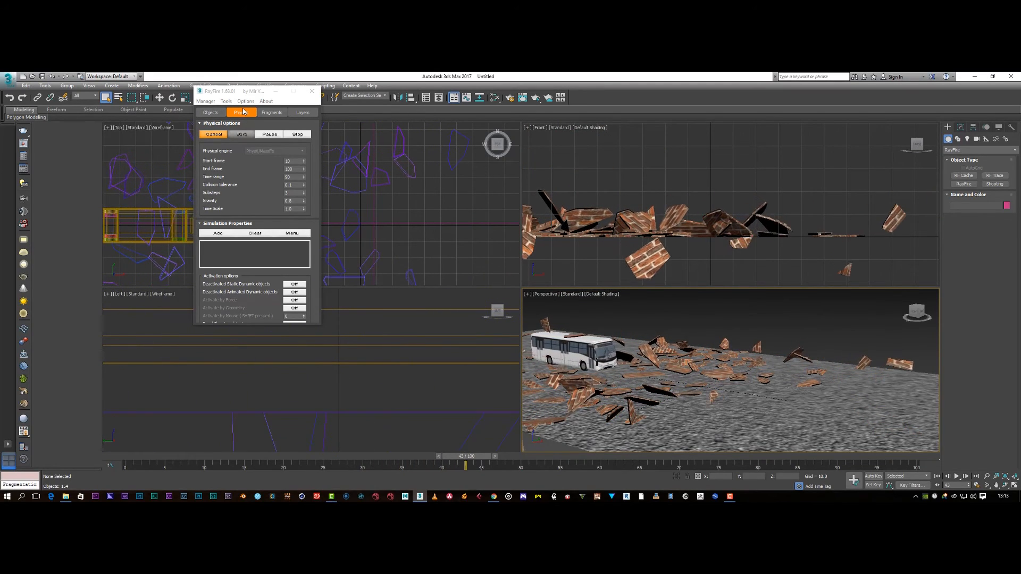
click(241, 134)
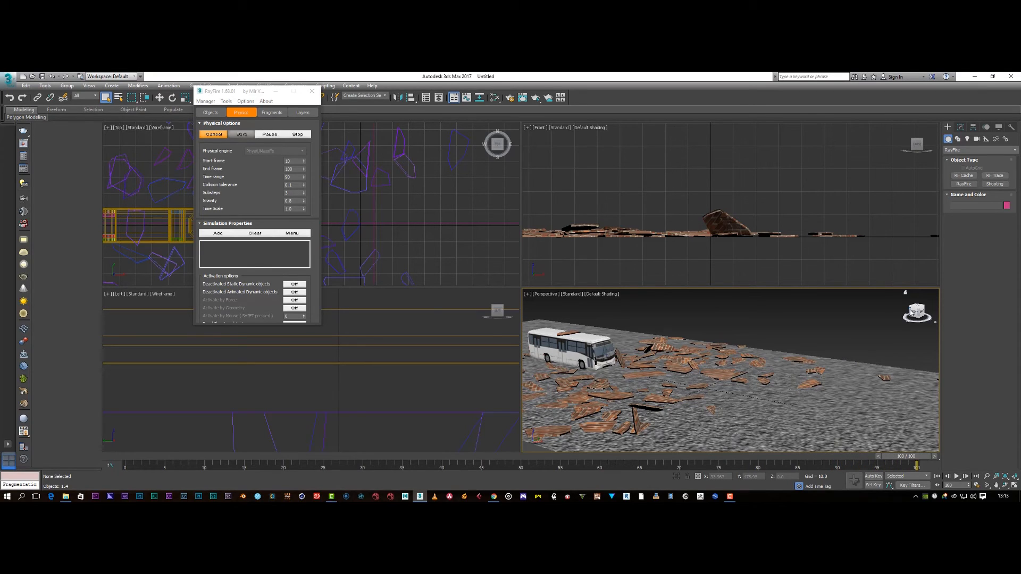
click(213, 134)
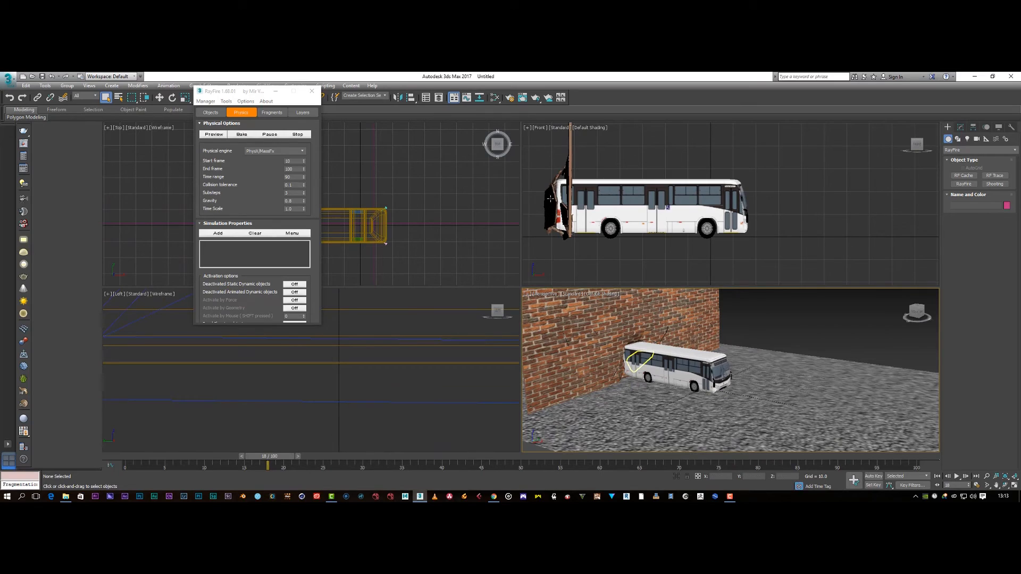
click(272, 113)
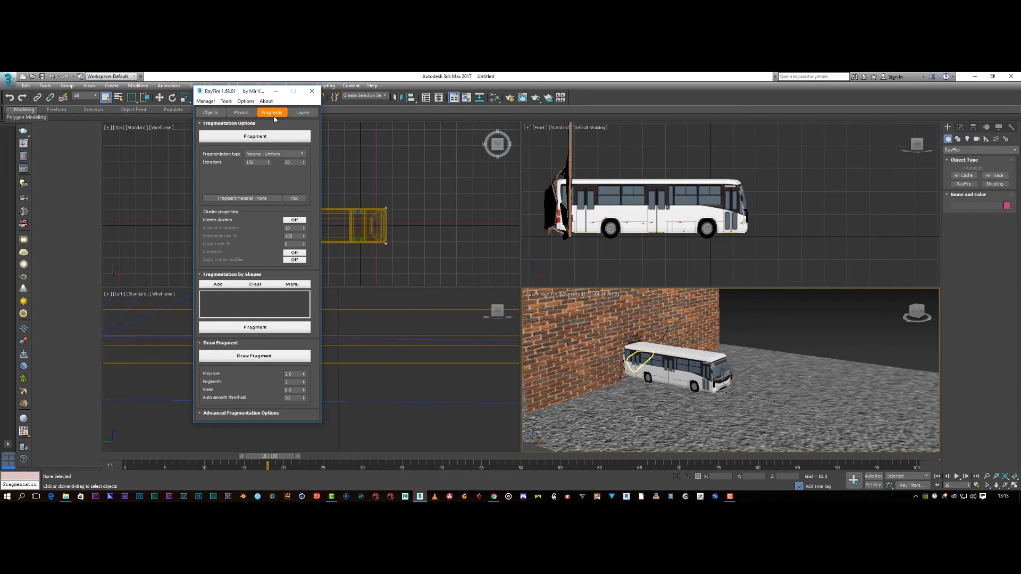
- In the Layers tab, enable Smart select-by-size and lower the size threshold slider
click(301, 113)
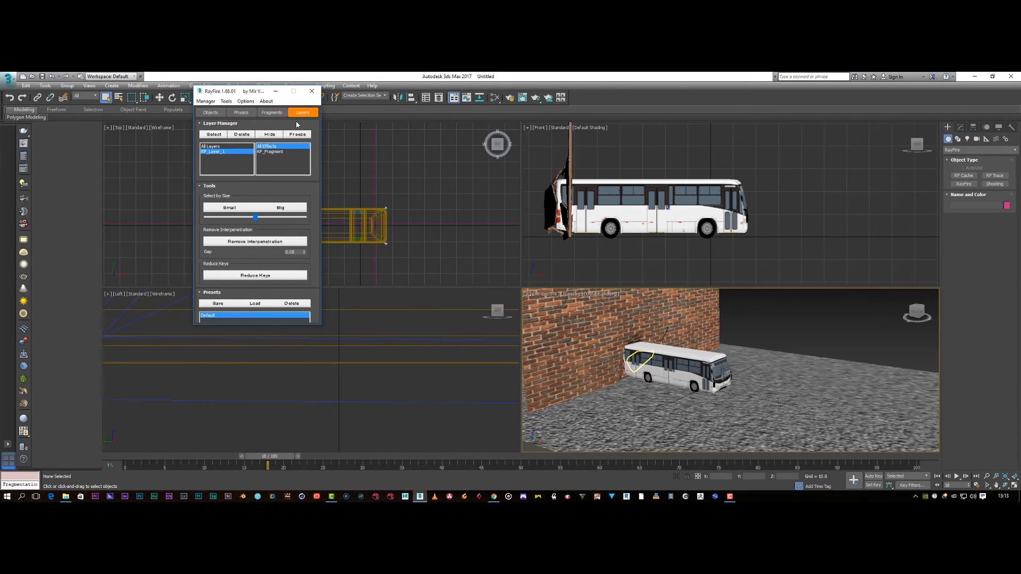
mouse_move(239, 221)
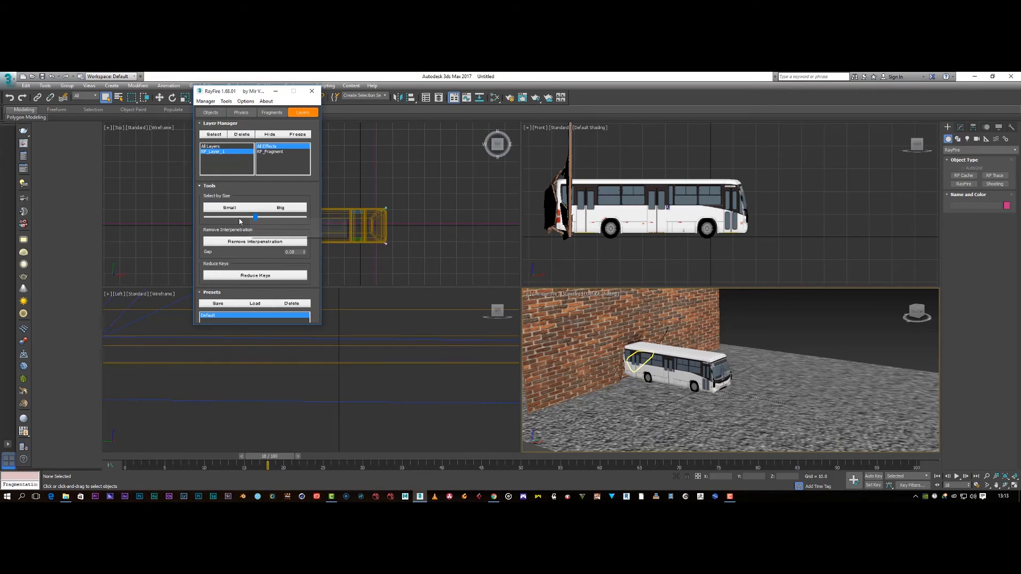
click(229, 206)
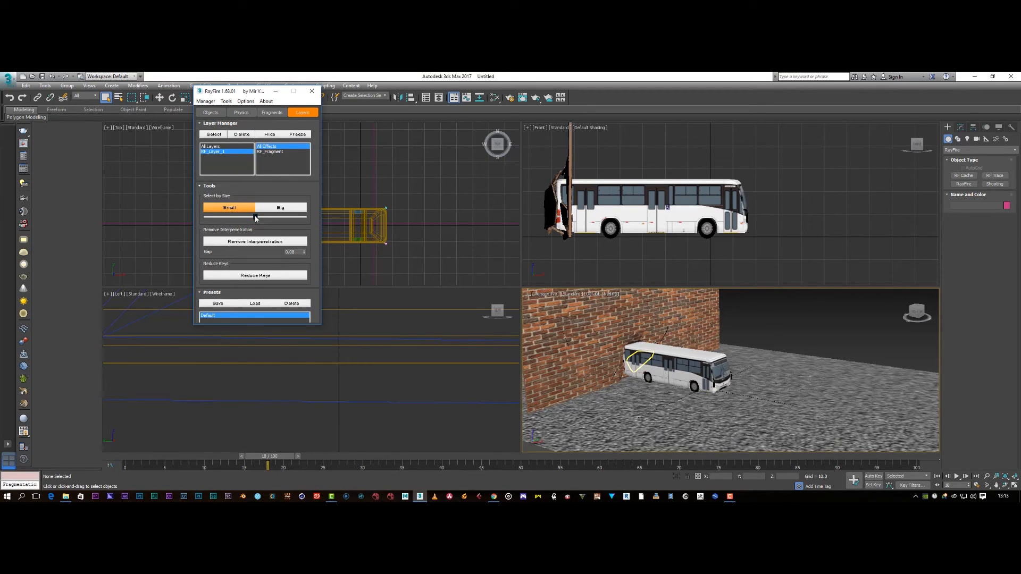
drag(256, 218, 214, 218)
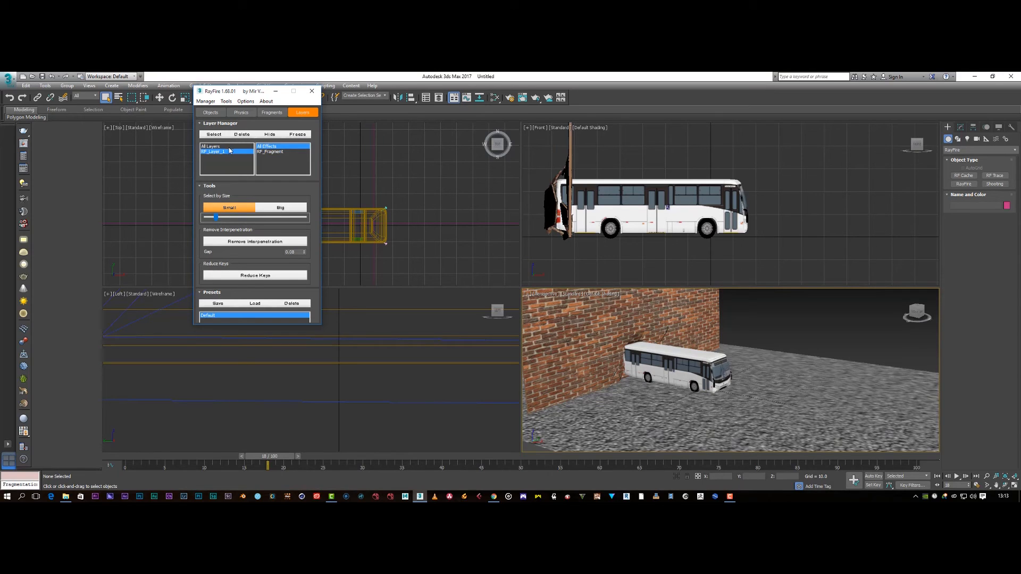
click(241, 112)
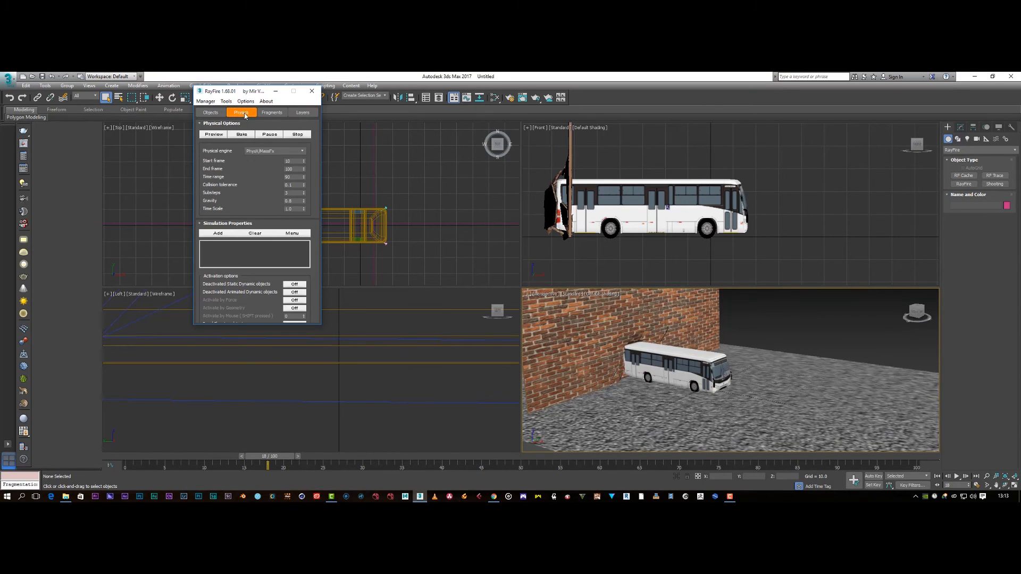
- Set both the static objects and the wall fragments to the Dense rock material
click(209, 112)
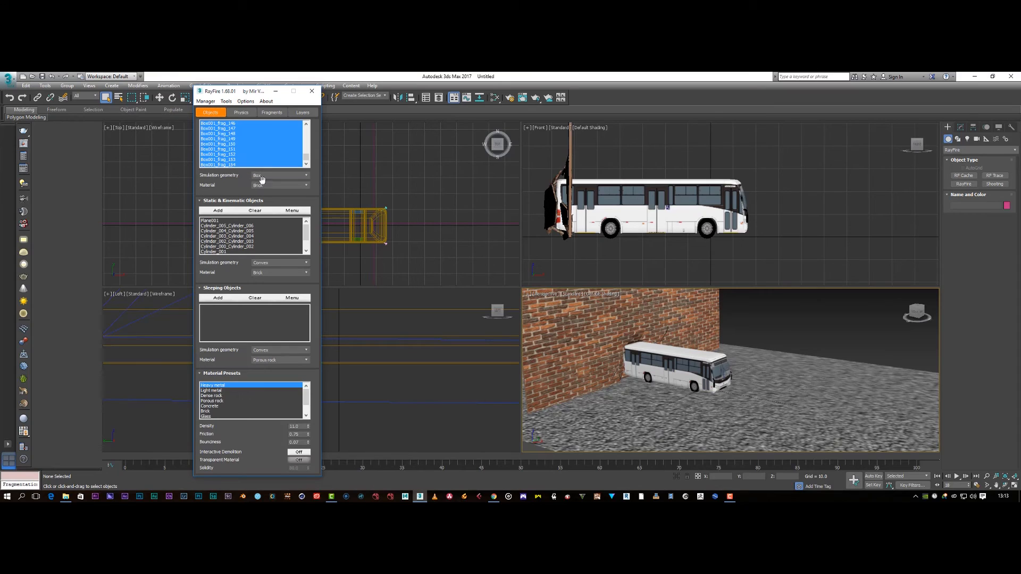
click(280, 273)
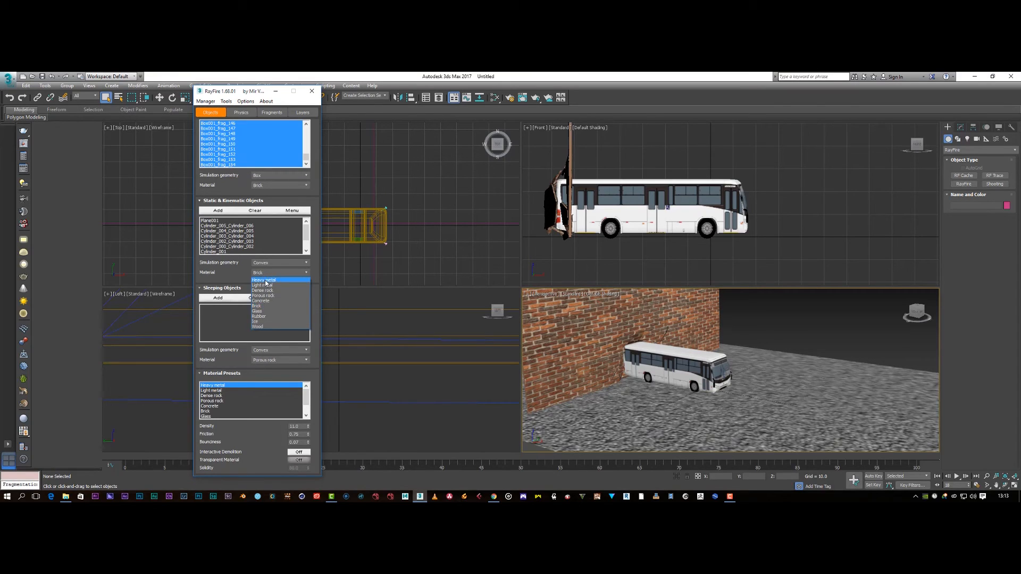
click(264, 290)
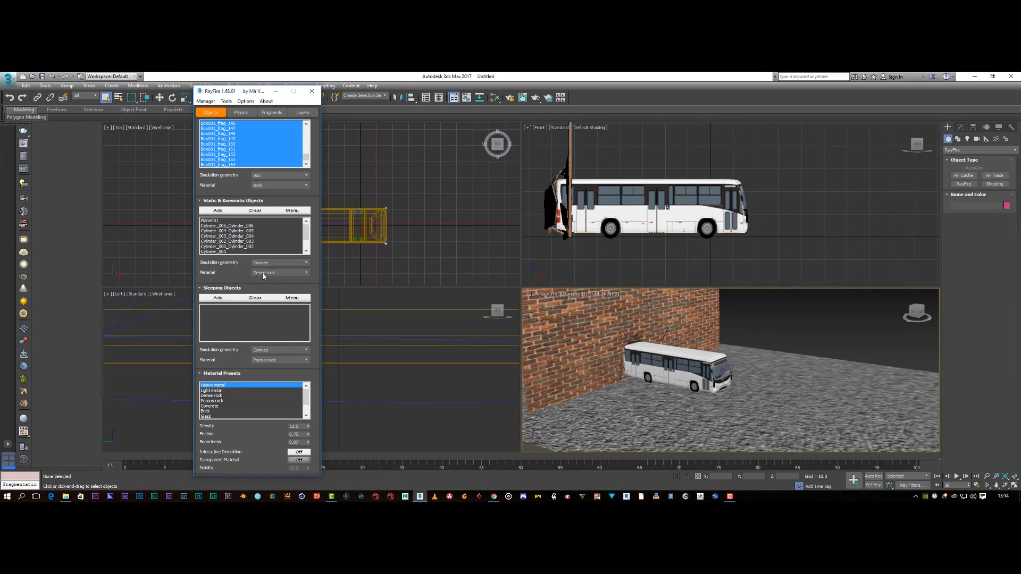
mouse_move(267, 175)
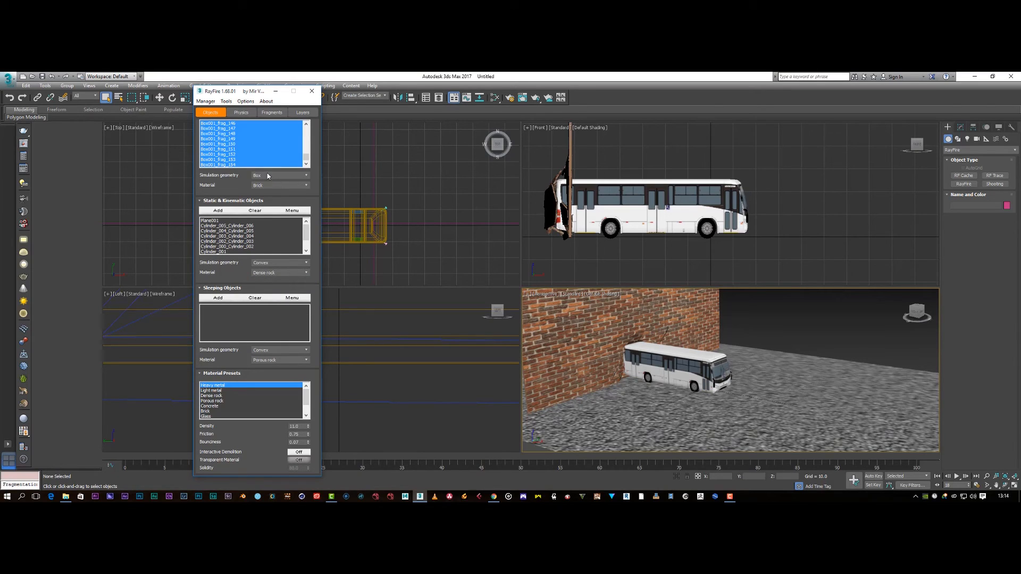
click(280, 185)
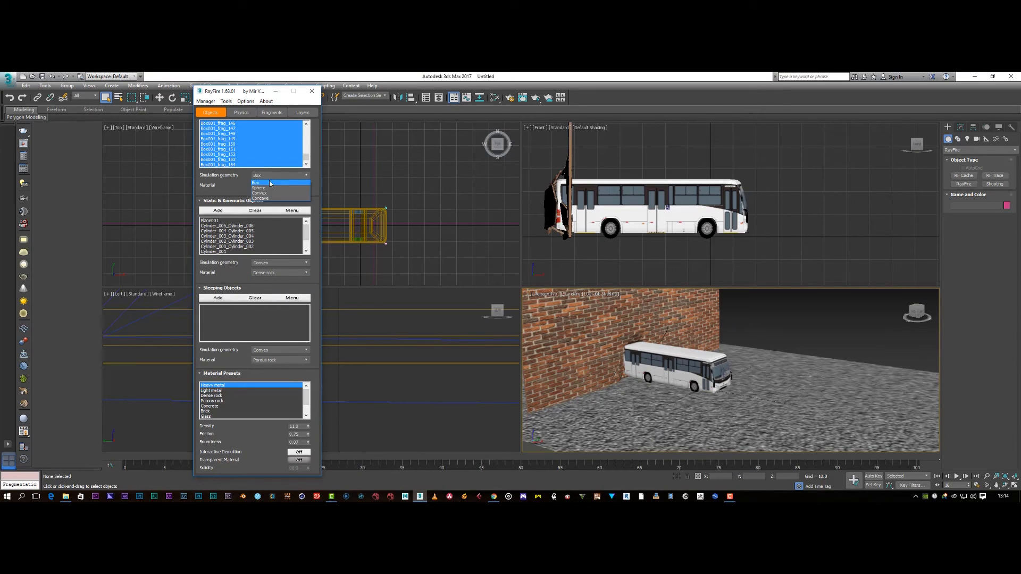
click(281, 186)
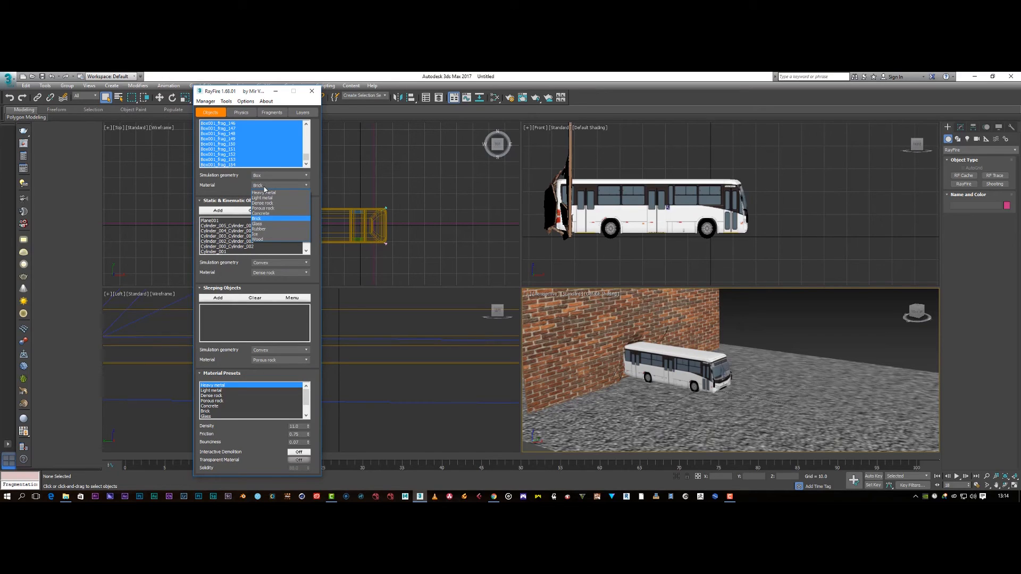
click(263, 203)
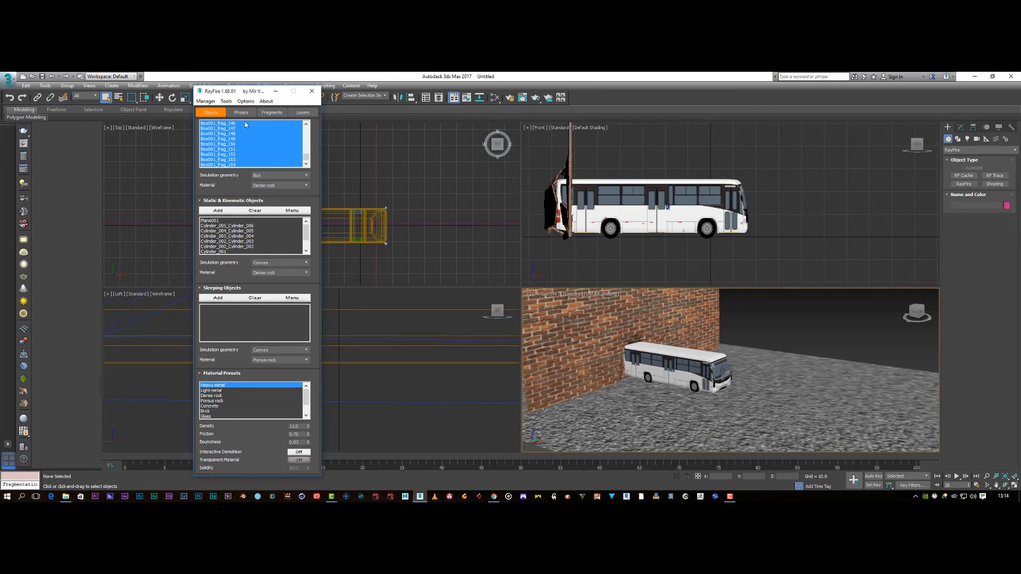
click(241, 112)
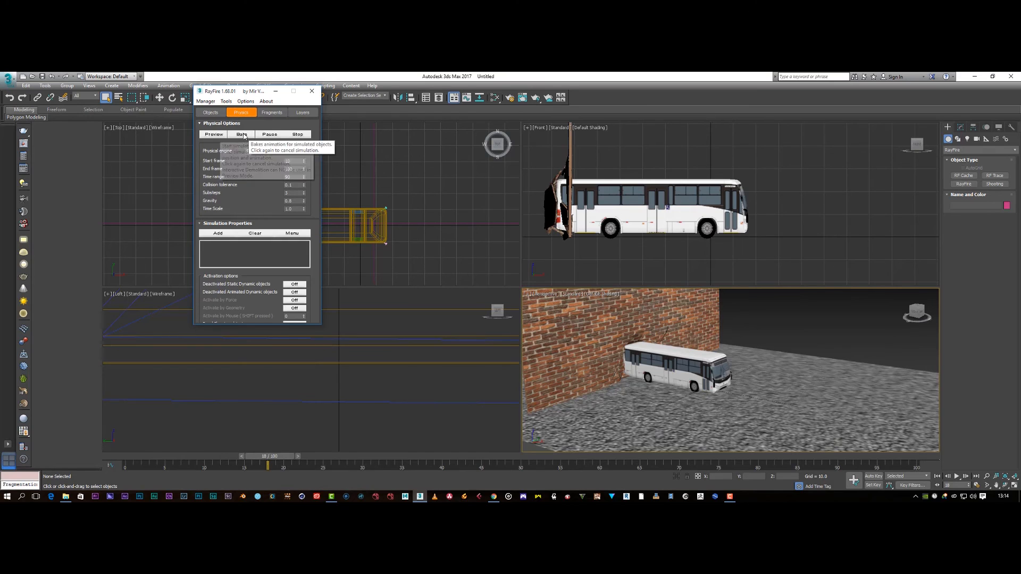
click(240, 134)
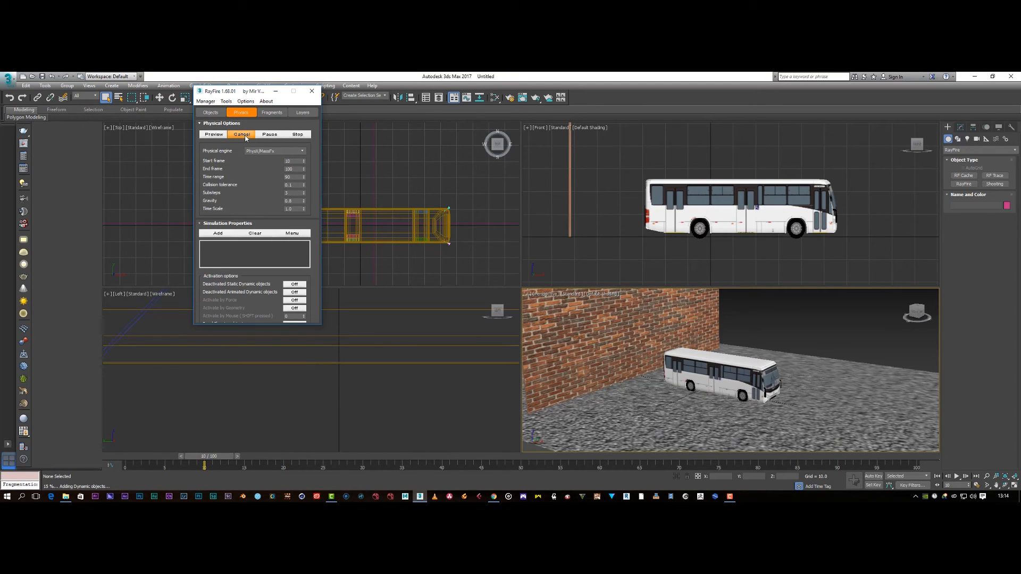
click(212, 134)
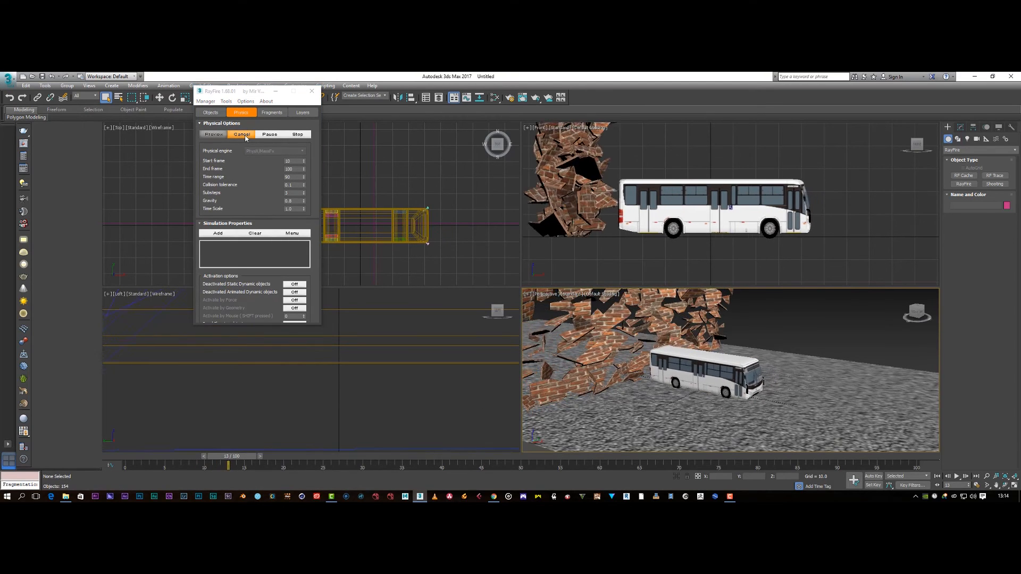
click(212, 134)
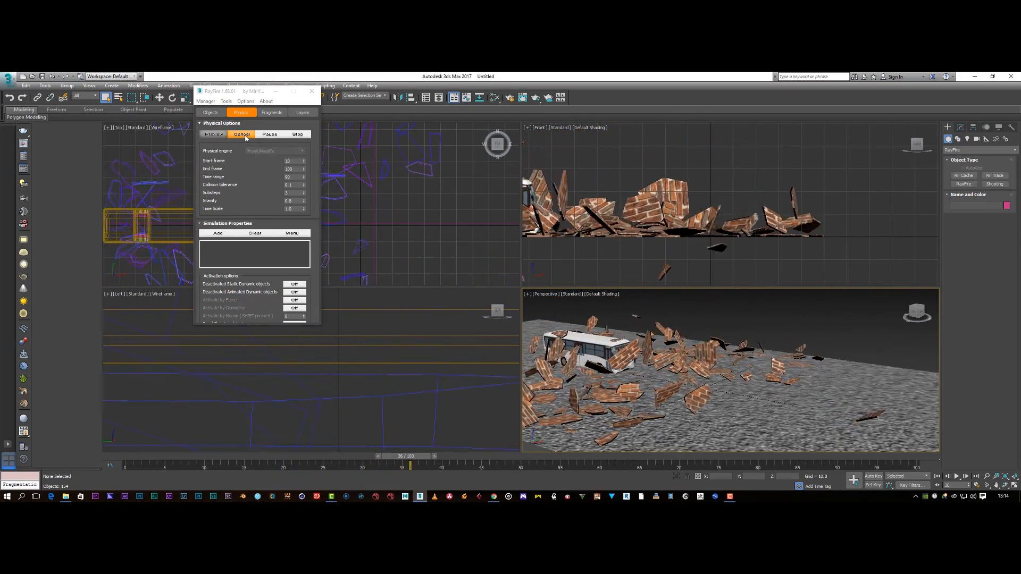
click(213, 134)
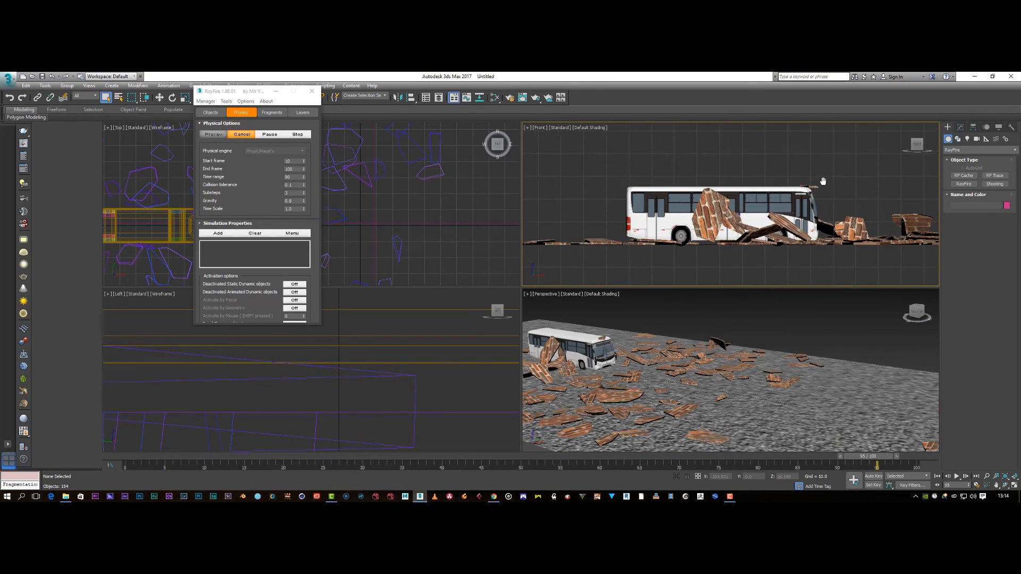
click(240, 134)
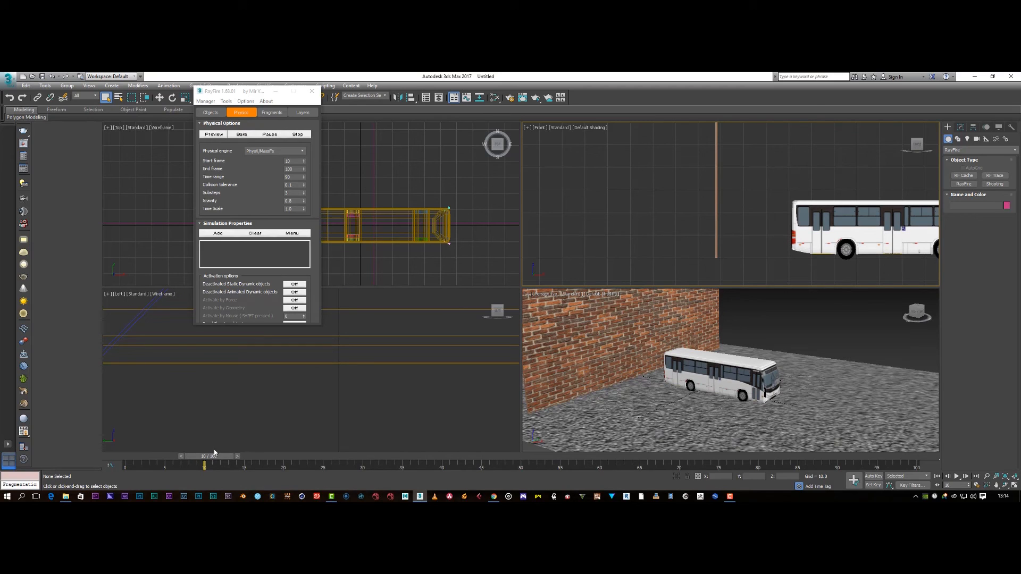
mouse_move(352, 414)
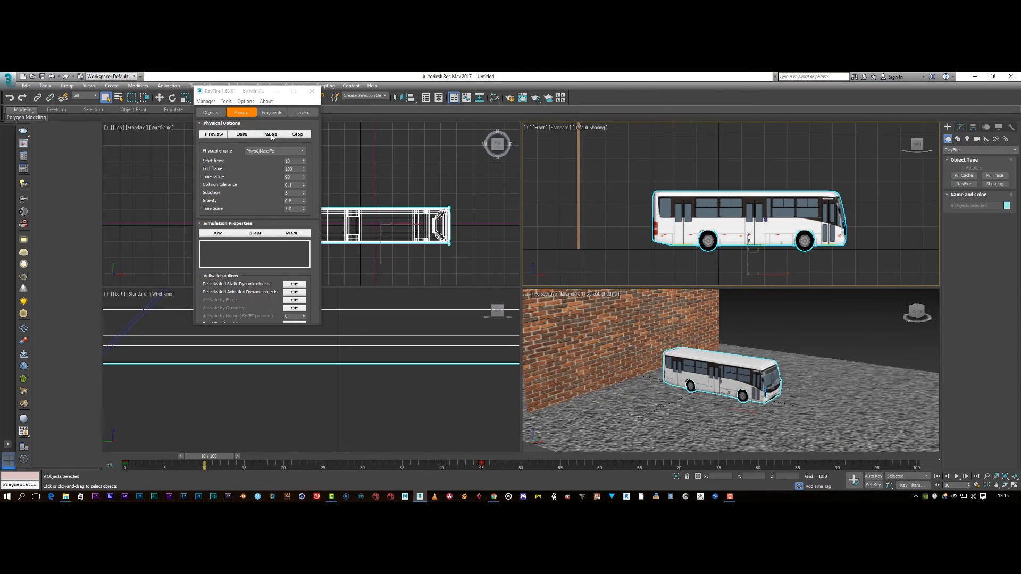
- Move all wall fragments from the dynamic list to the Sleeping Objects list
click(210, 112)
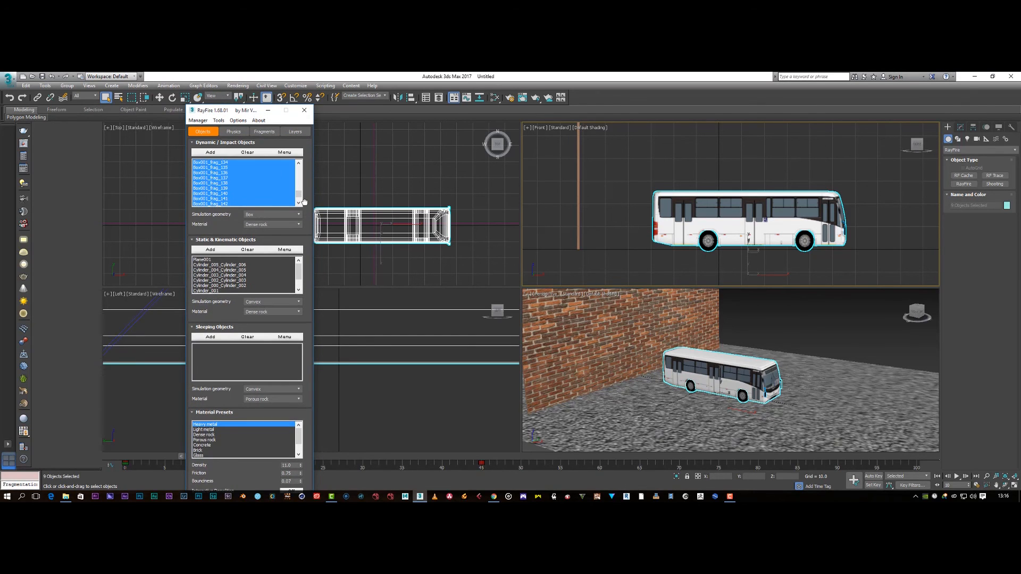
click(227, 142)
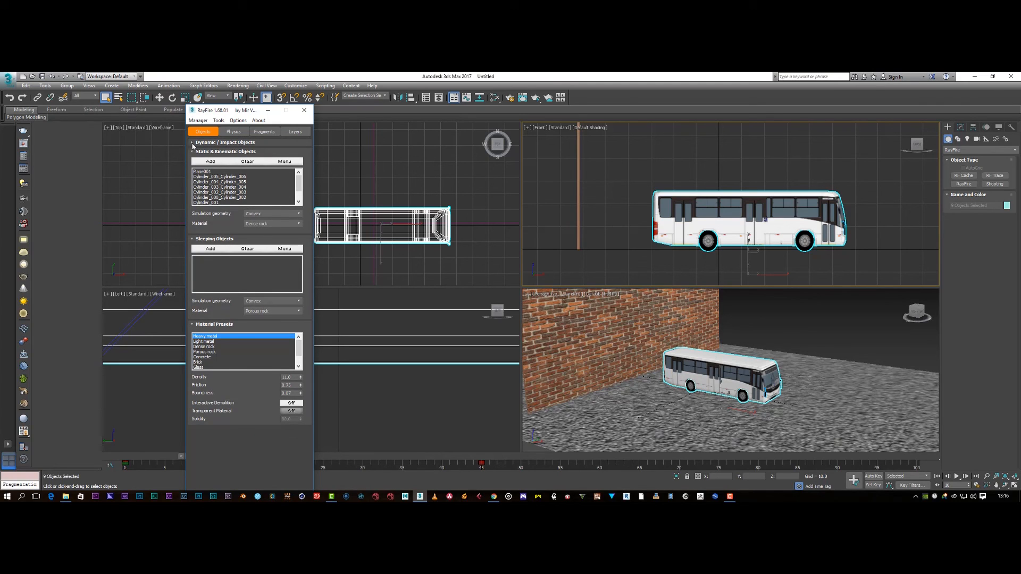
click(284, 160)
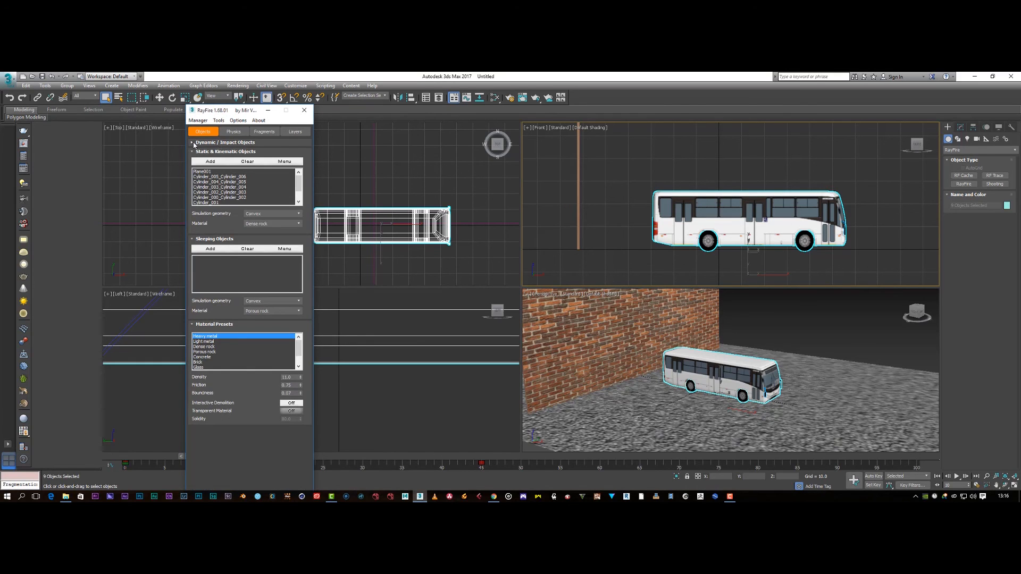
click(226, 142)
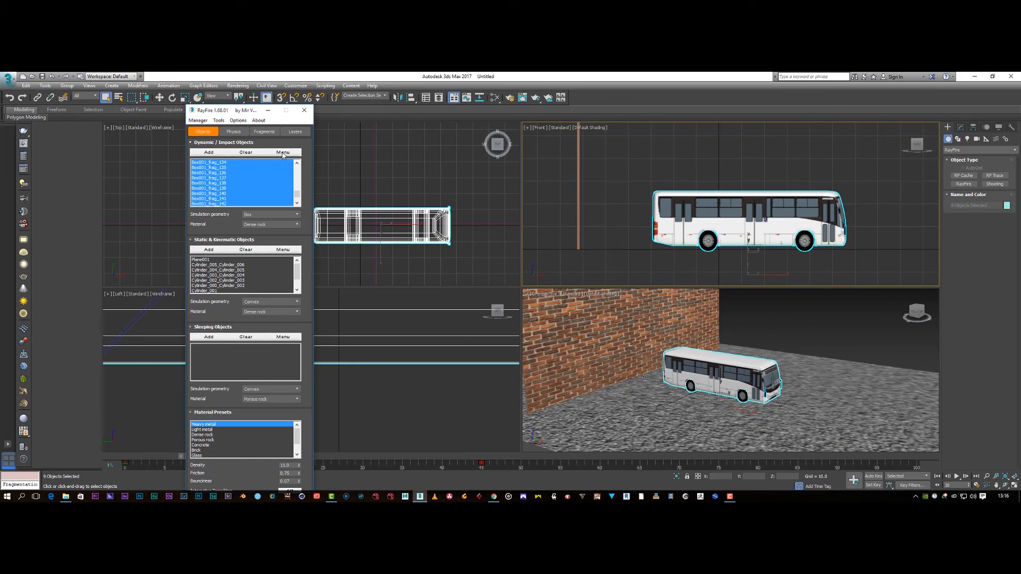
click(282, 152)
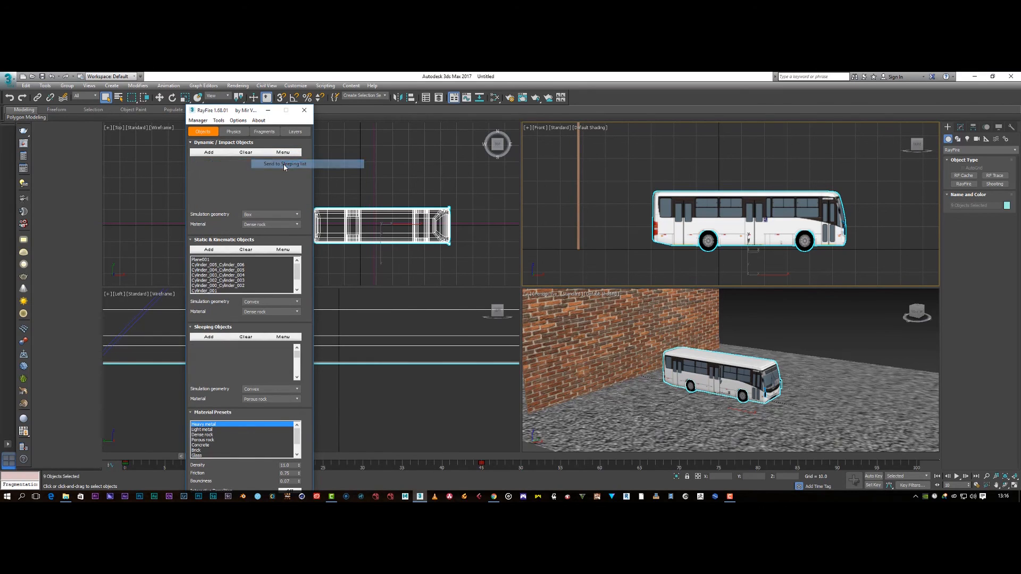
click(284, 163)
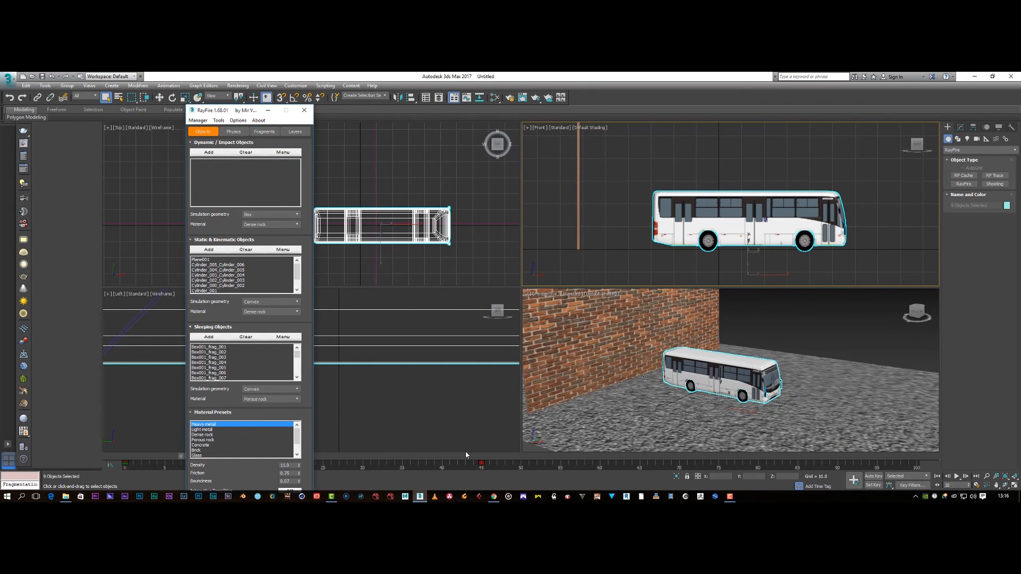
click(232, 132)
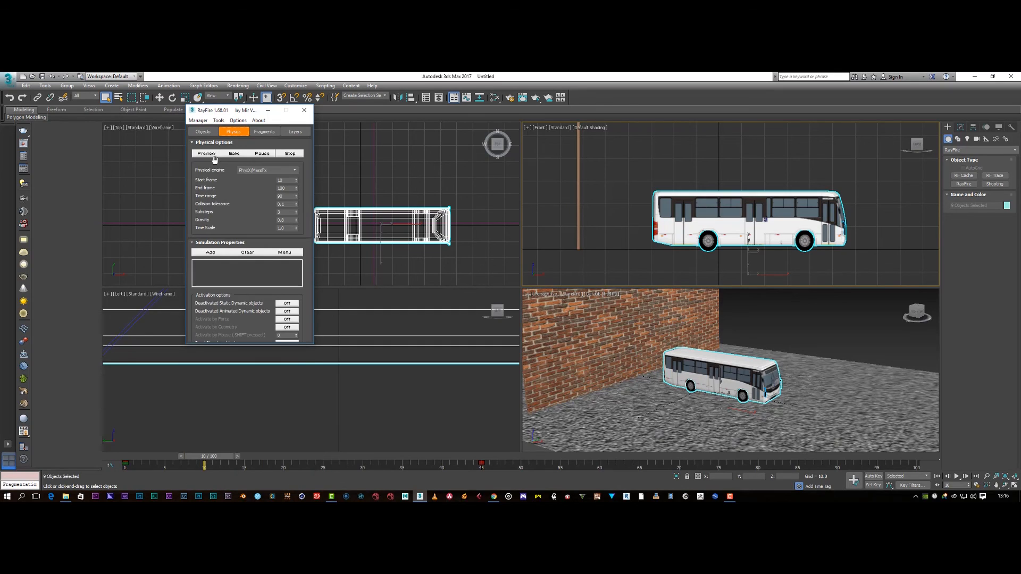
- Run a RayFire preview with the bus punching a hole through the brick wall
click(206, 154)
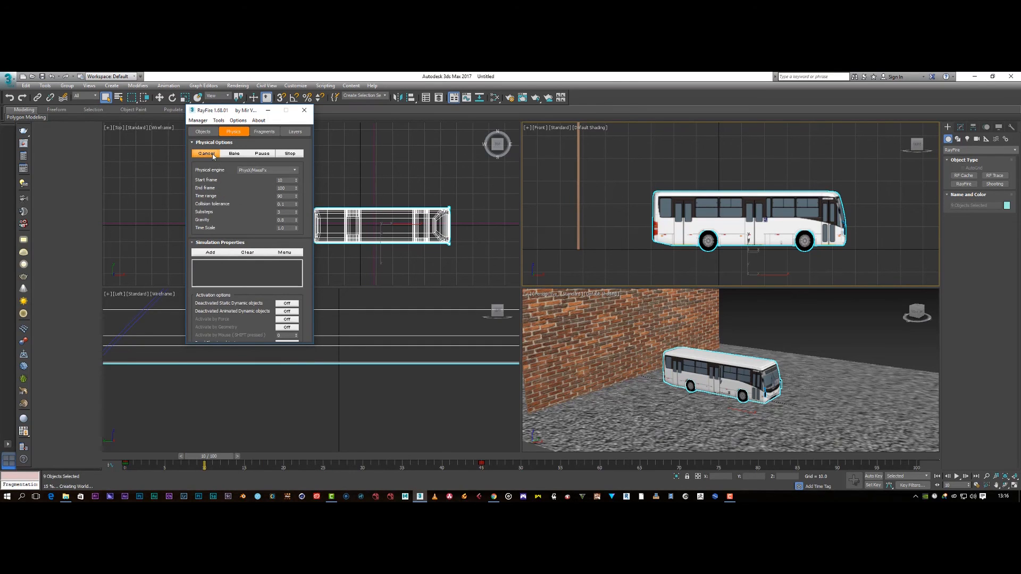
click(233, 153)
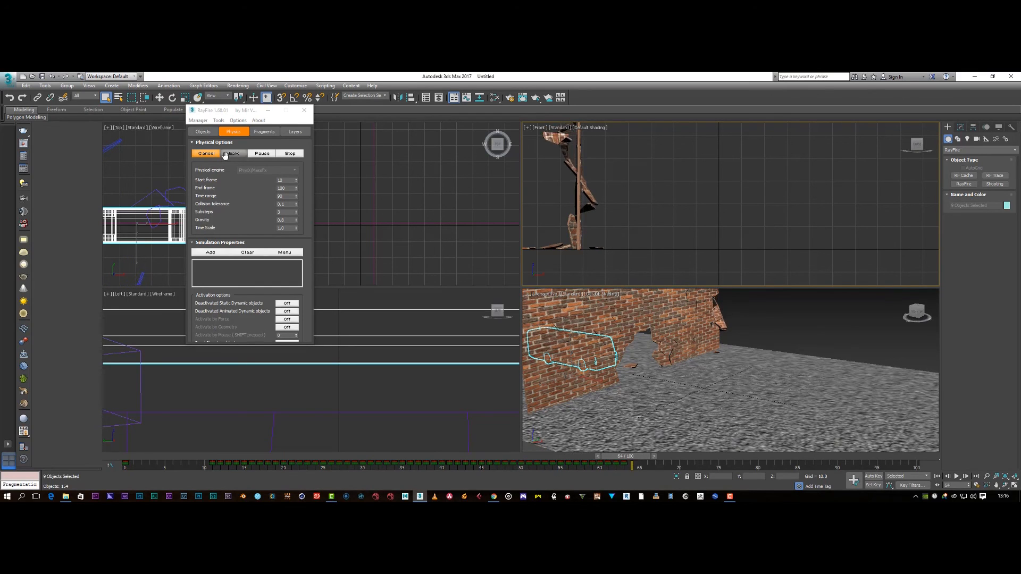
click(232, 154)
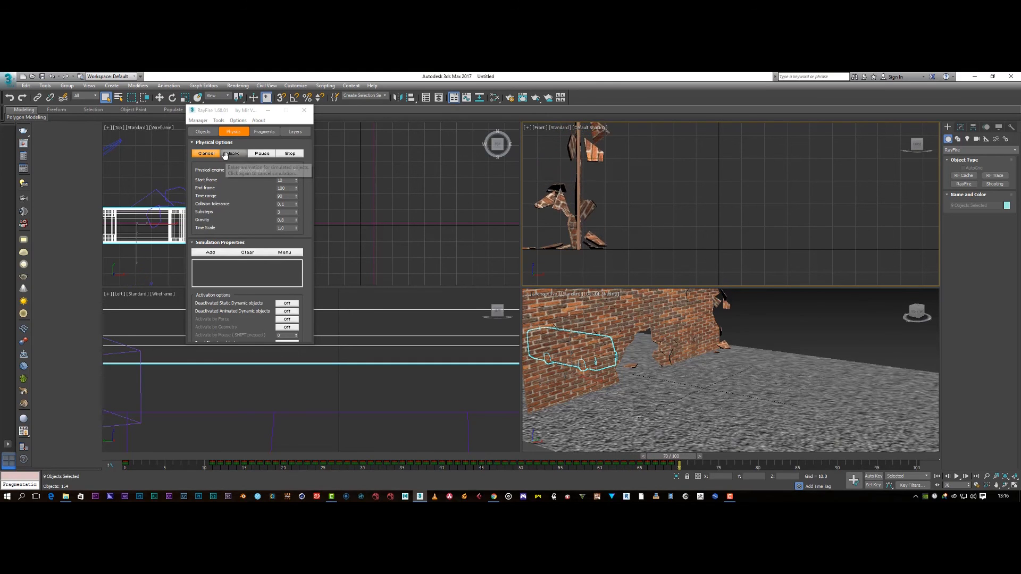